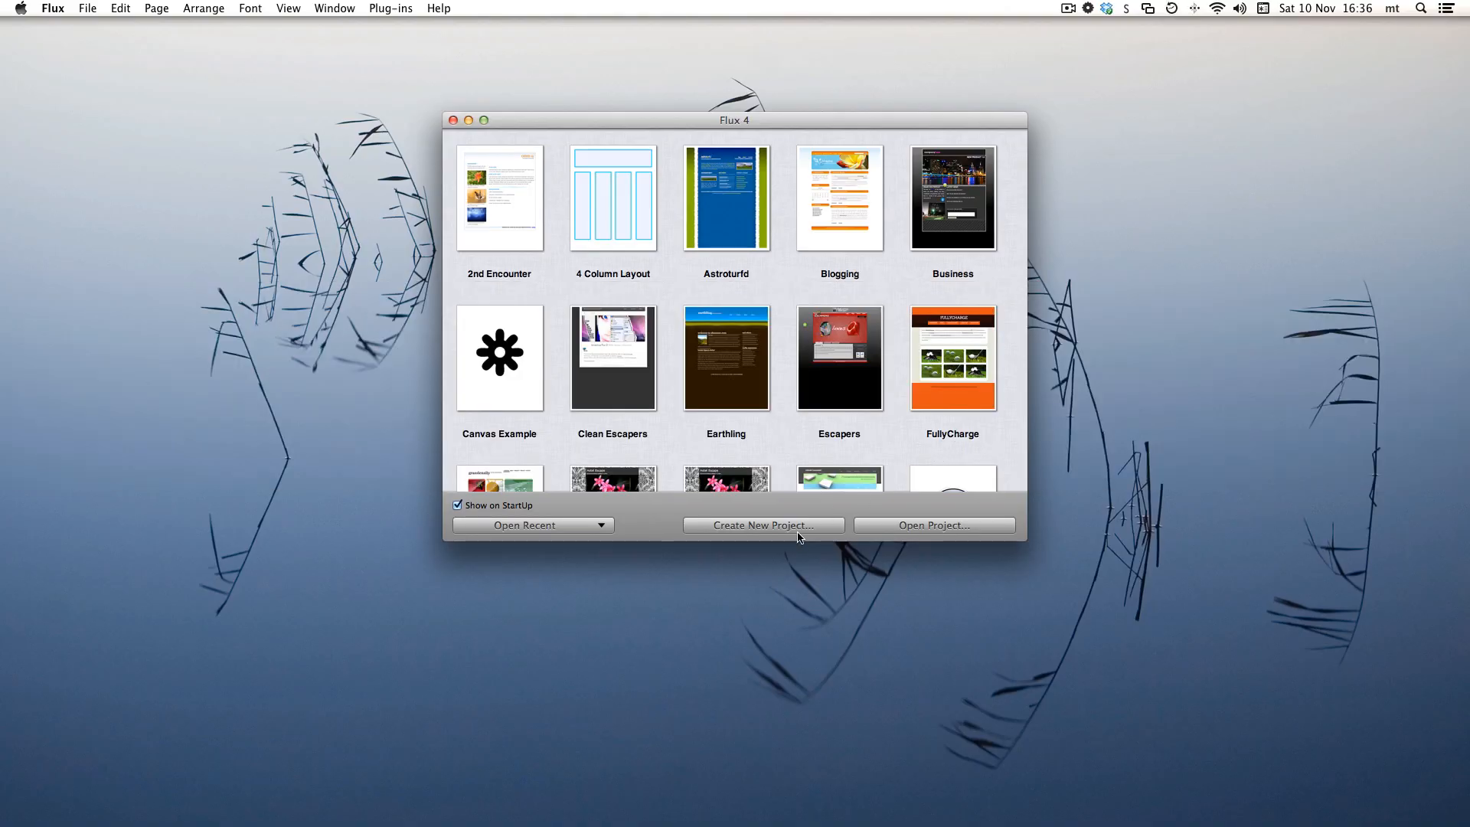
Step: Create a new project named Response in the home folder with starter index.html, main.css and images folder
click(762, 525)
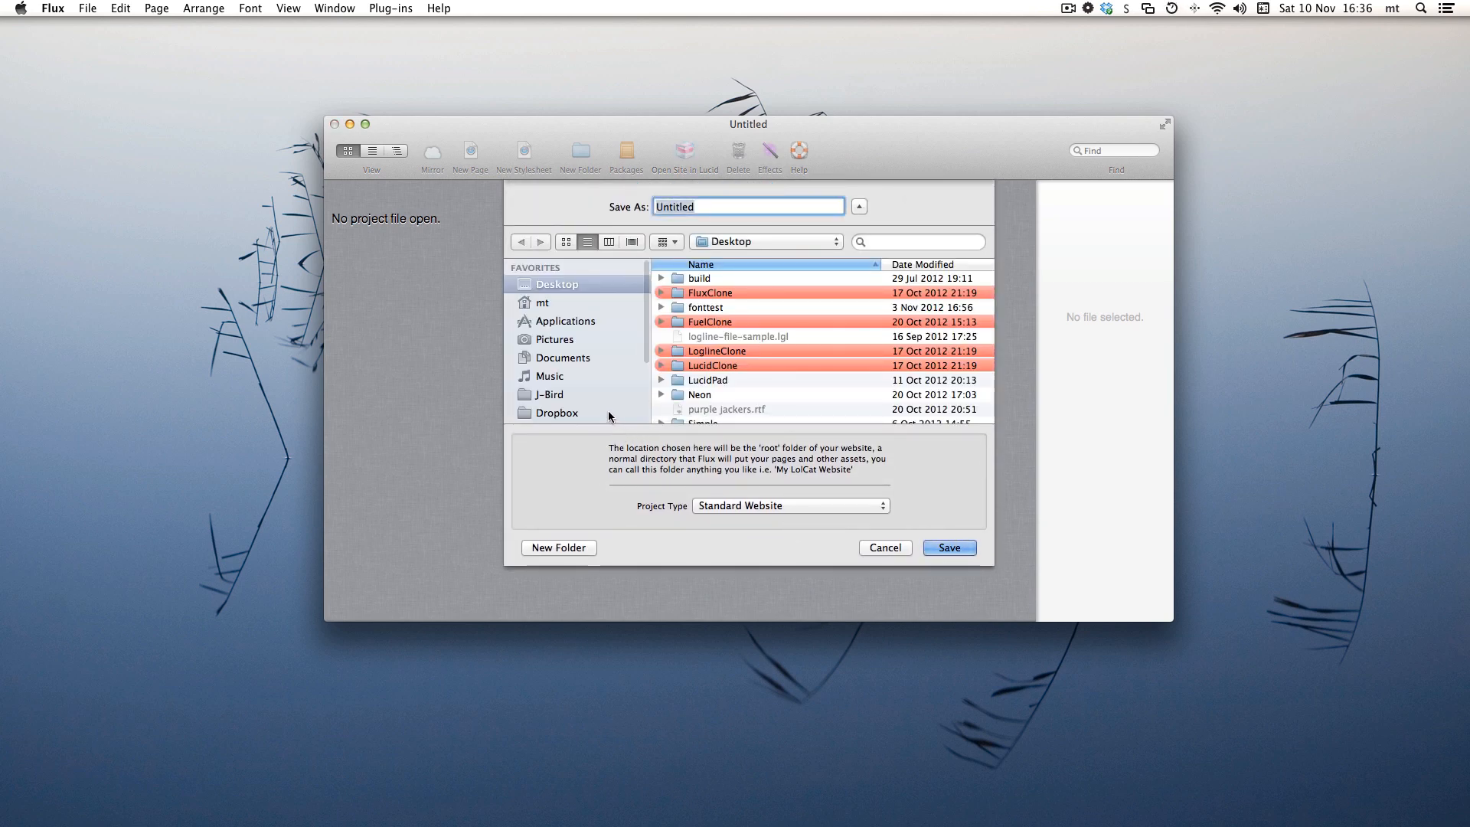
mouse_move(754, 331)
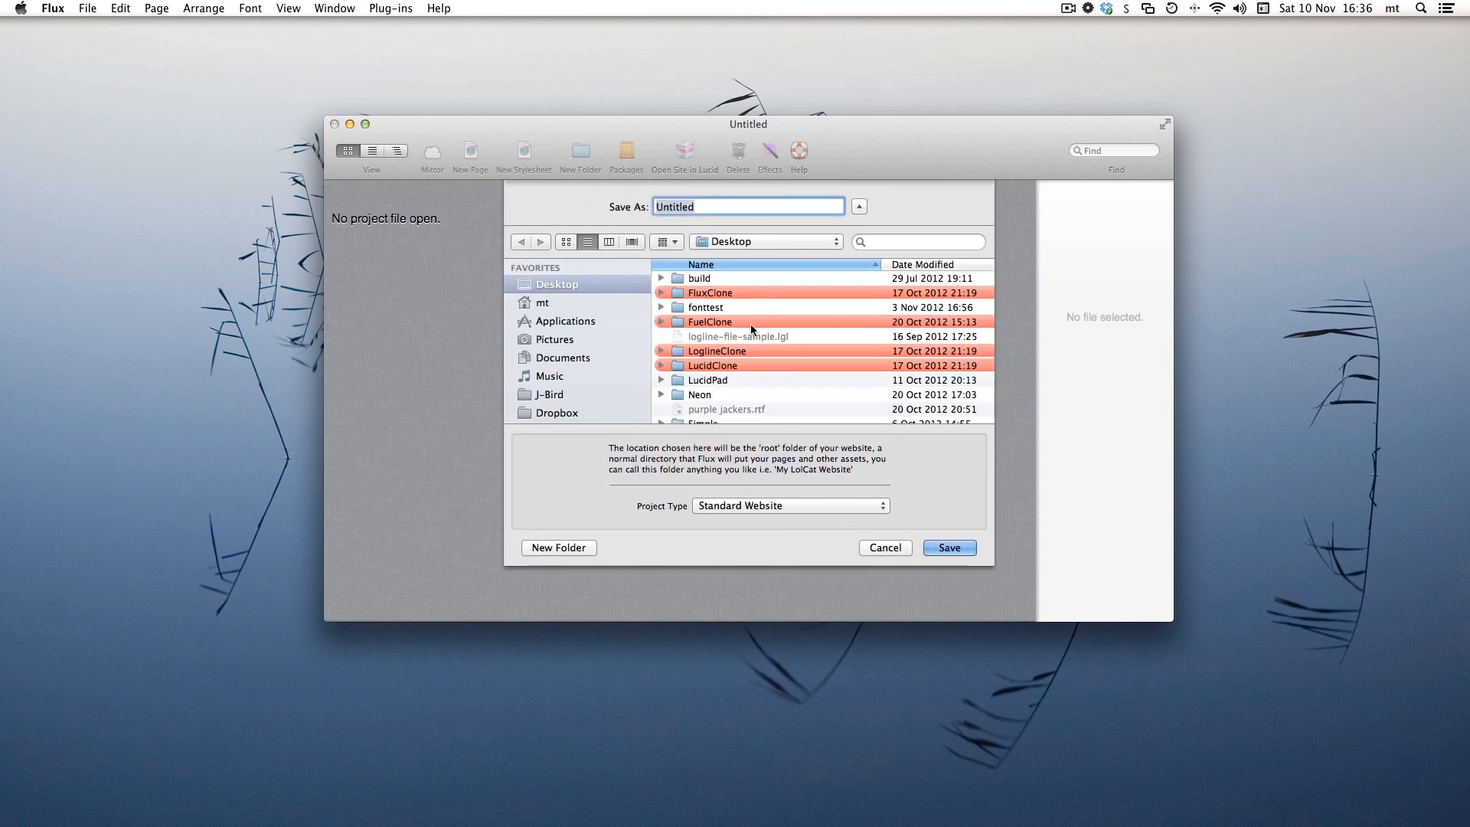
text(Rs)
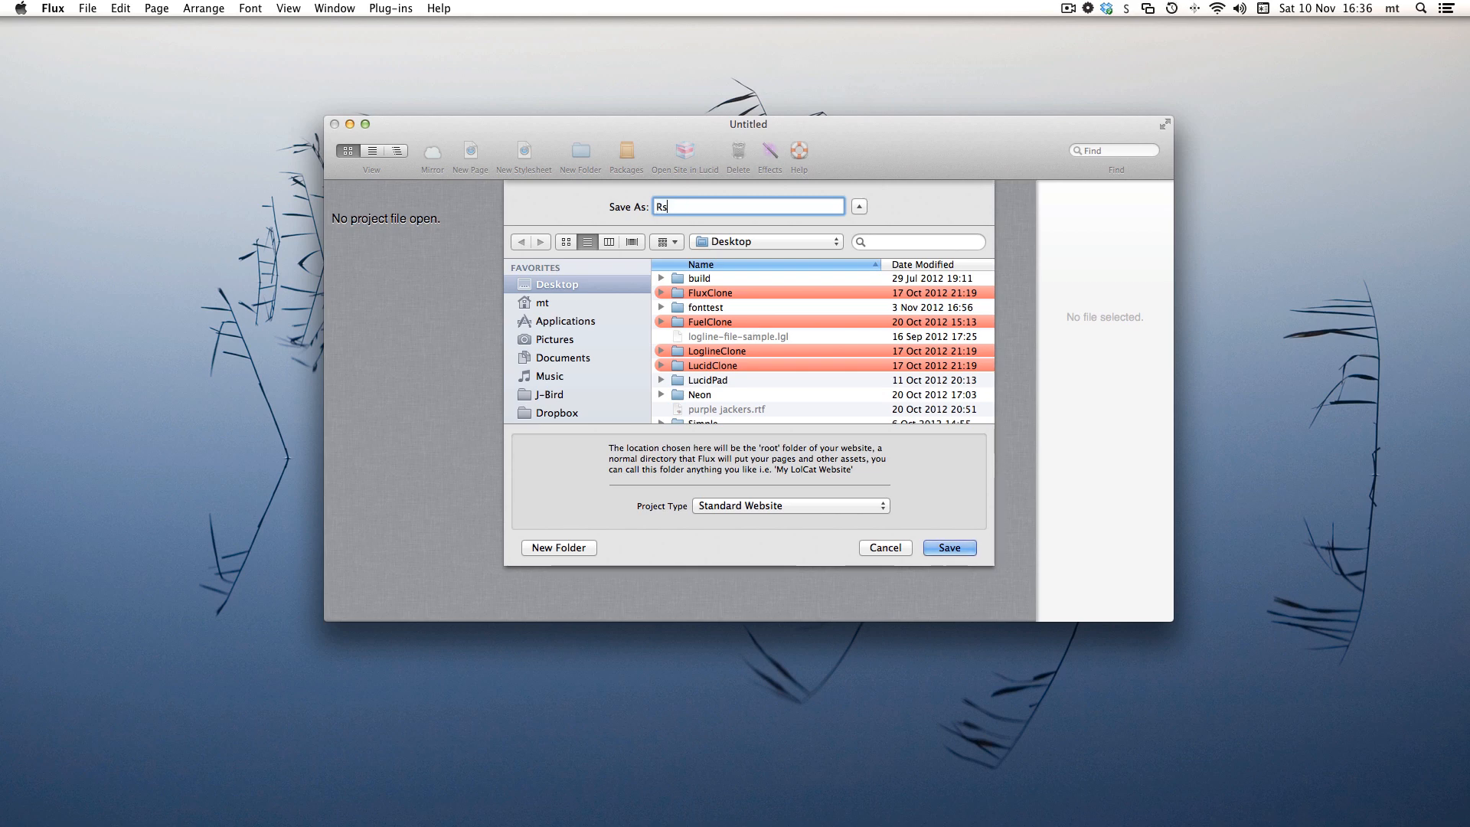
text(esponse)
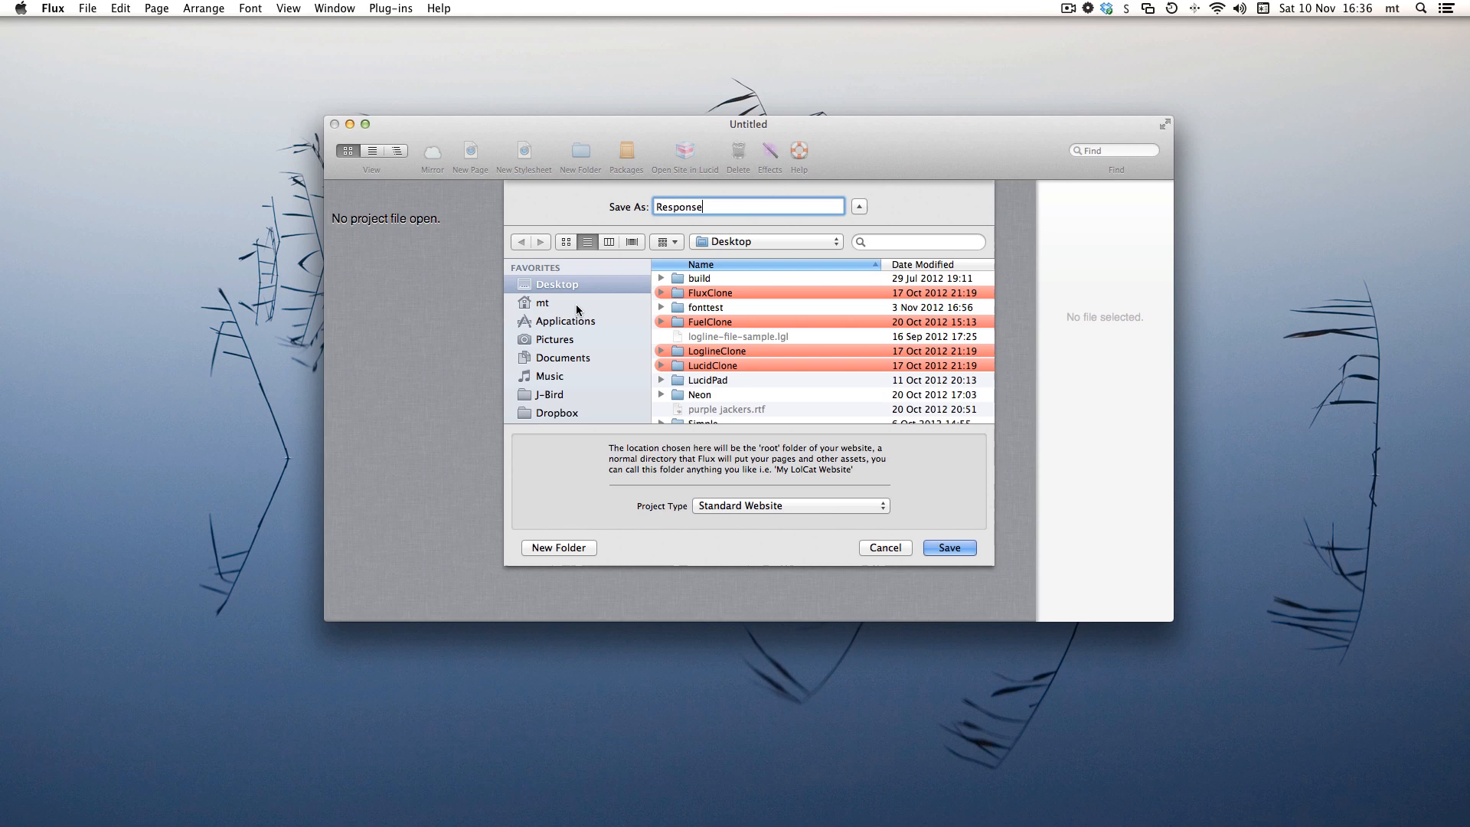
click(543, 301)
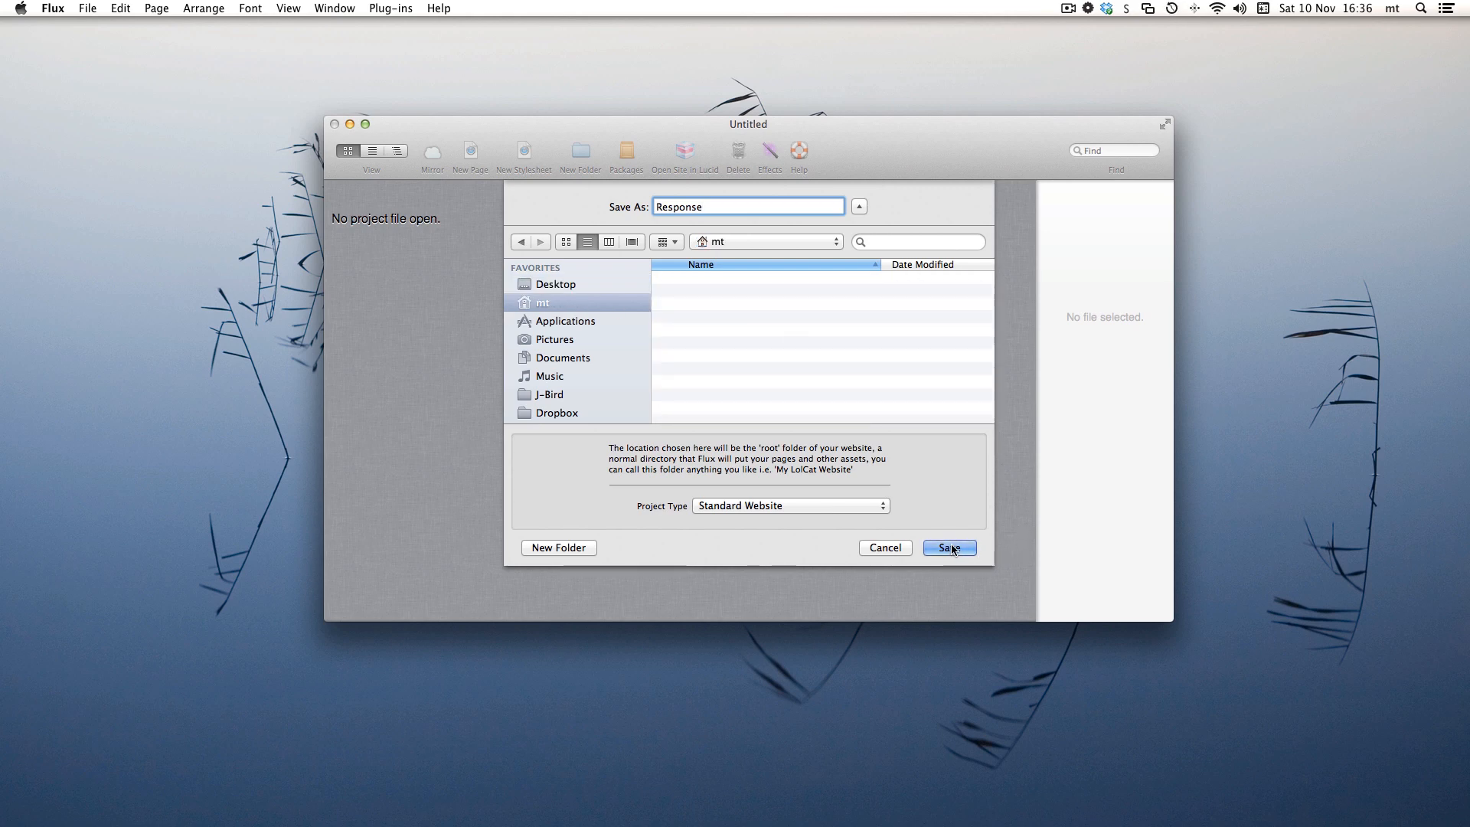
click(948, 548)
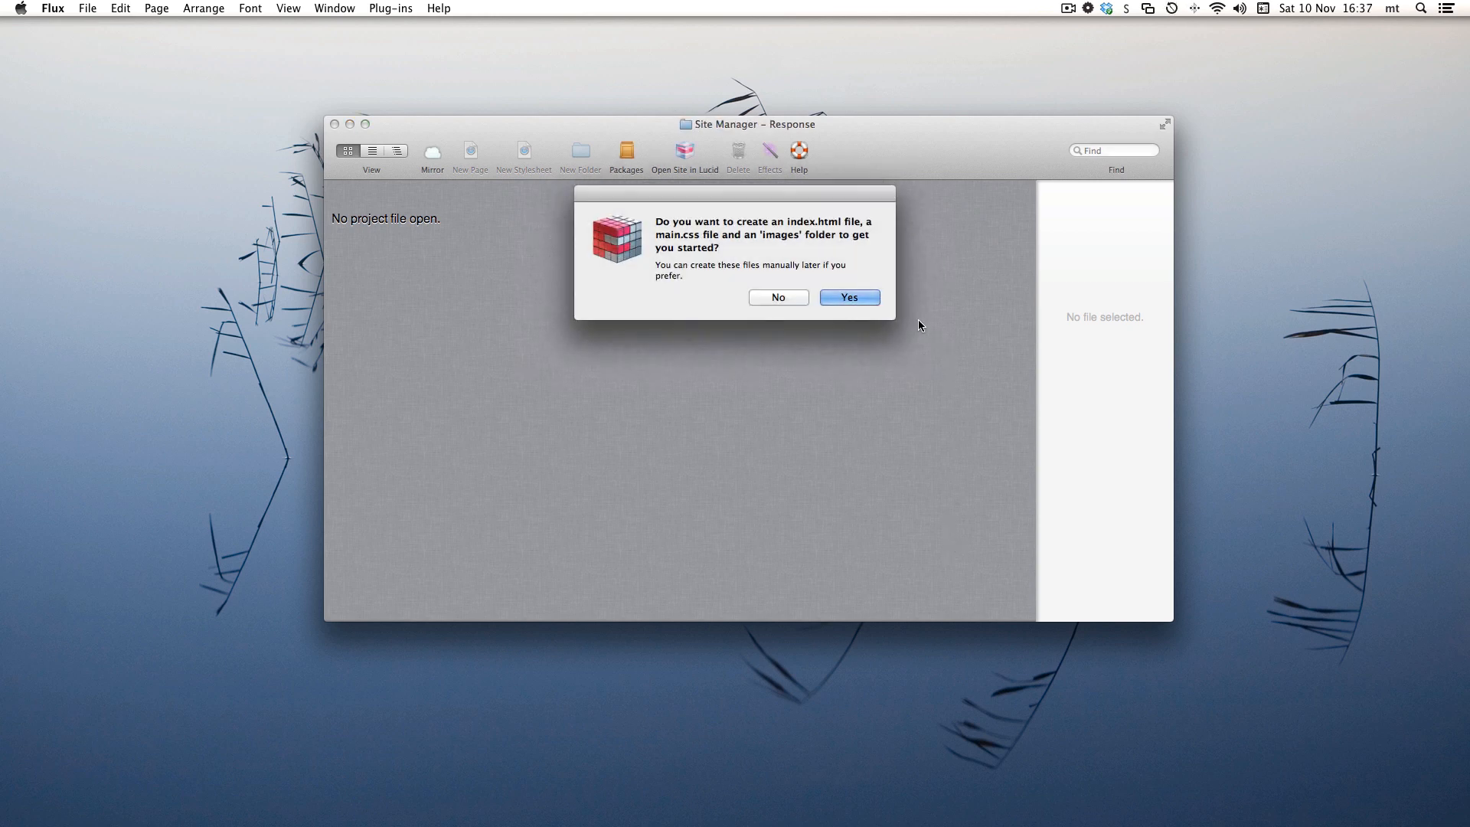
click(847, 297)
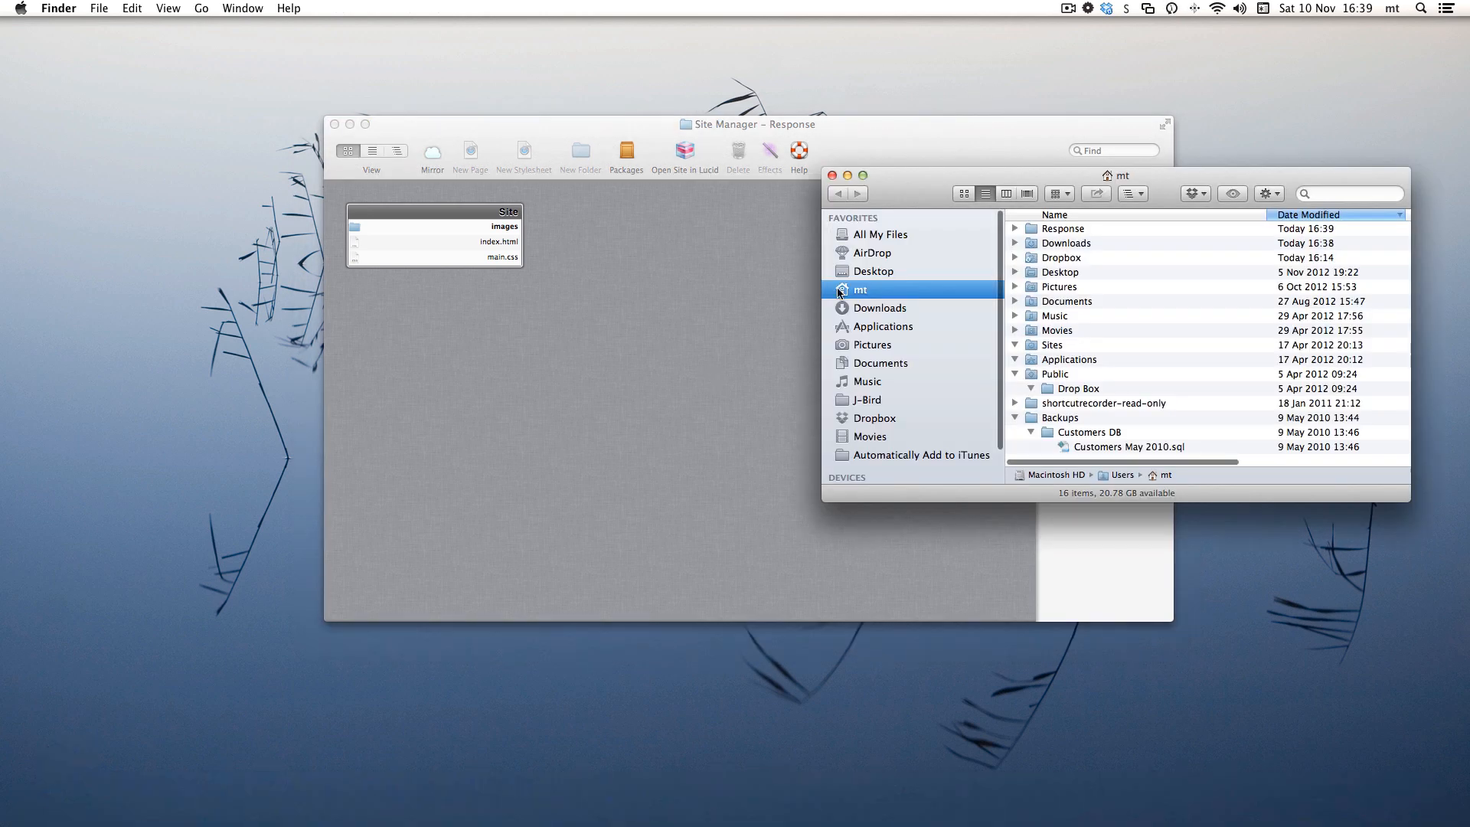
Step: Bring the dragged-in Framework folder into the site and rename it to Gumby
click(882, 307)
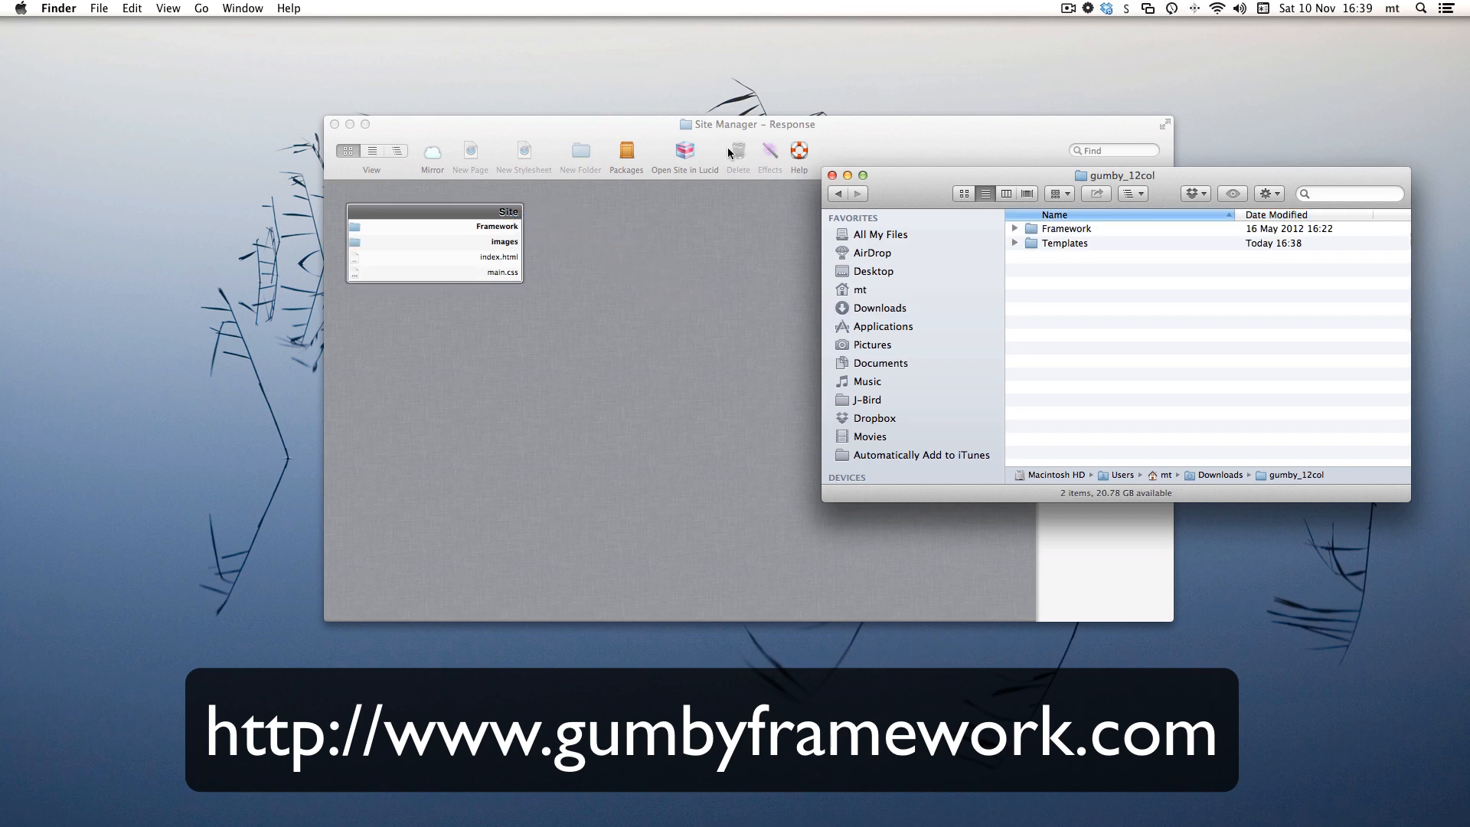
click(833, 175)
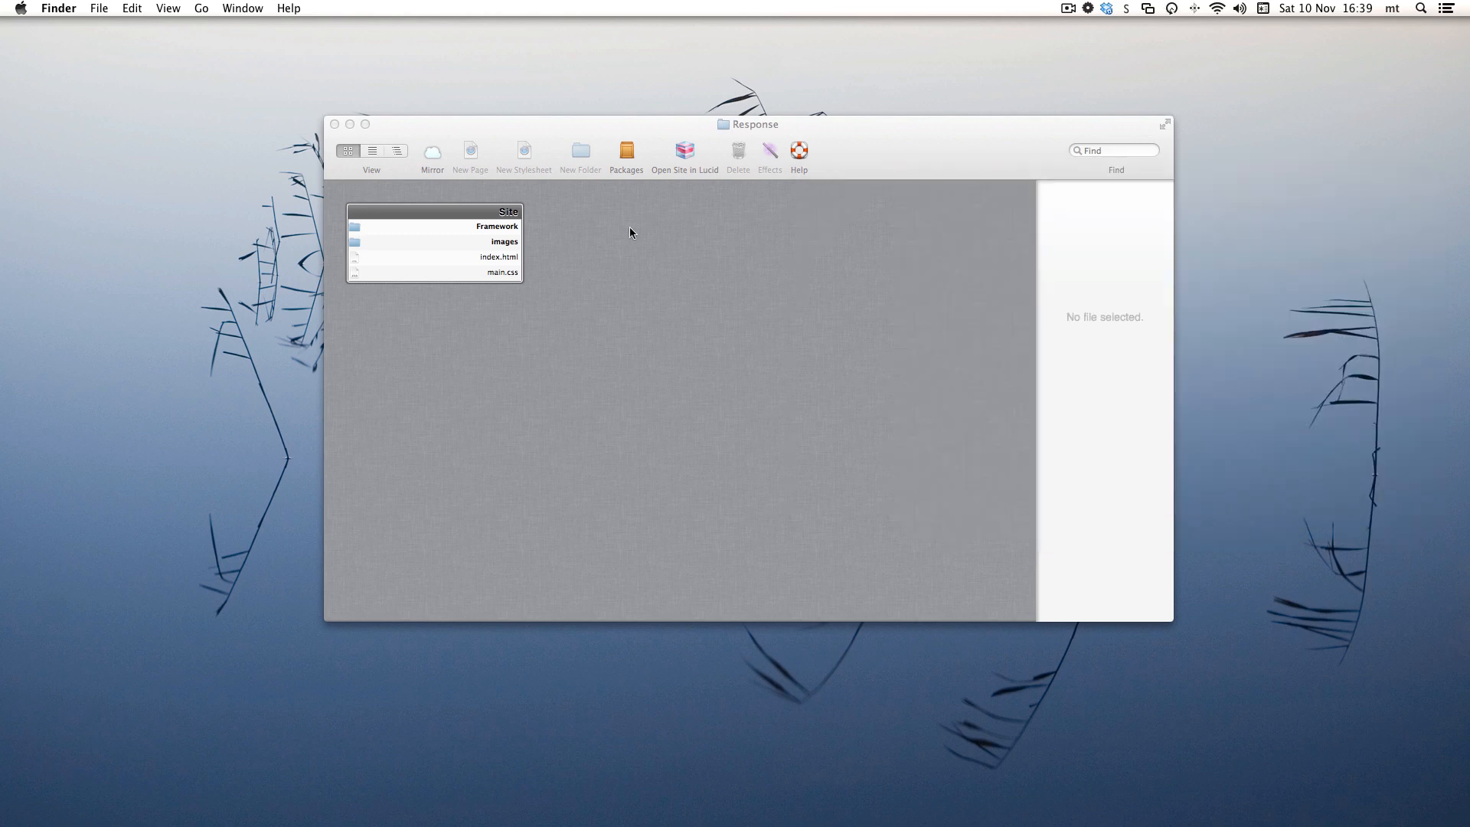
click(496, 226)
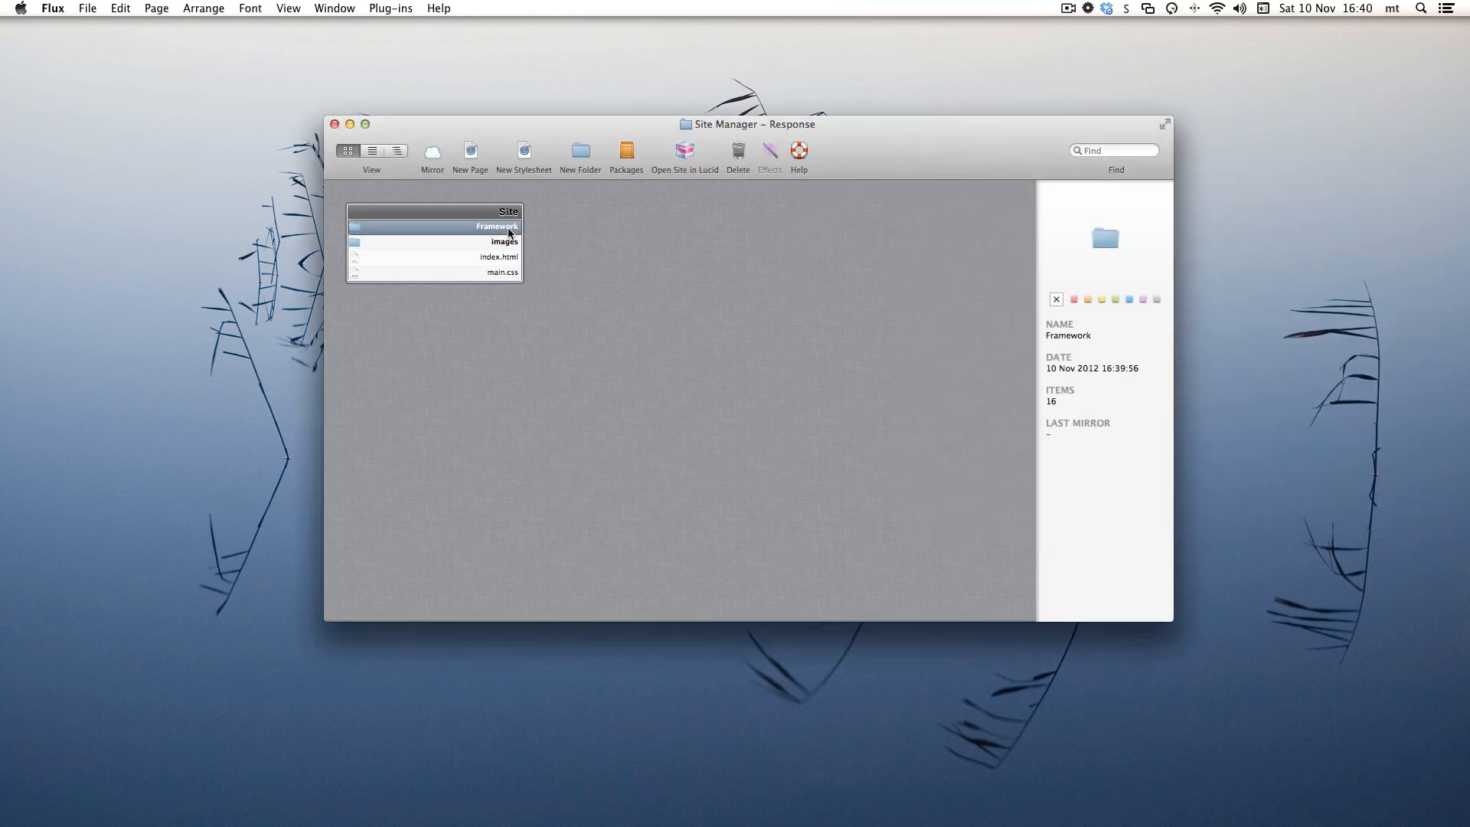
right_click(497, 227)
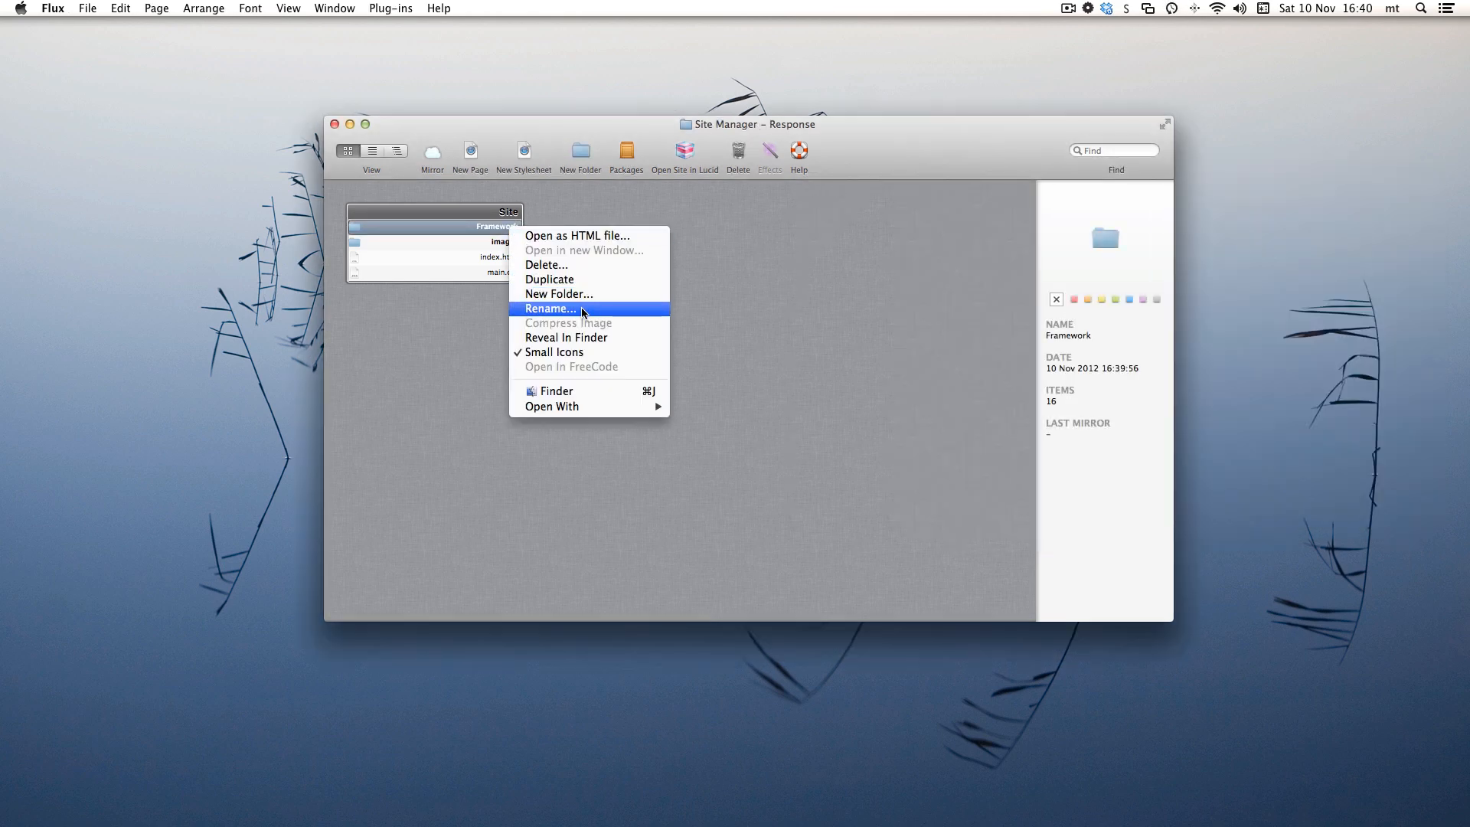
click(550, 308)
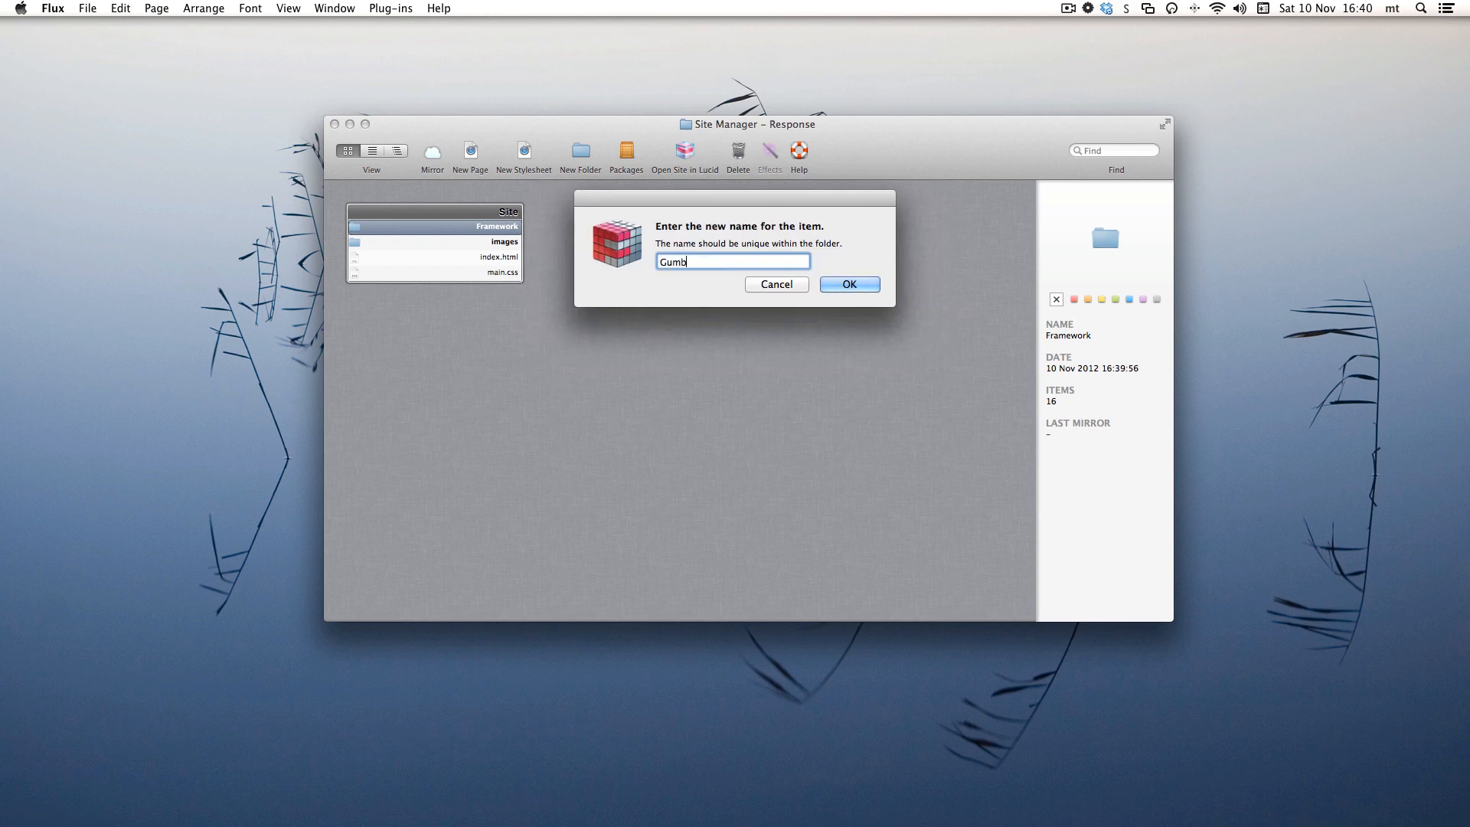
click(847, 285)
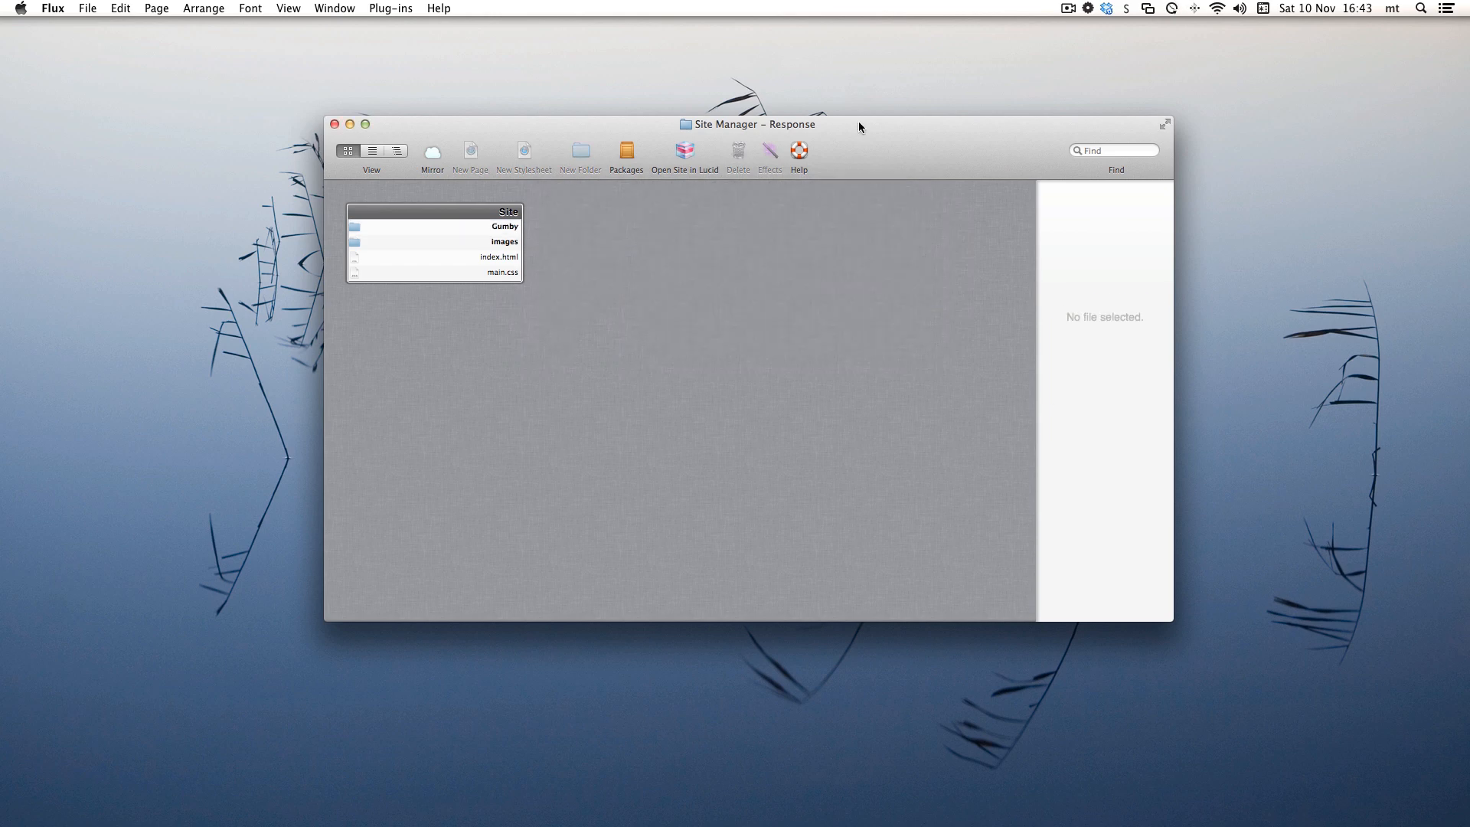
Step: Open index.html and attach Gumby/css/imports.css as a stylesheet for all media
click(504, 257)
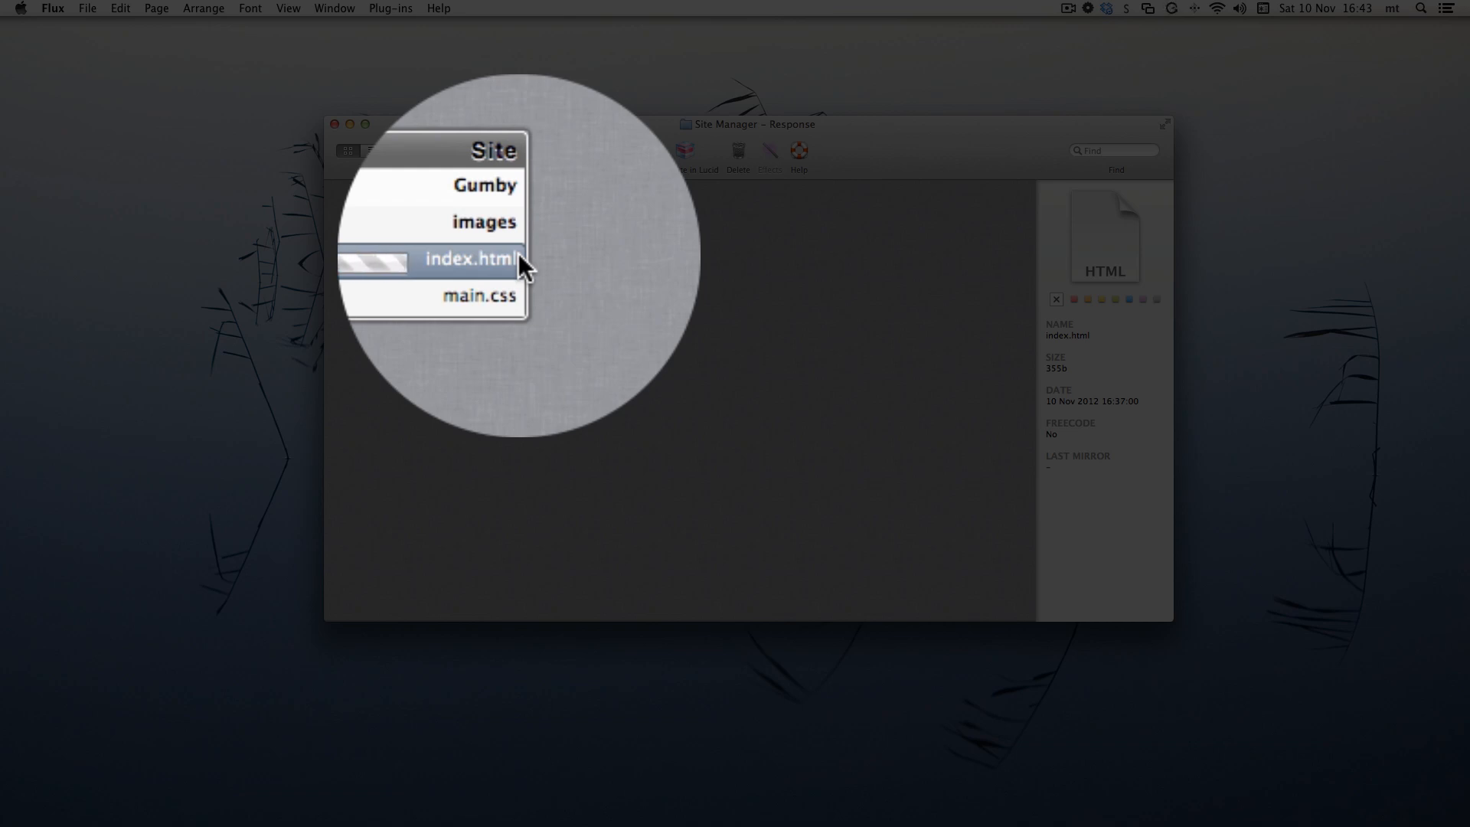
double_click(475, 261)
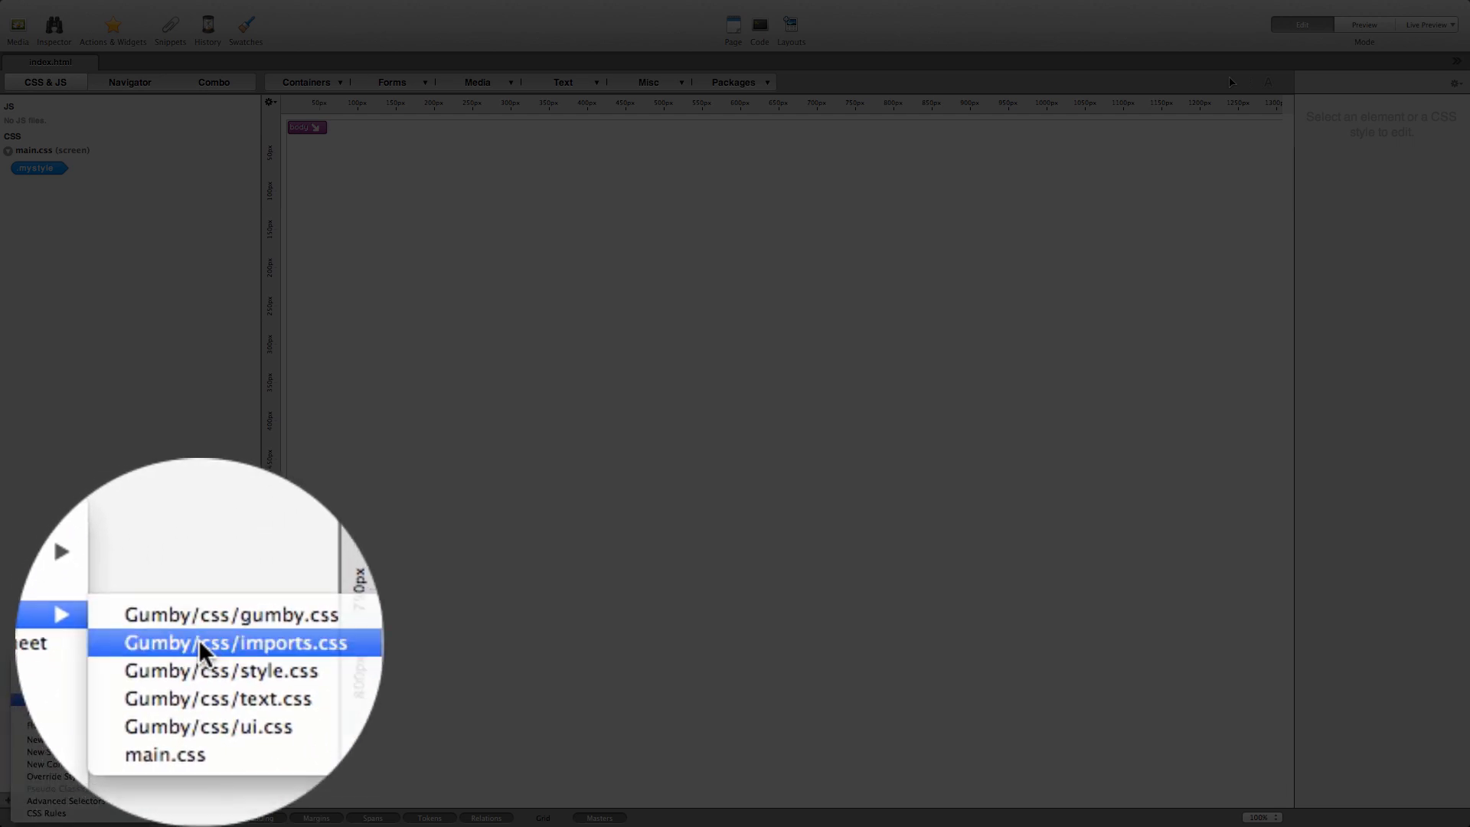
click(237, 643)
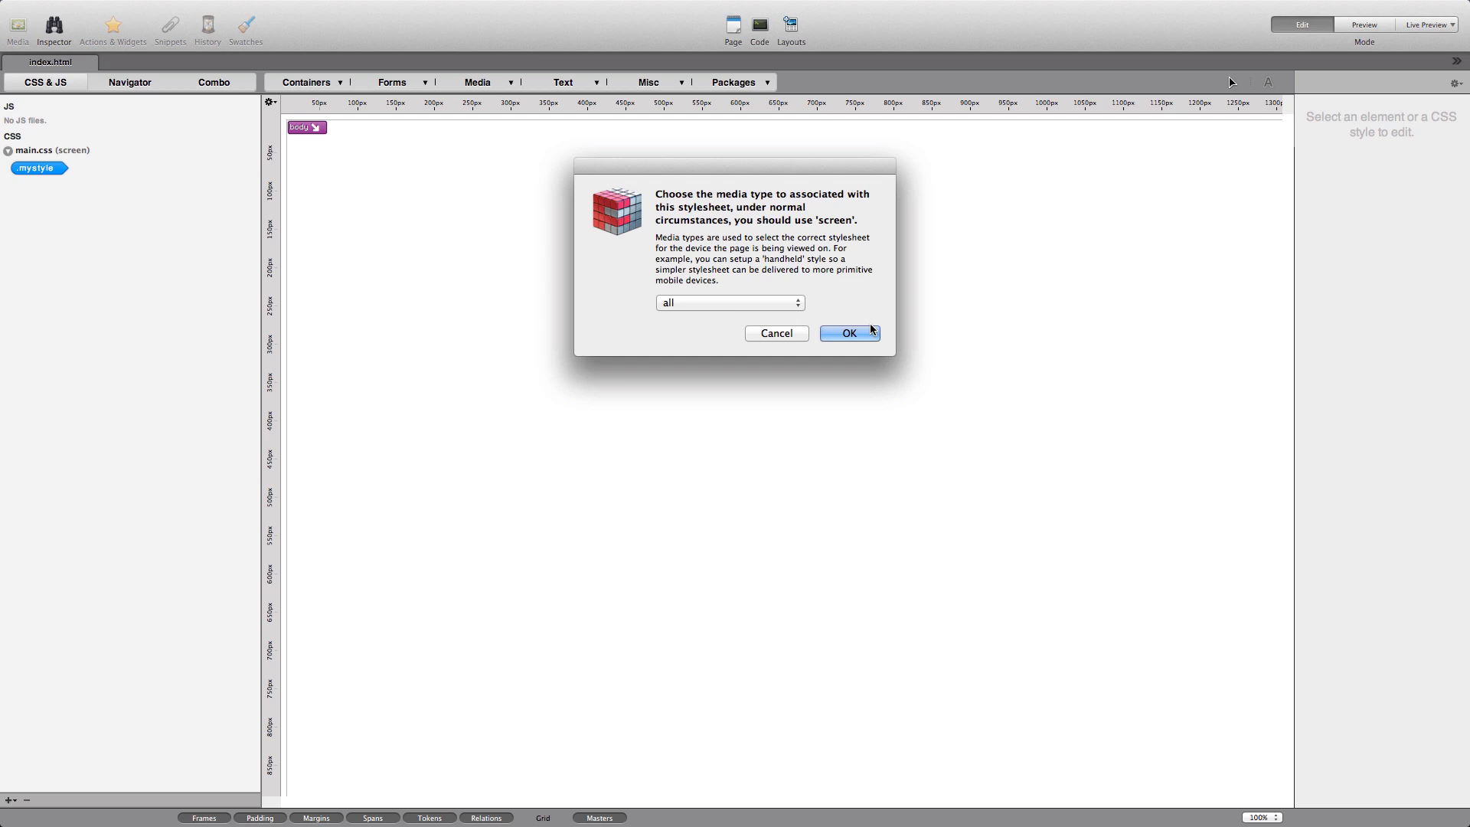
click(847, 332)
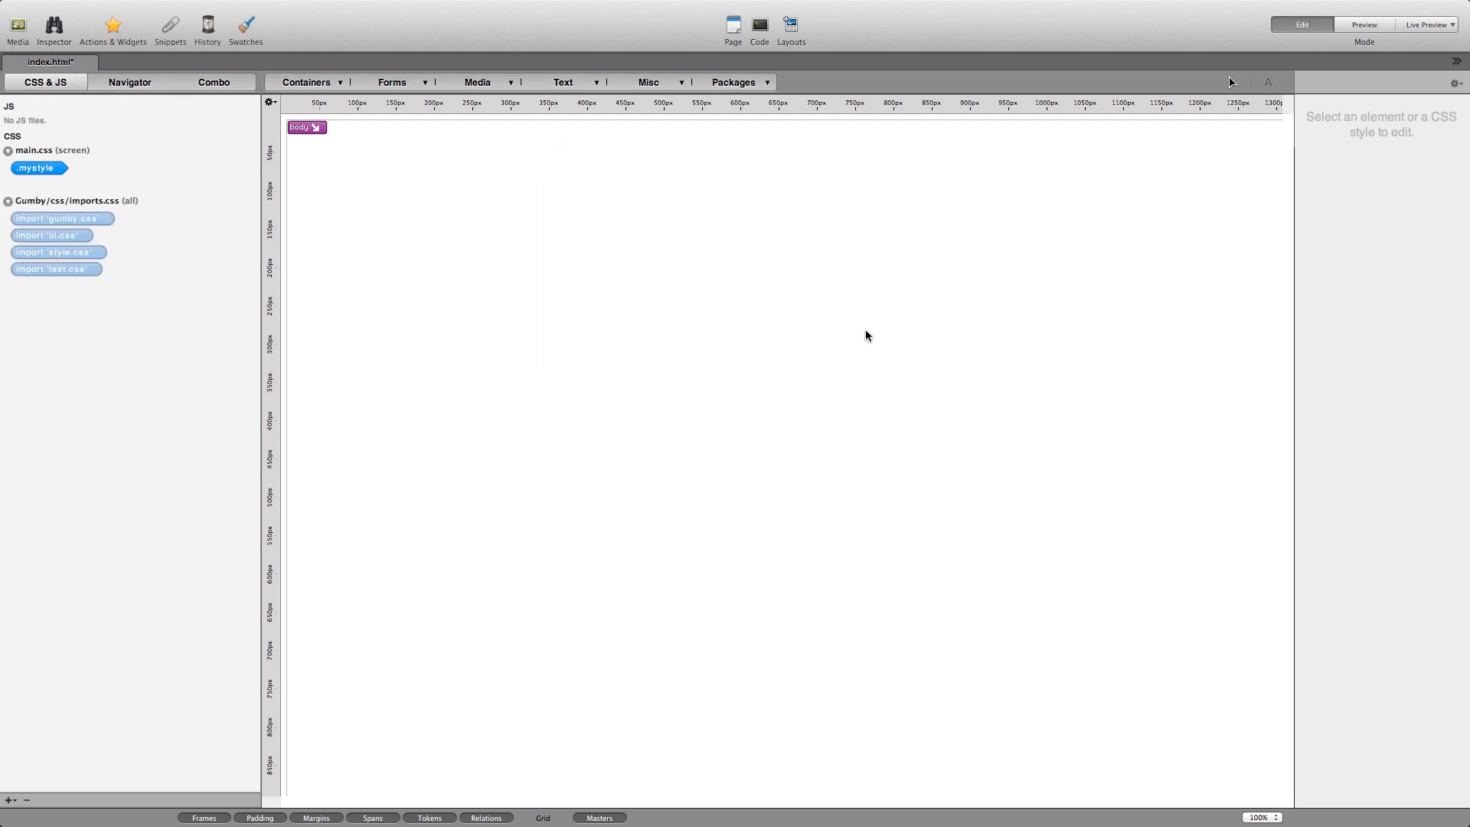
mouse_move(772, 320)
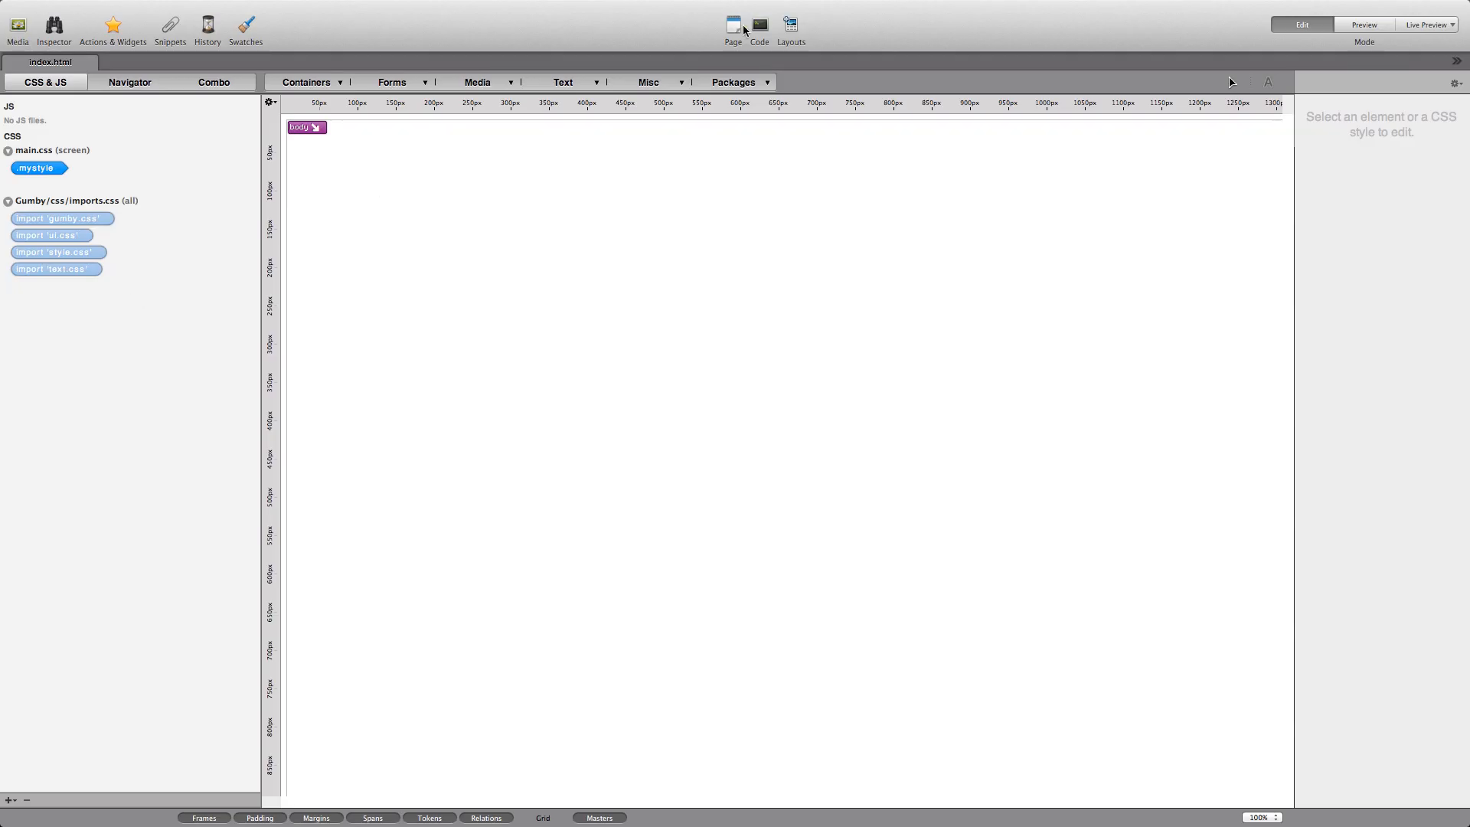
Step: Insert a div inside the body and give it the class "container"
click(302, 127)
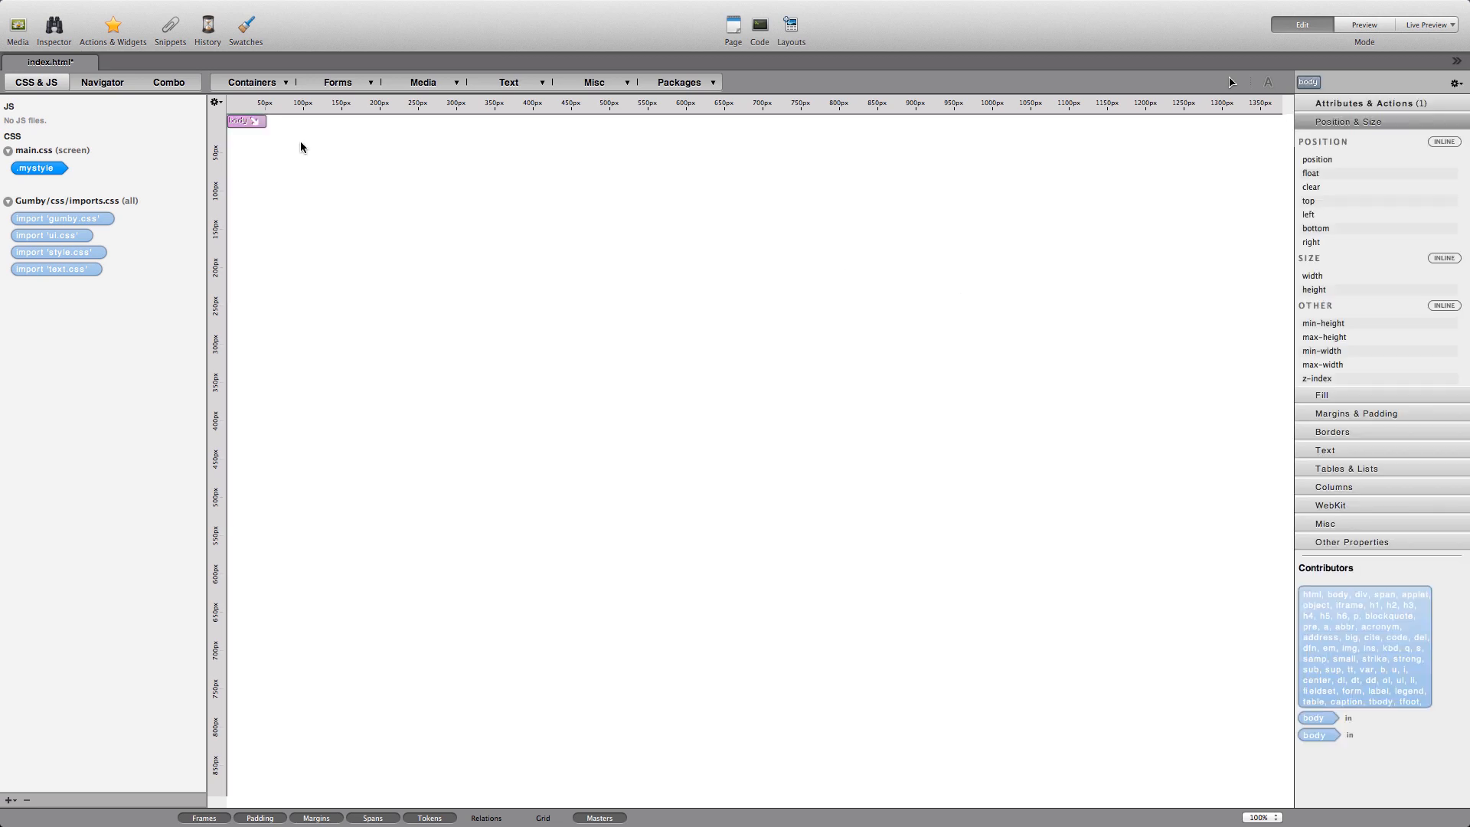
click(251, 83)
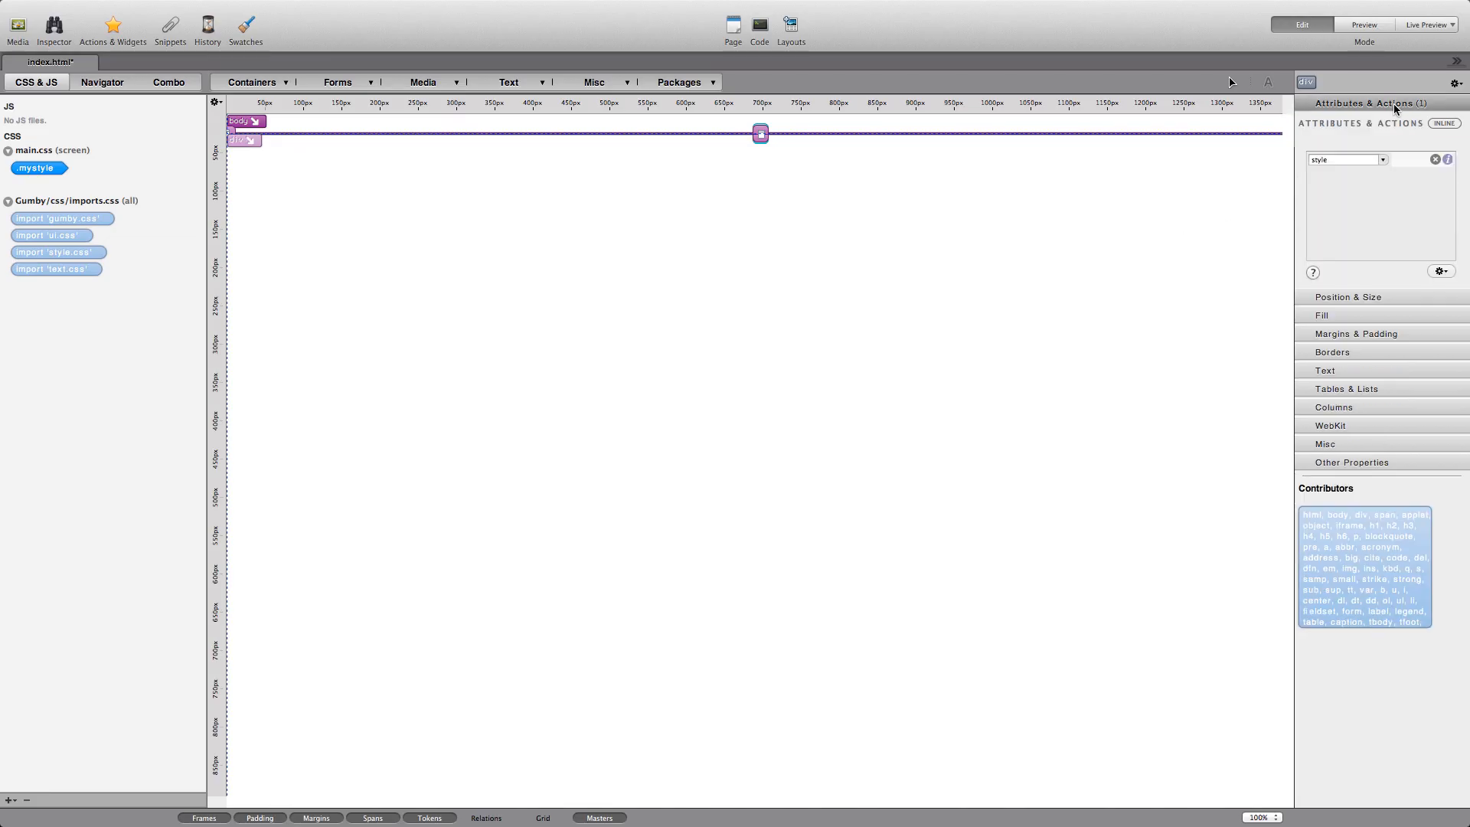
click(1389, 158)
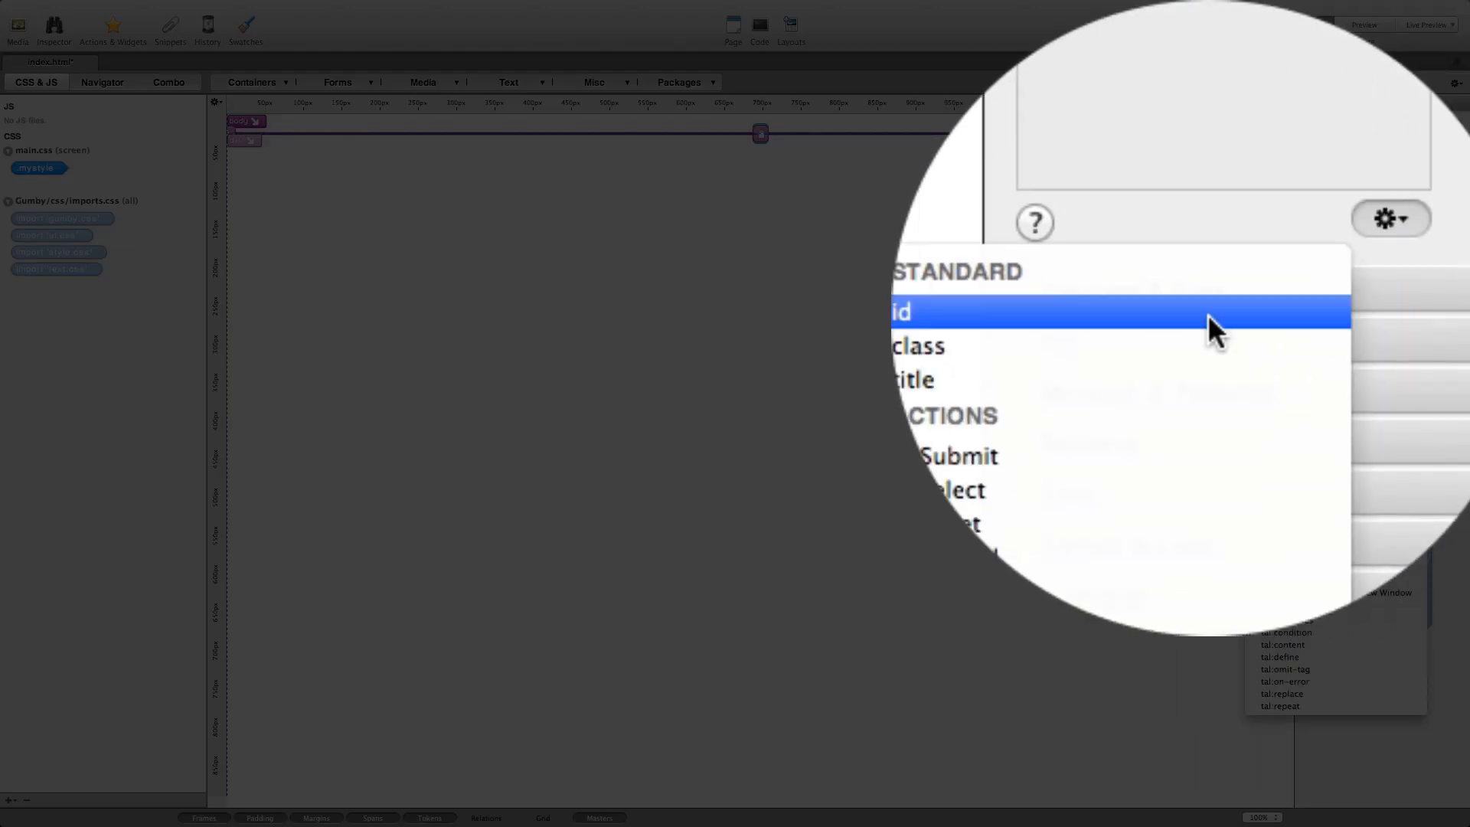
click(915, 347)
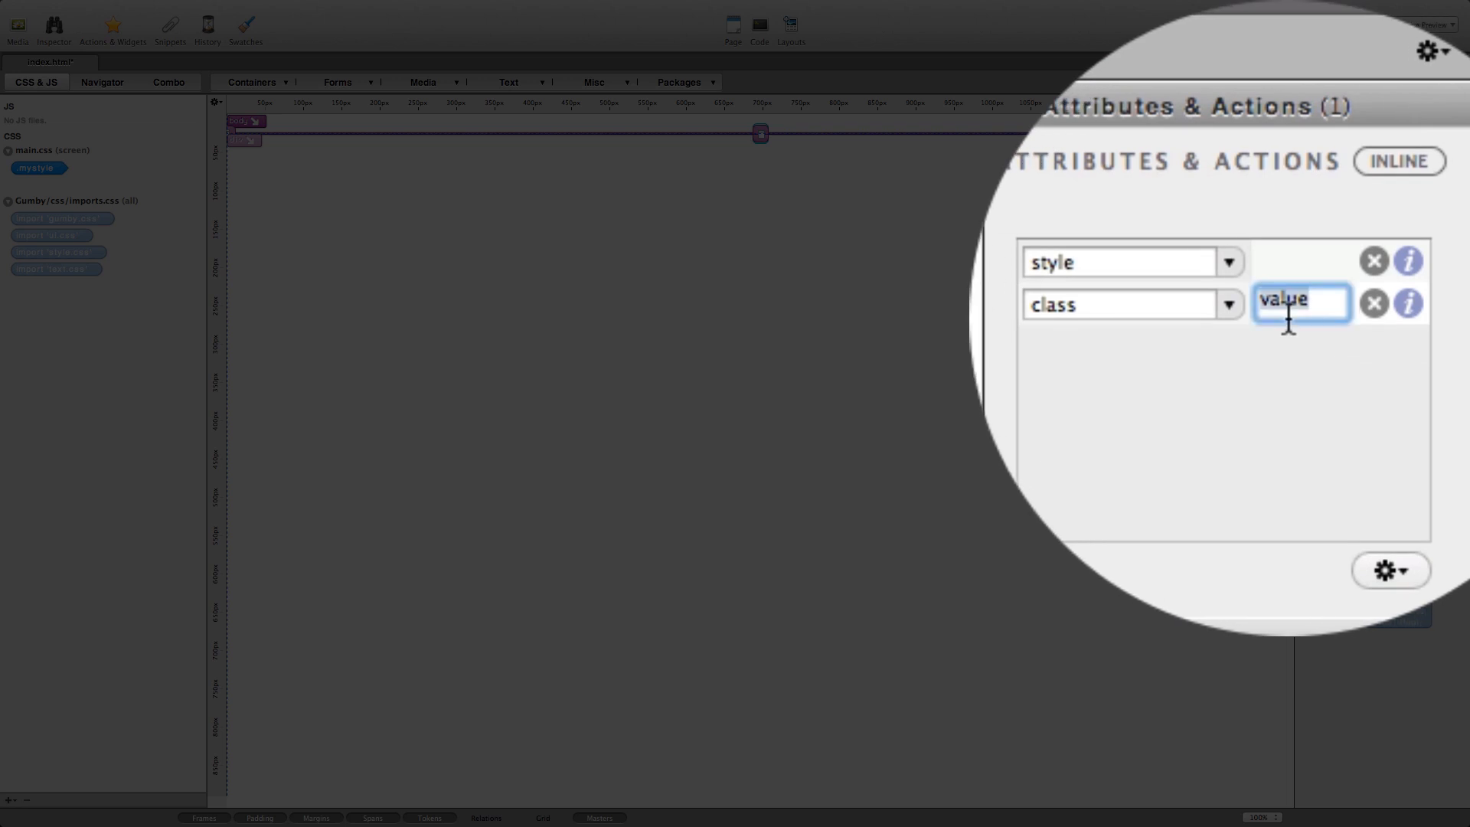
text(containe)
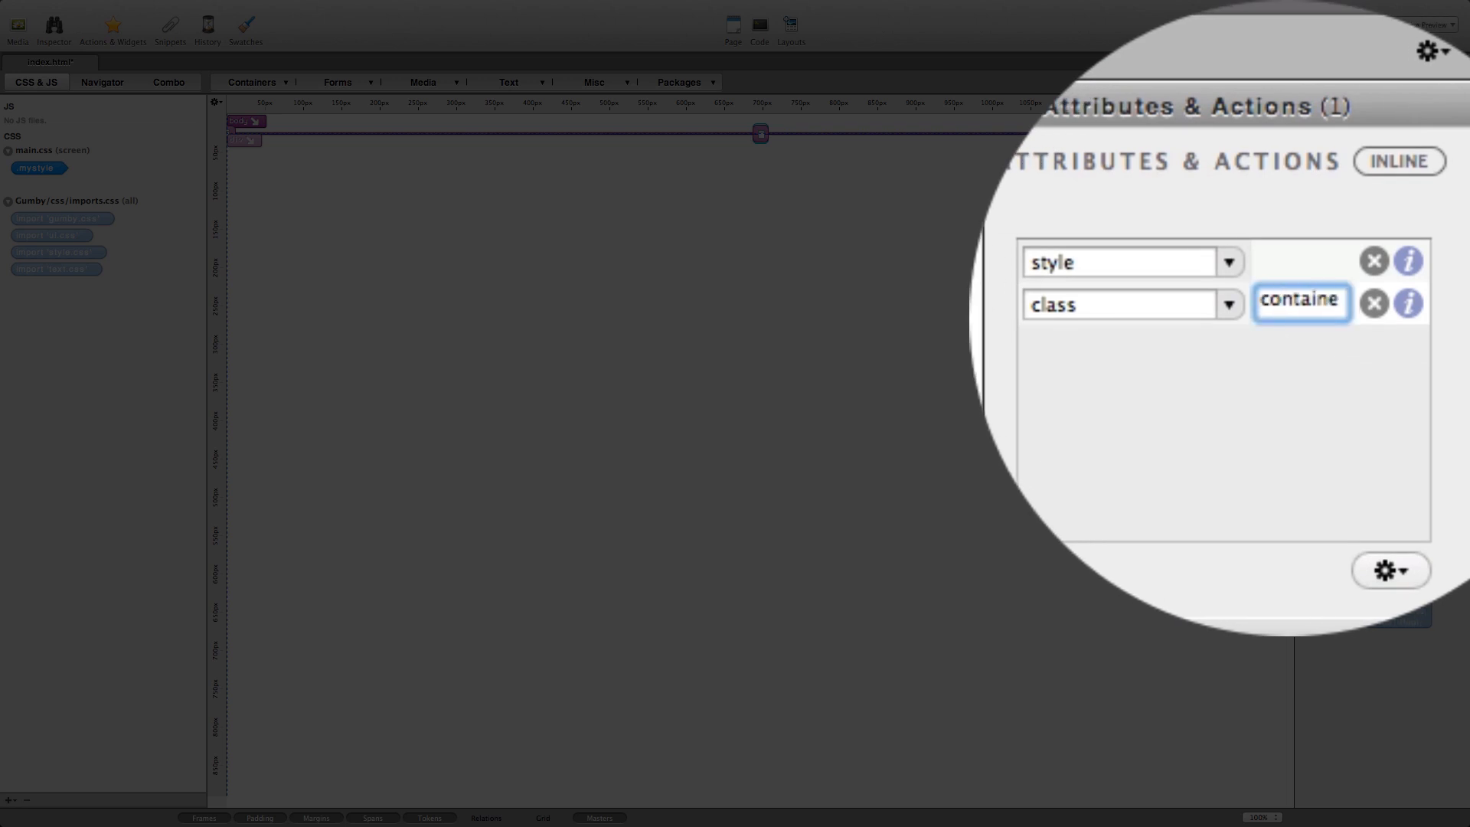
text(r)
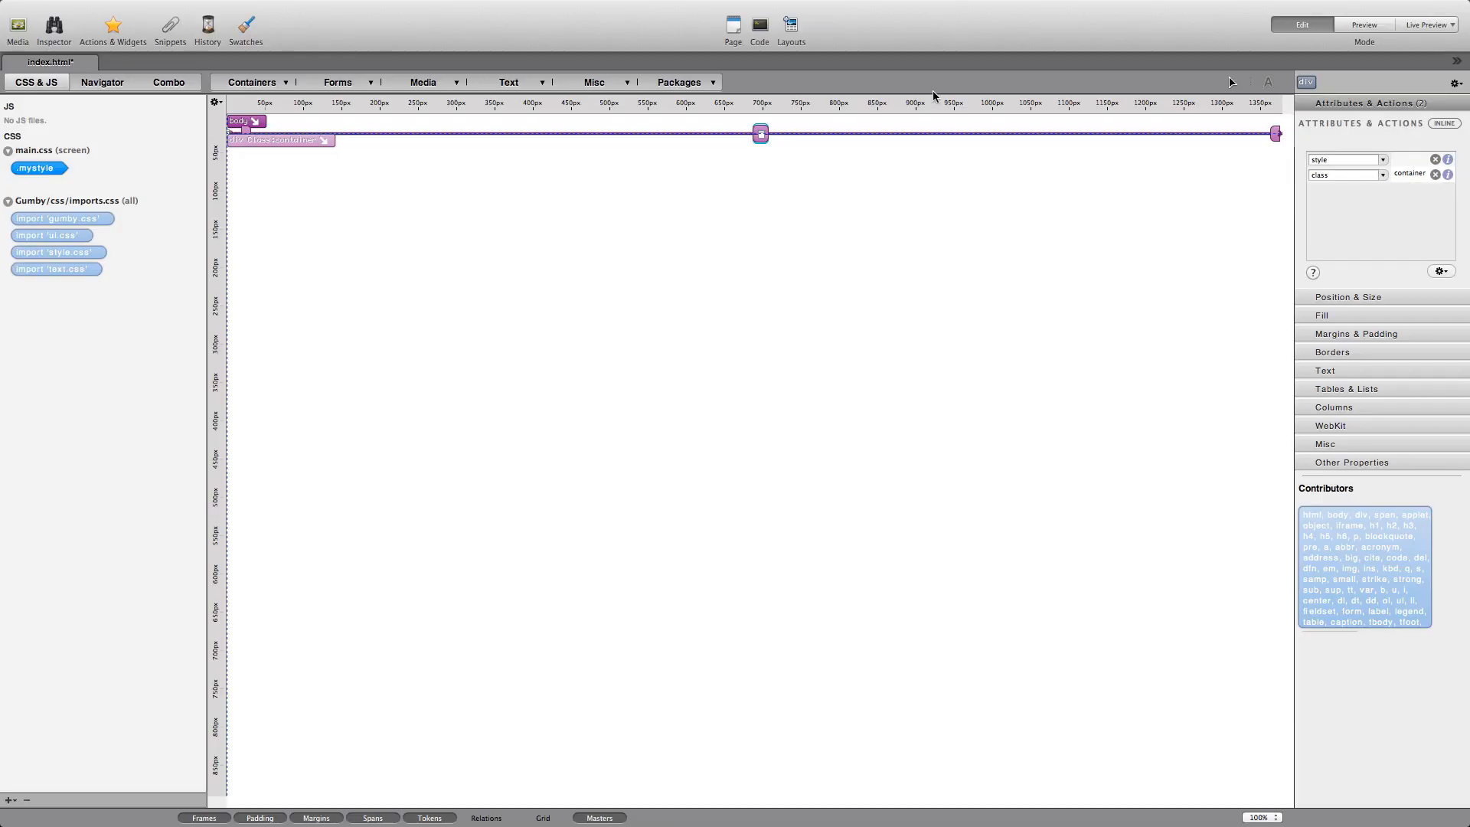
Step: Nest a div with class "row" in the container and a columns div inside it
click(251, 83)
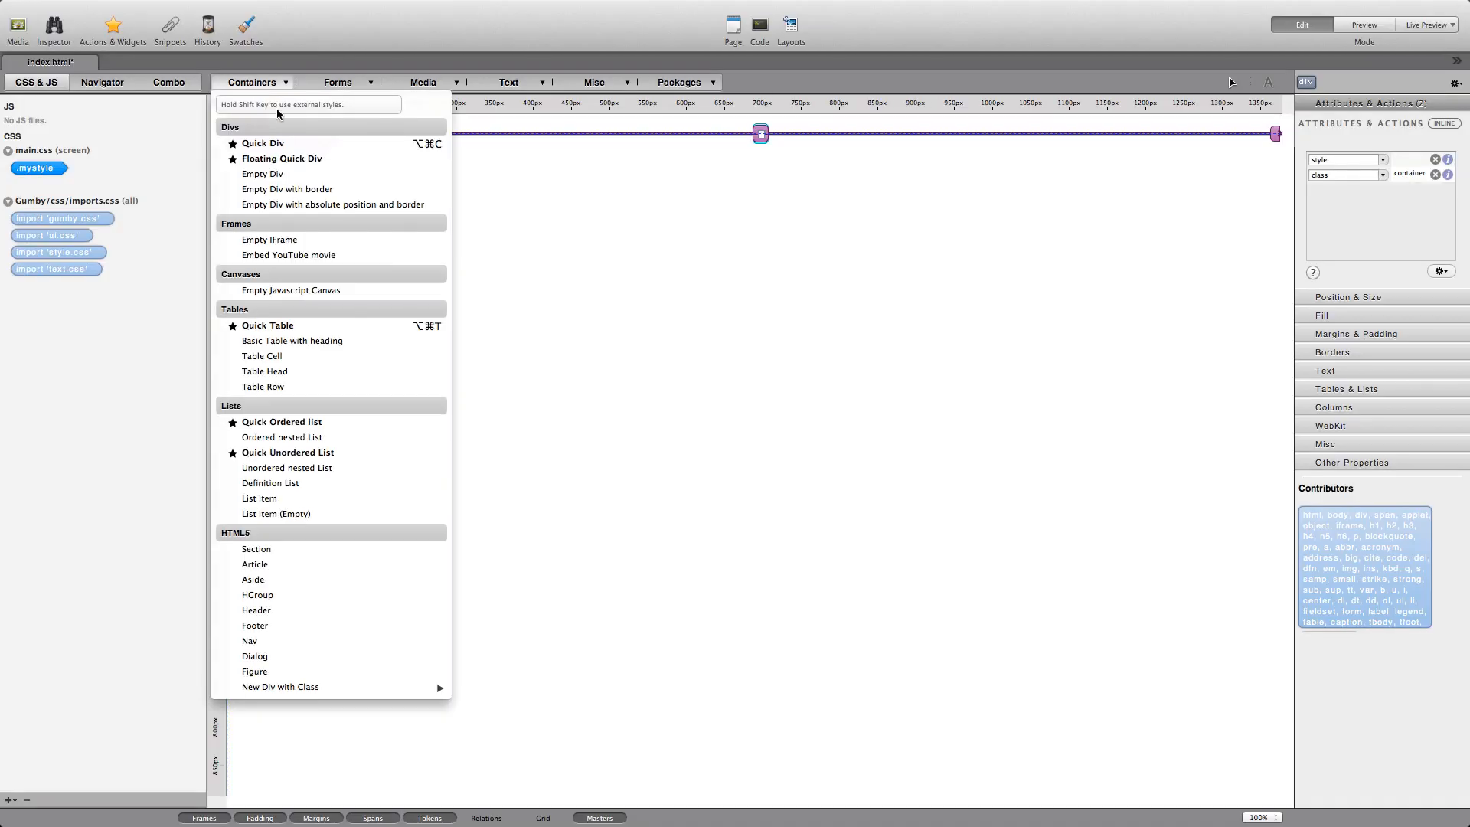
click(265, 142)
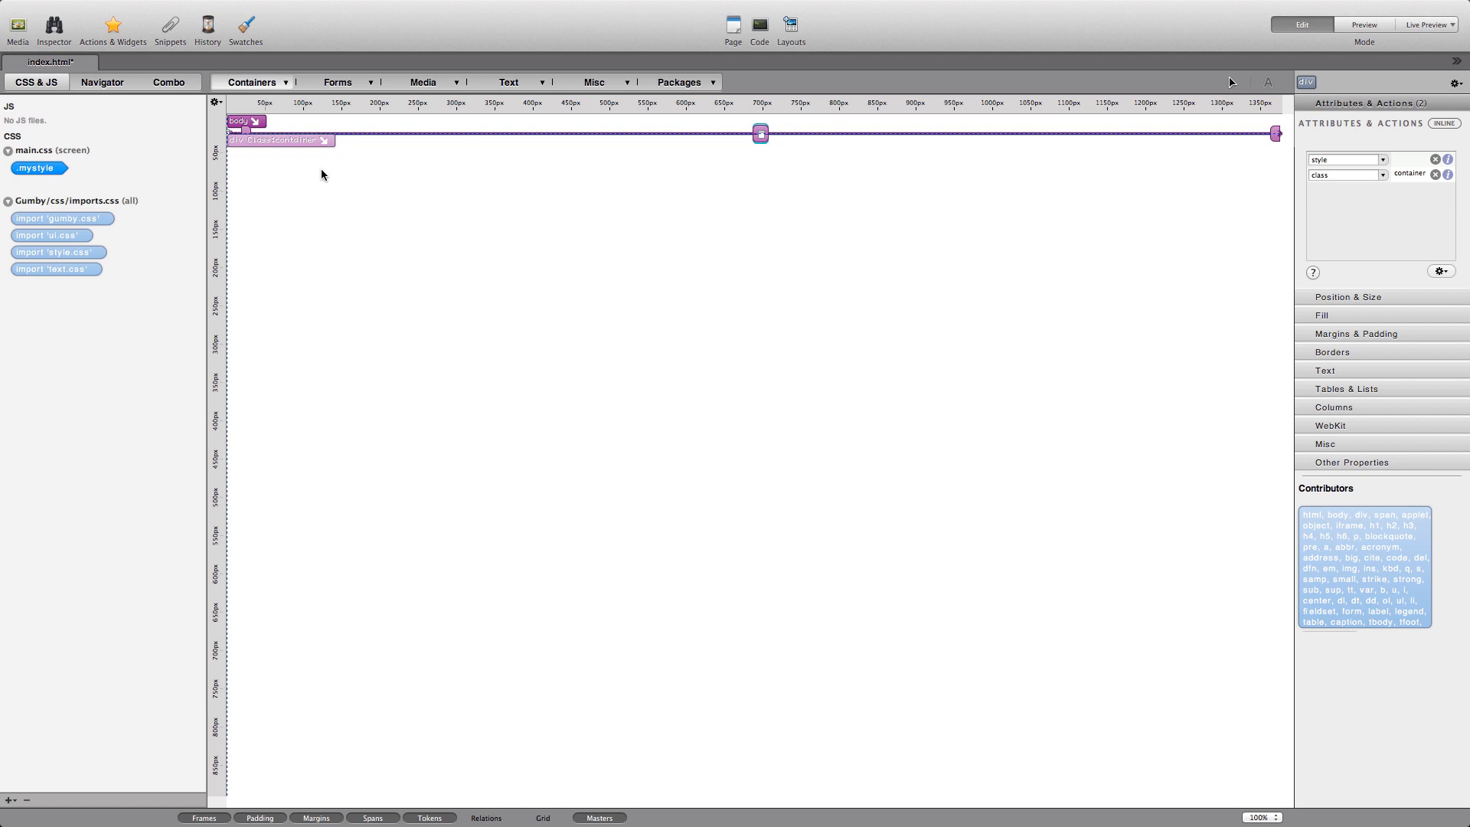
click(1435, 174)
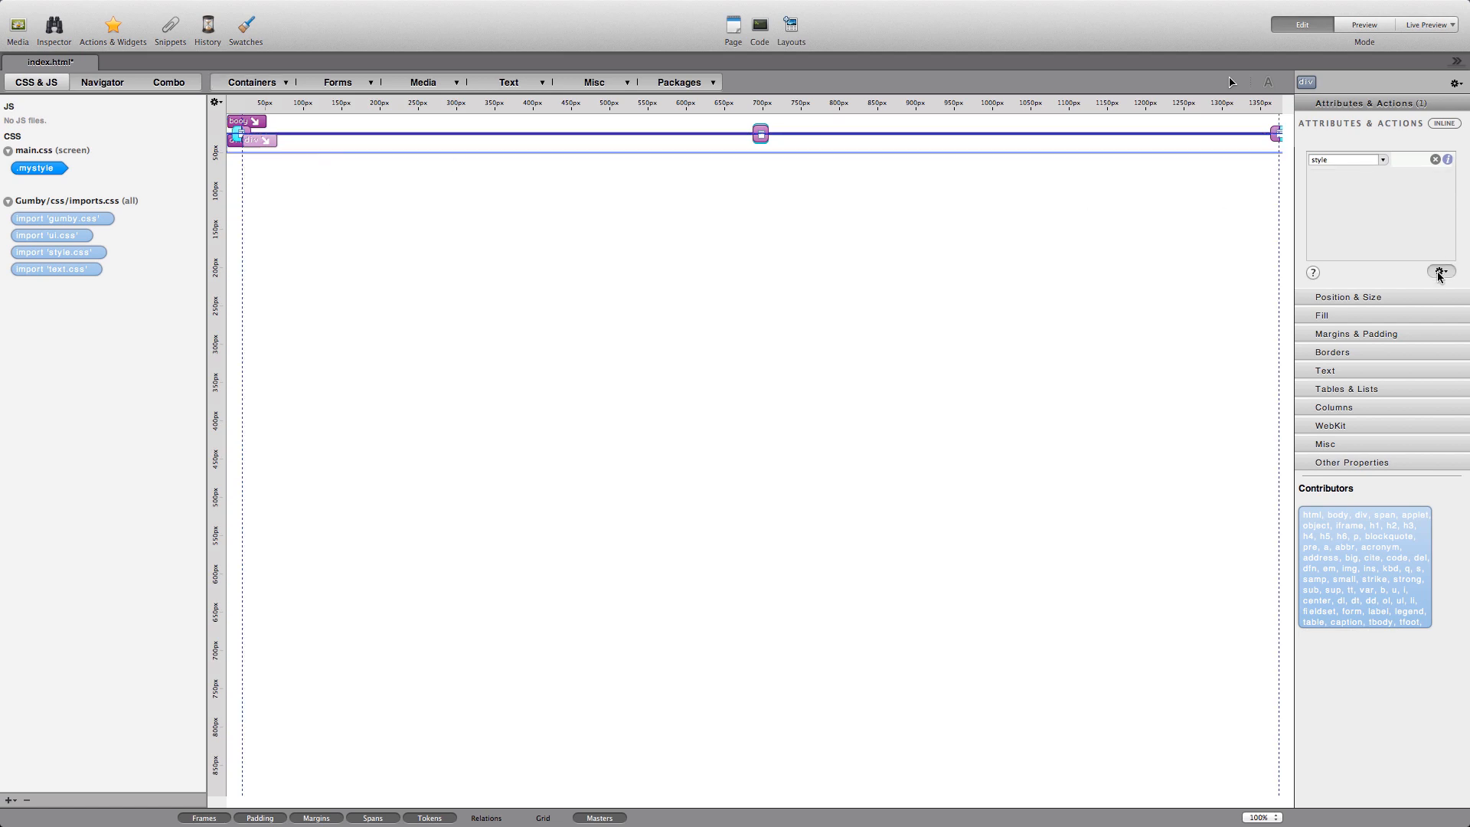
click(1439, 273)
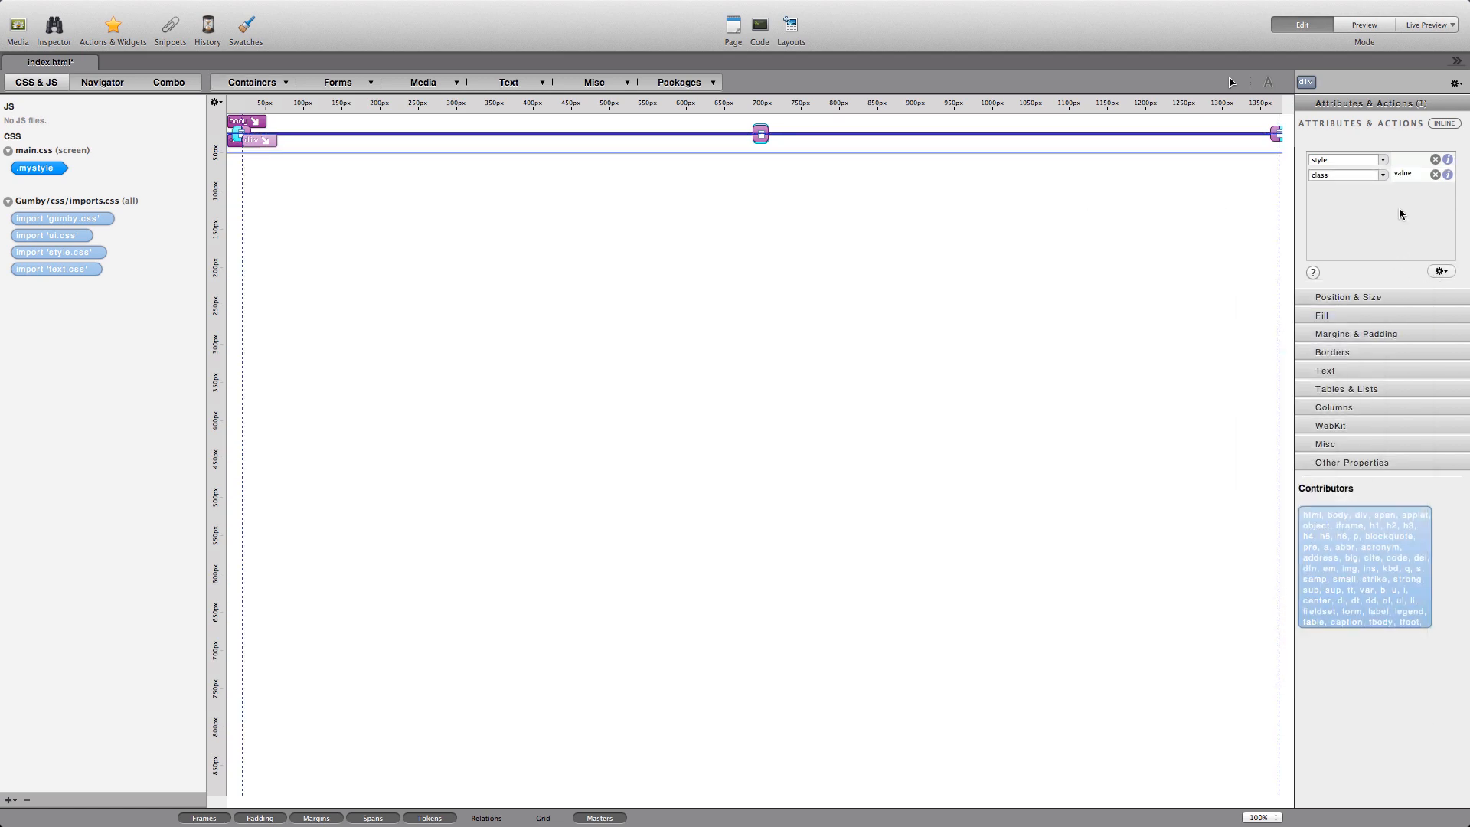
text(row)
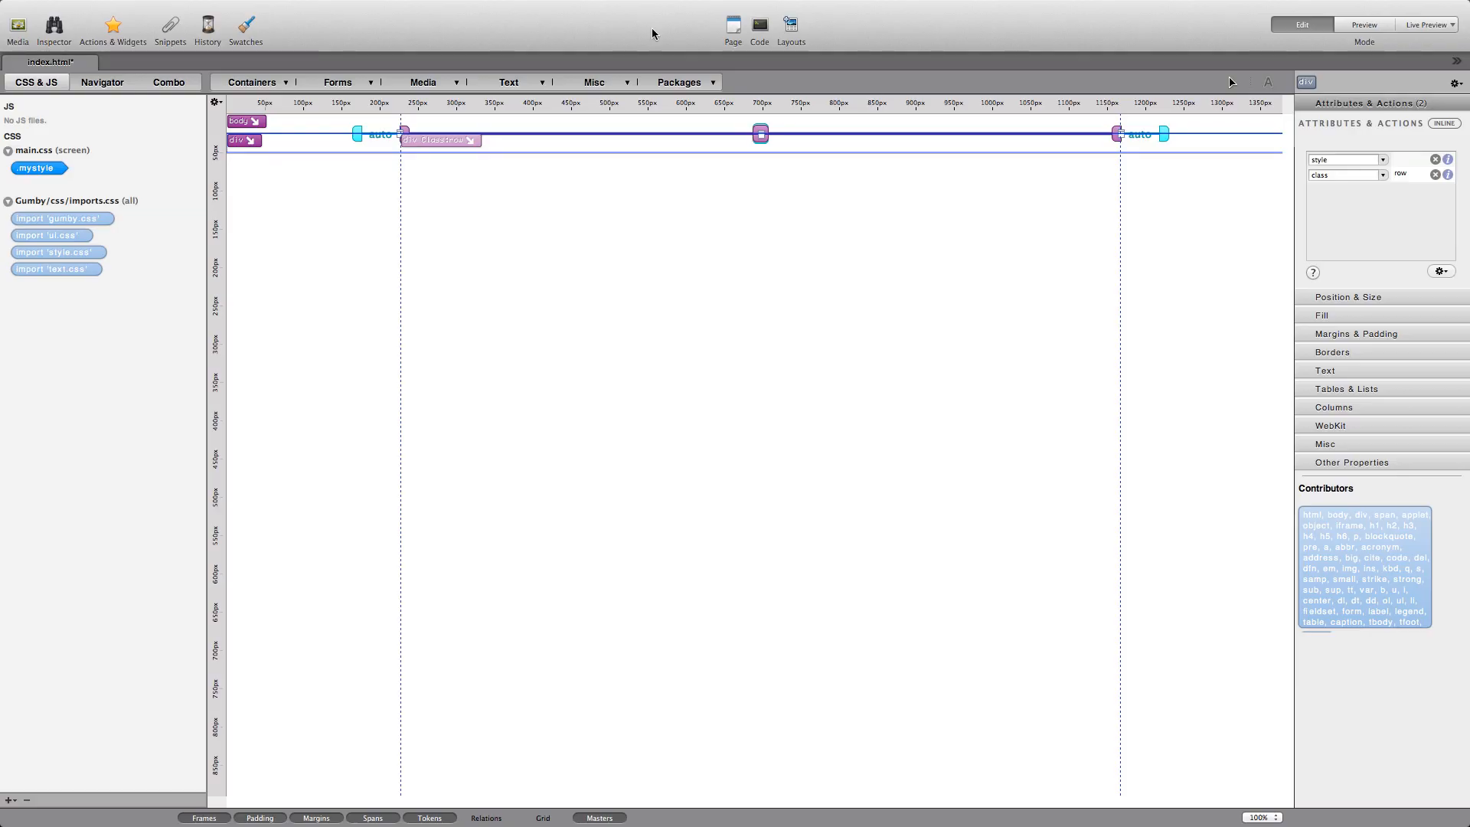
click(254, 82)
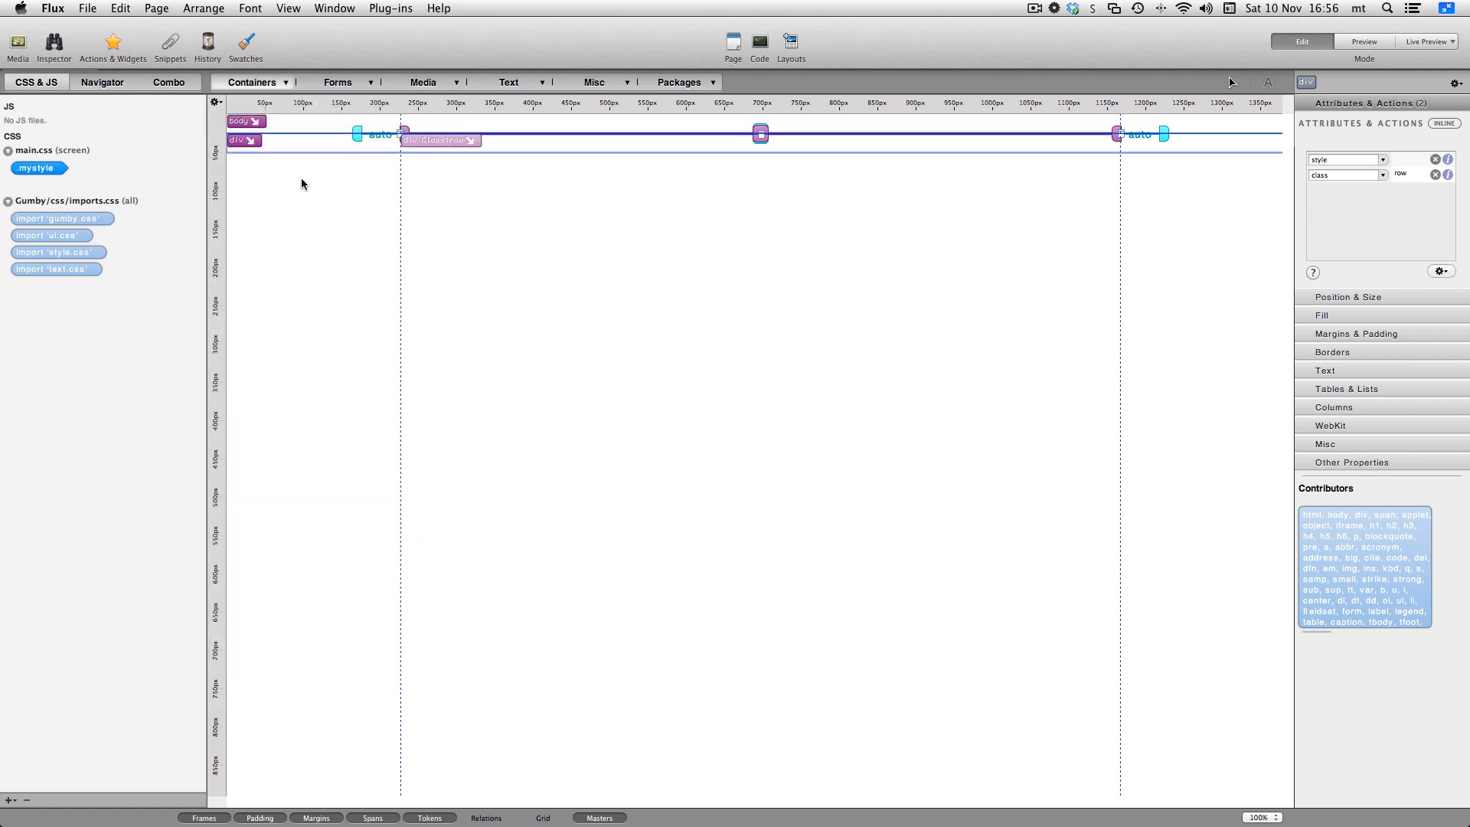
click(1435, 175)
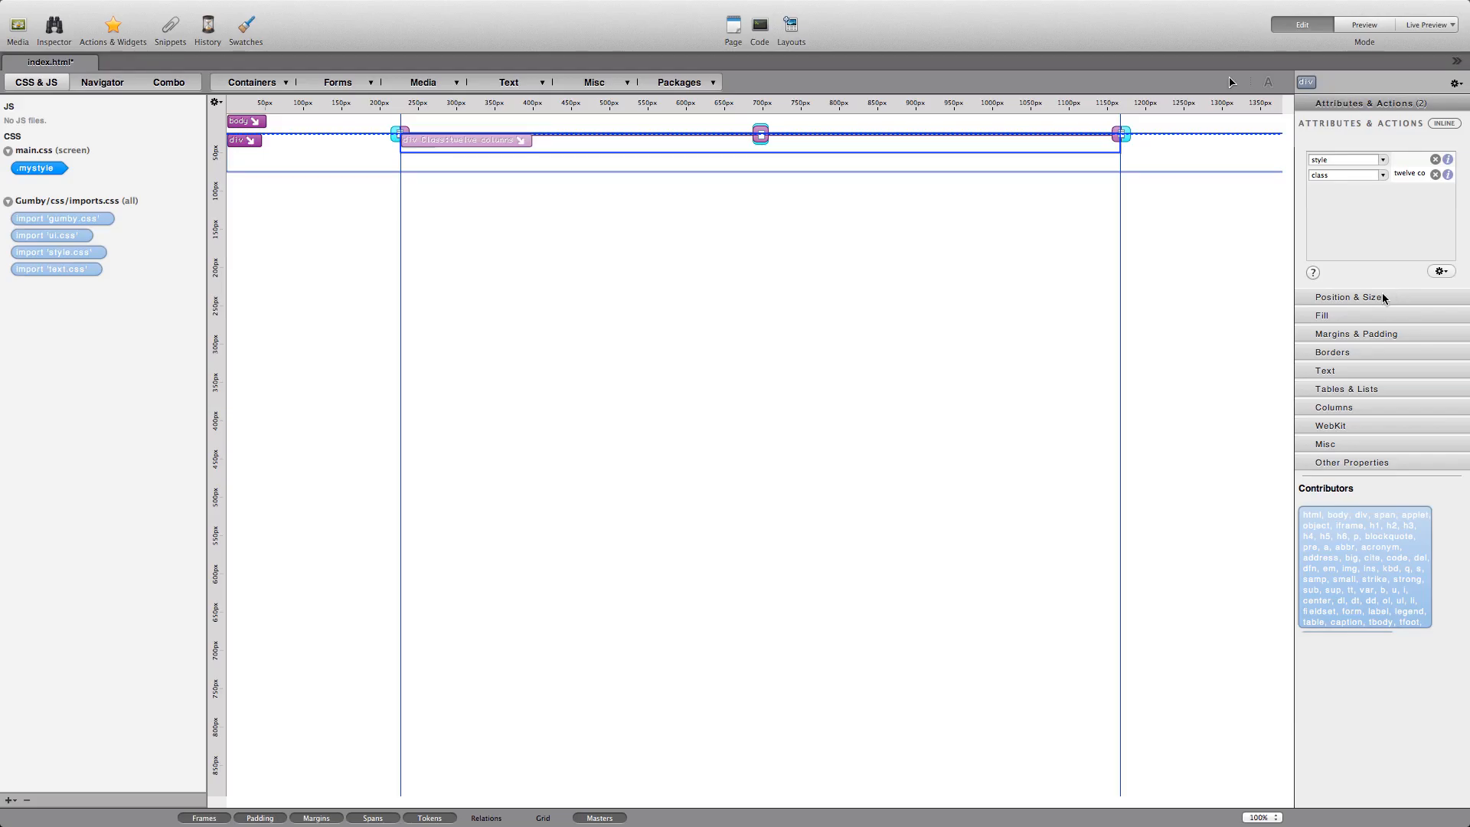
Step: Give the twelve-column div a 70 px height and a pink #FF9999 background
click(1348, 296)
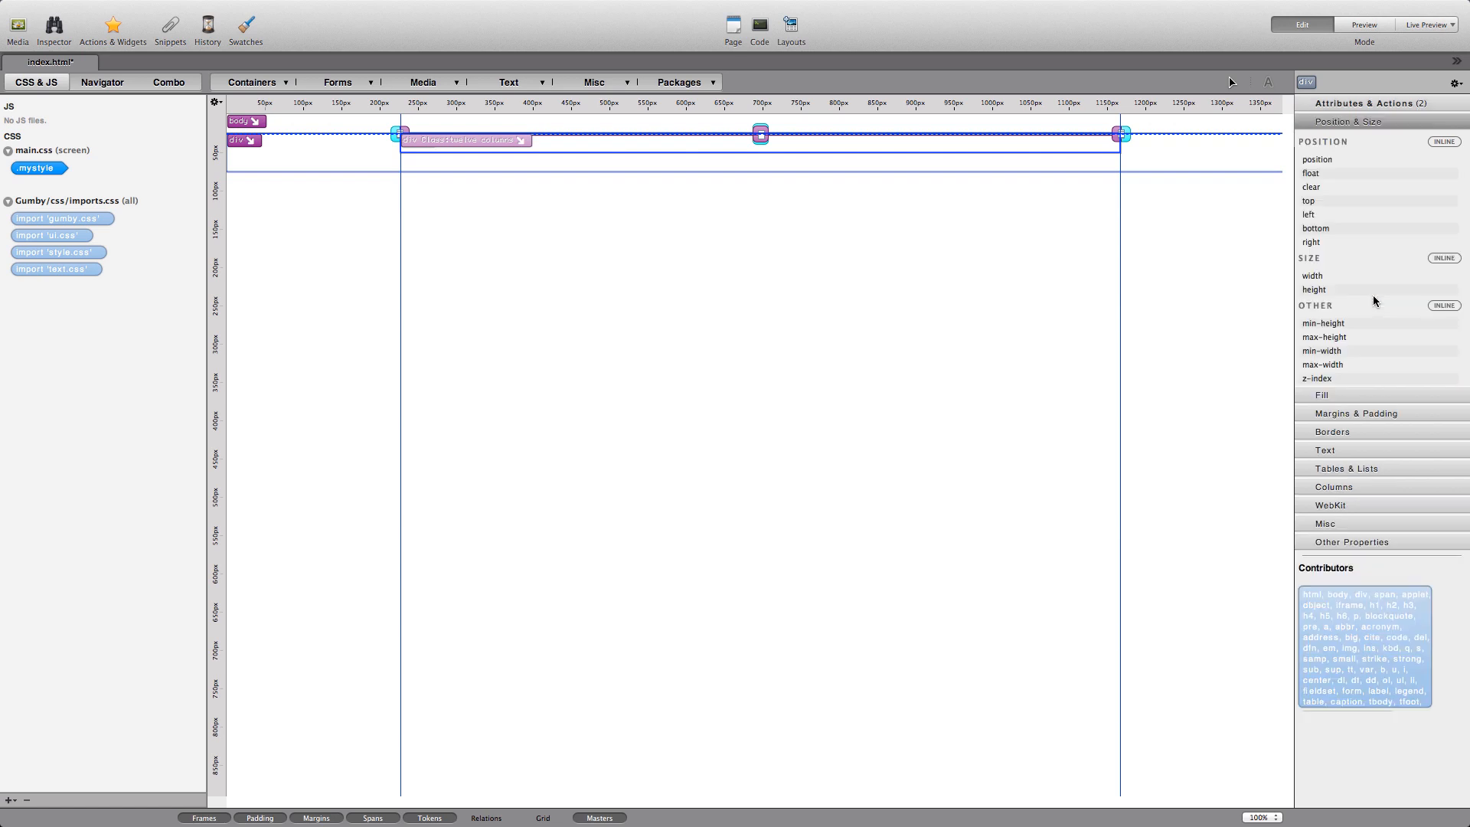
mouse_move(1322, 295)
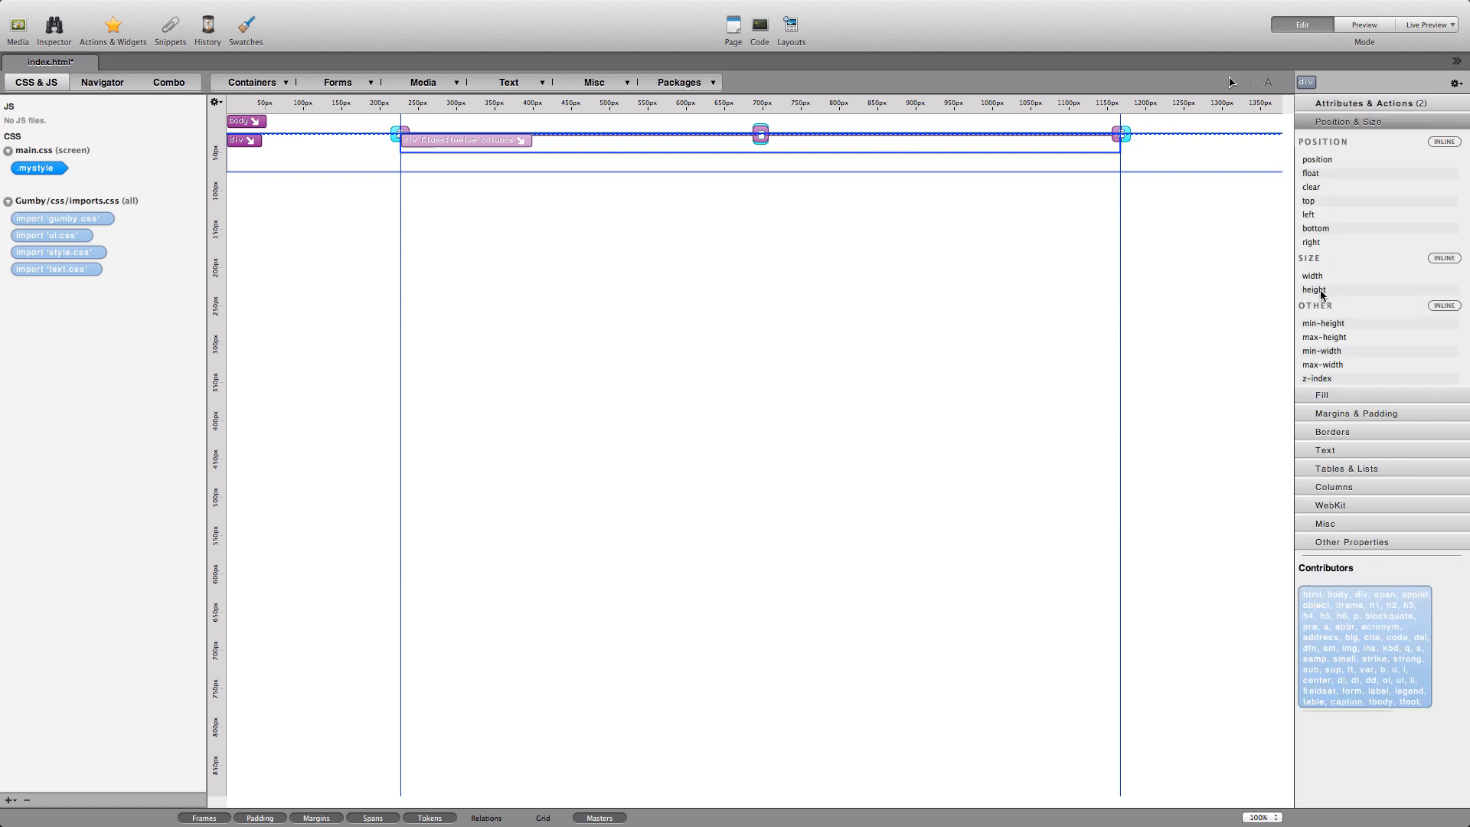
click(1314, 294)
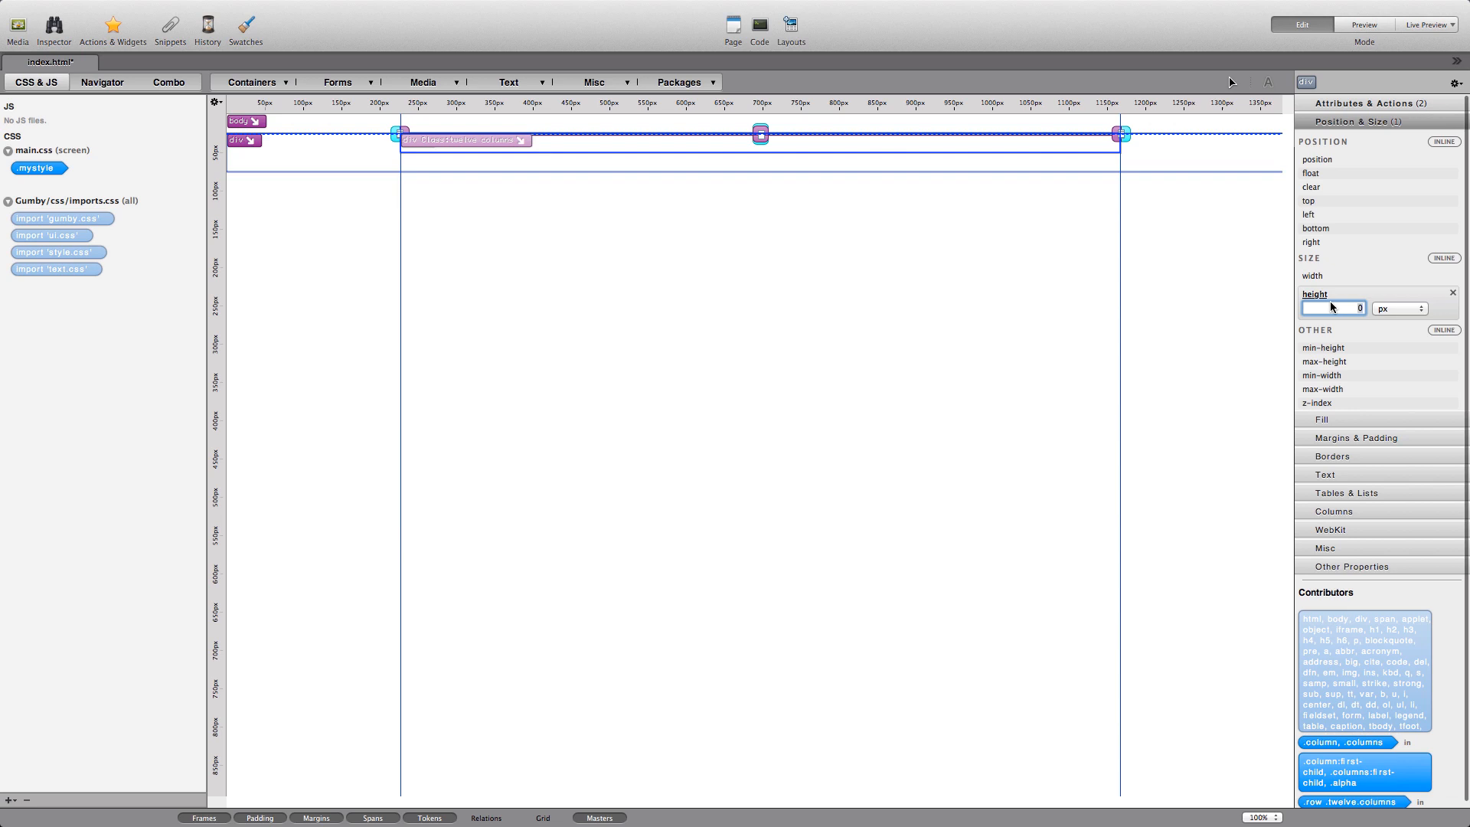
text(70)
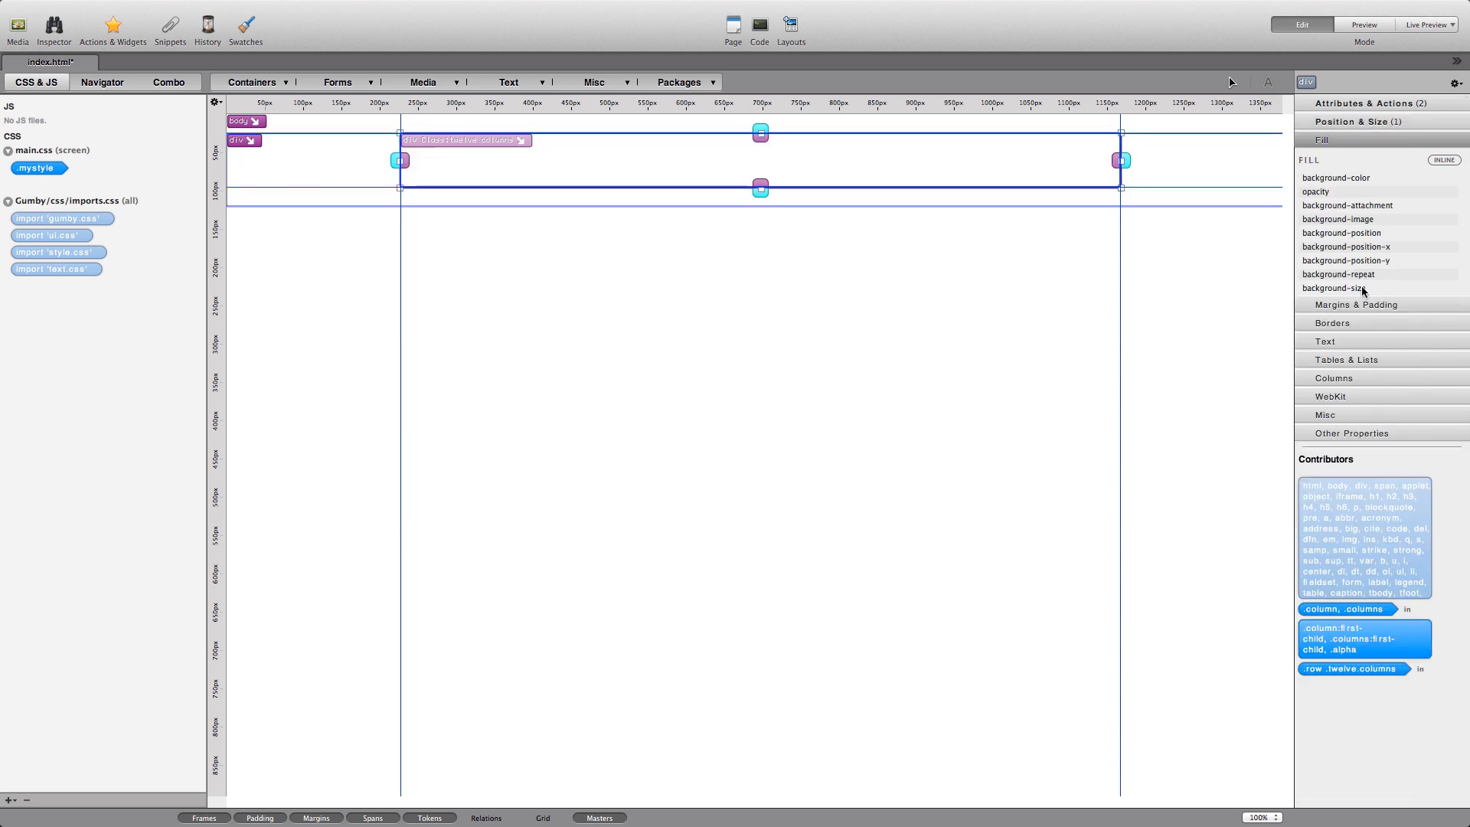
click(1336, 178)
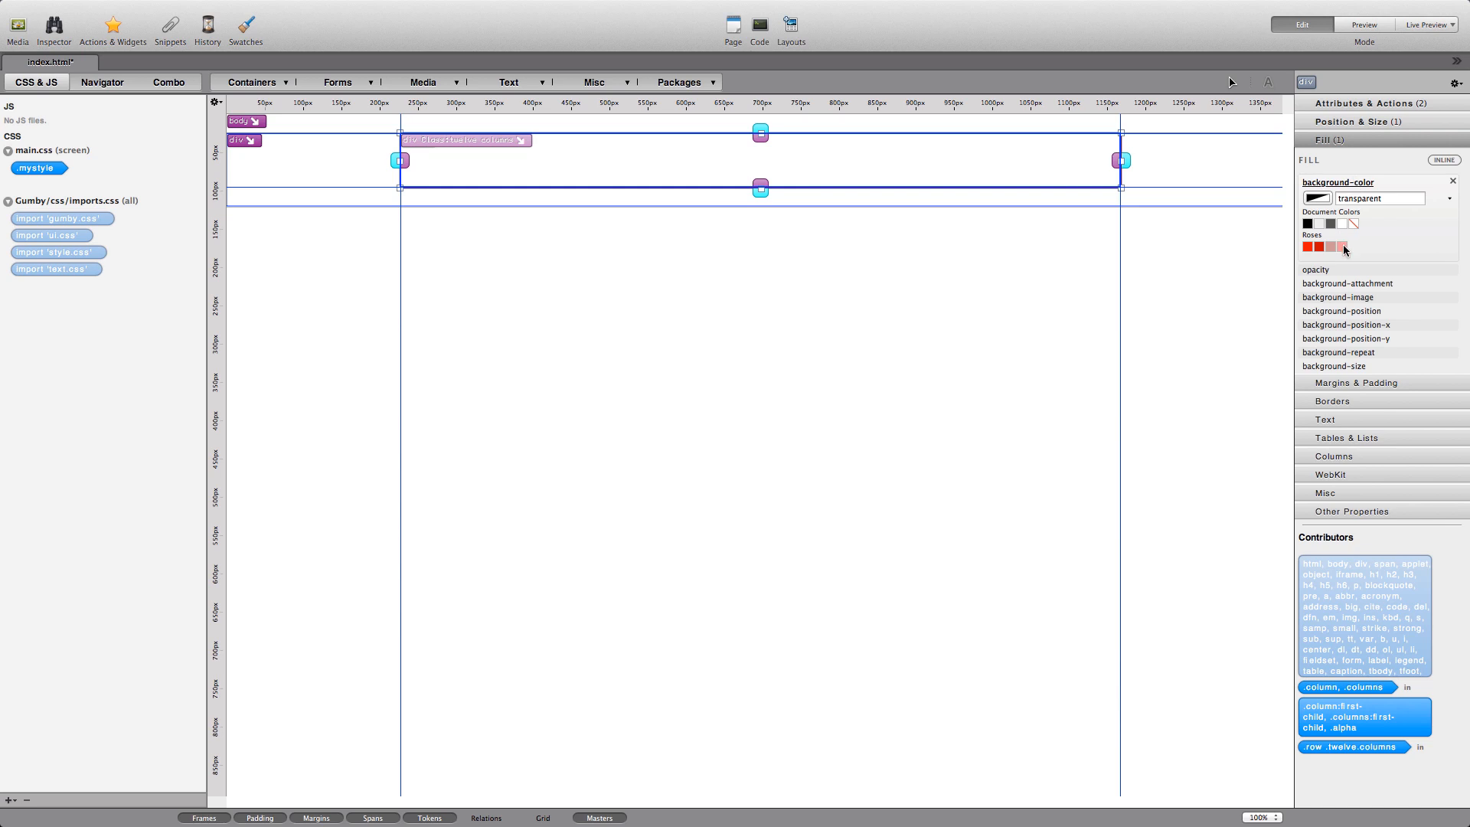
click(1343, 247)
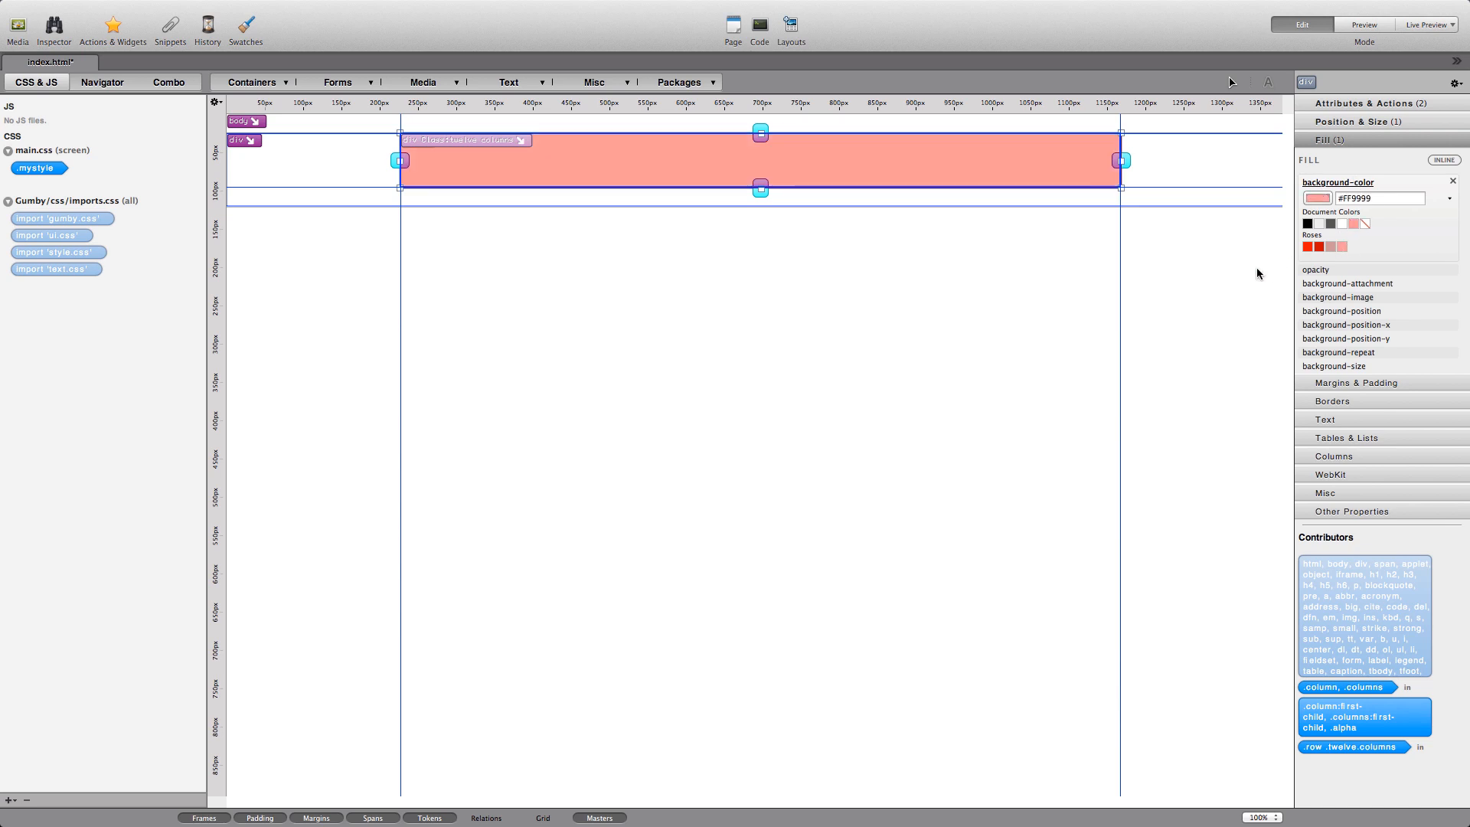
click(377, 190)
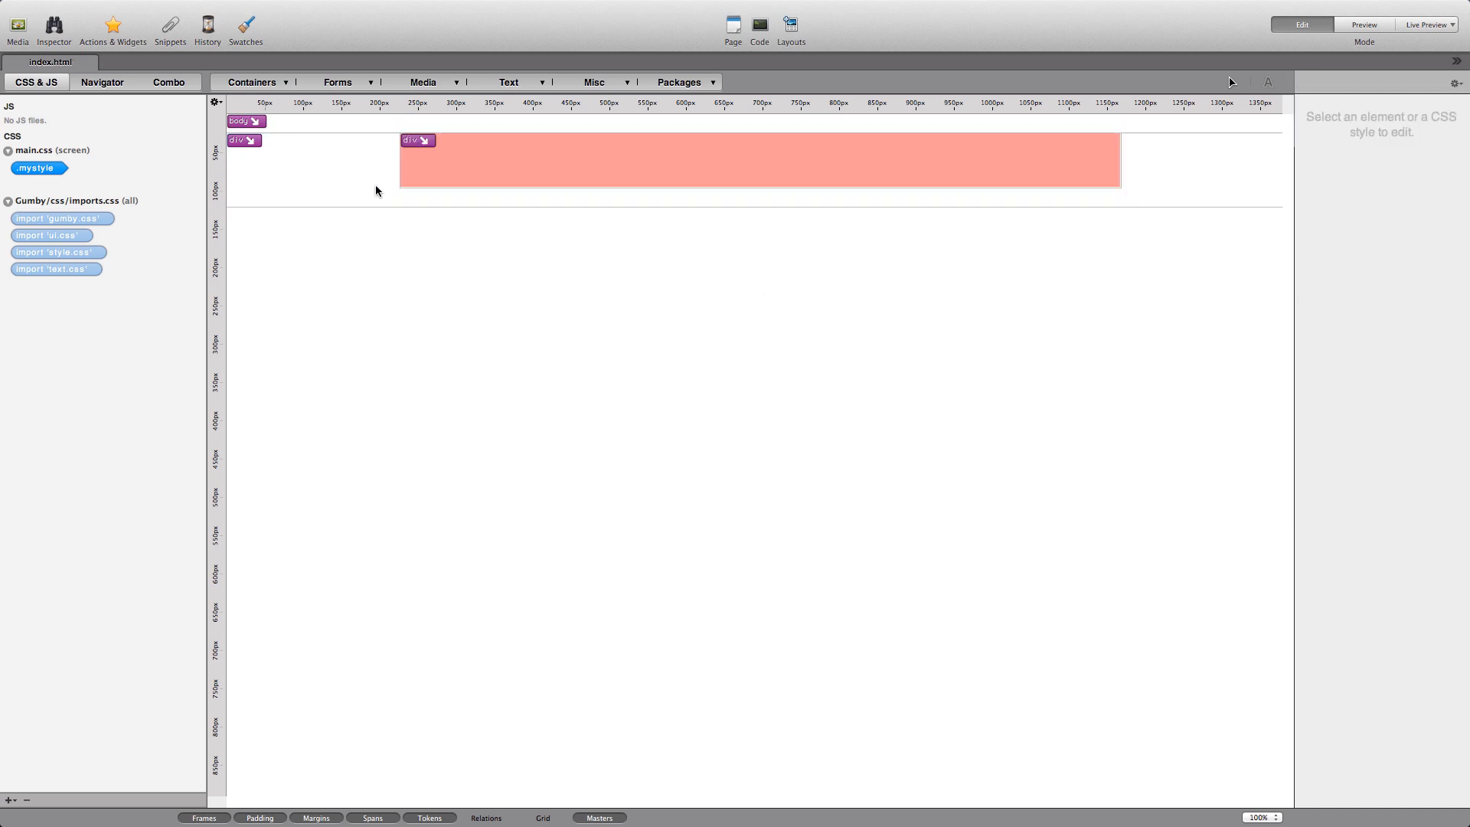
Step: Expand the element tree and select the container div
click(103, 83)
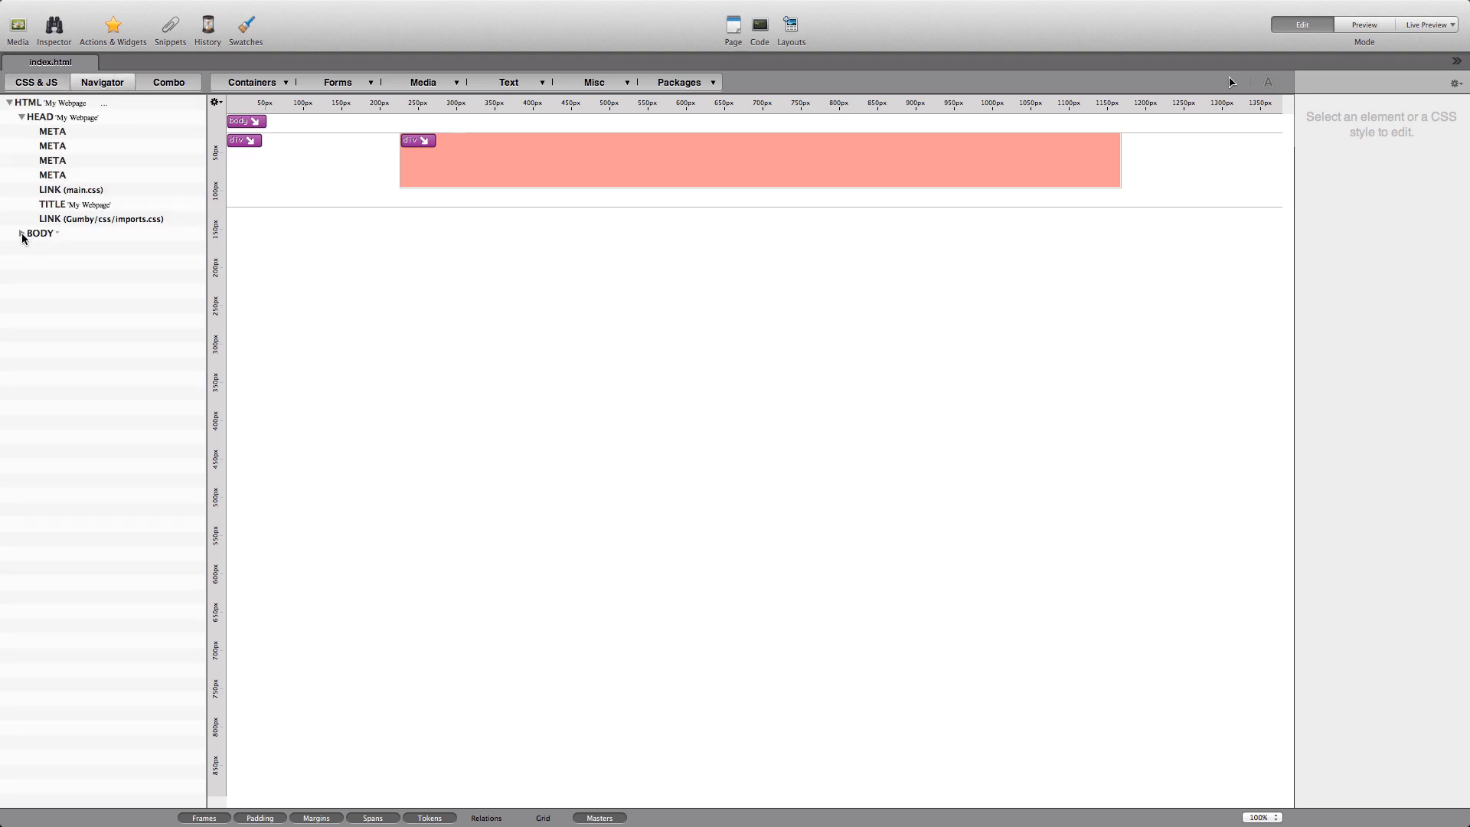
click(20, 233)
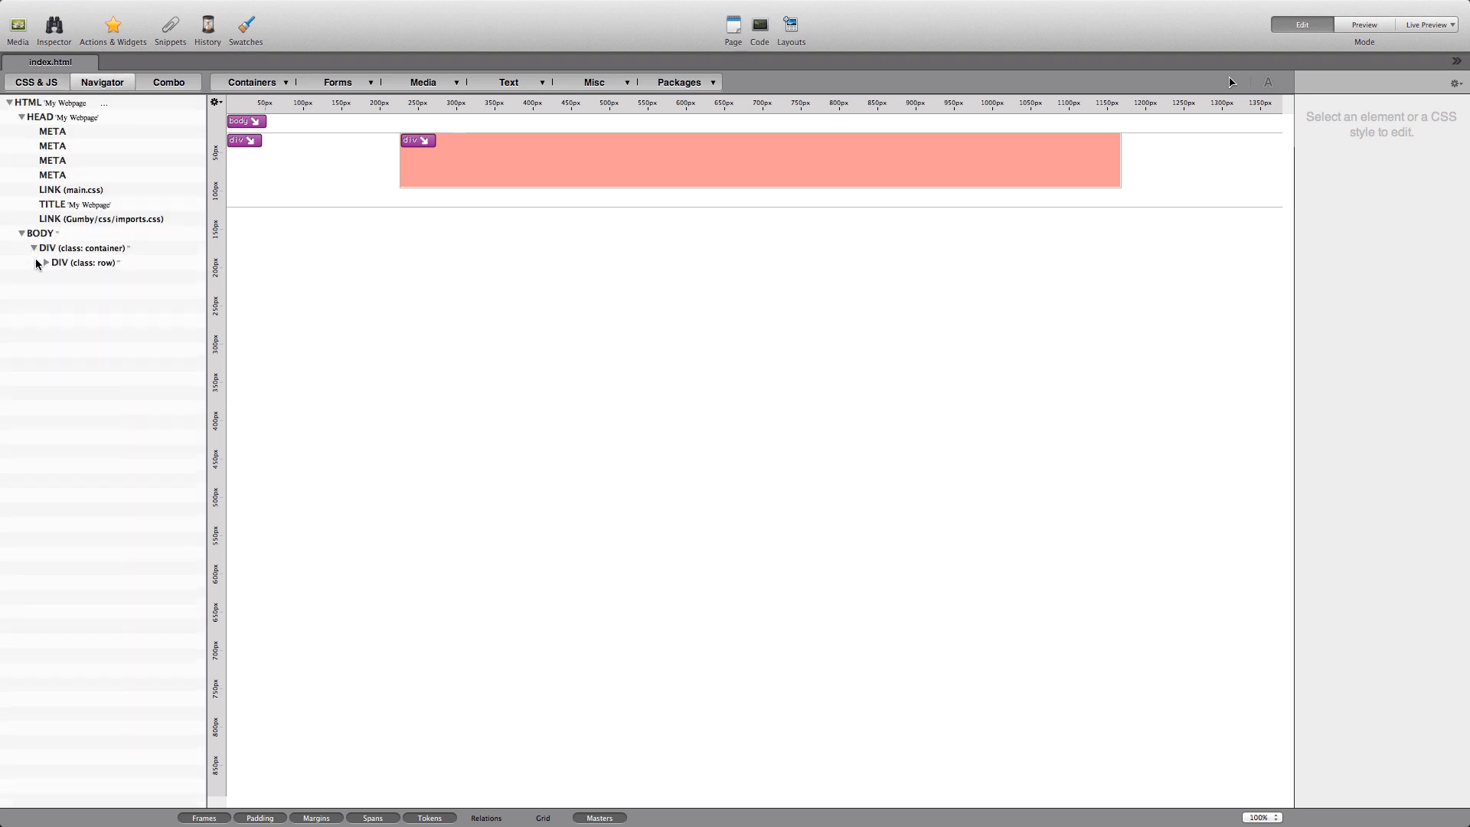
click(42, 262)
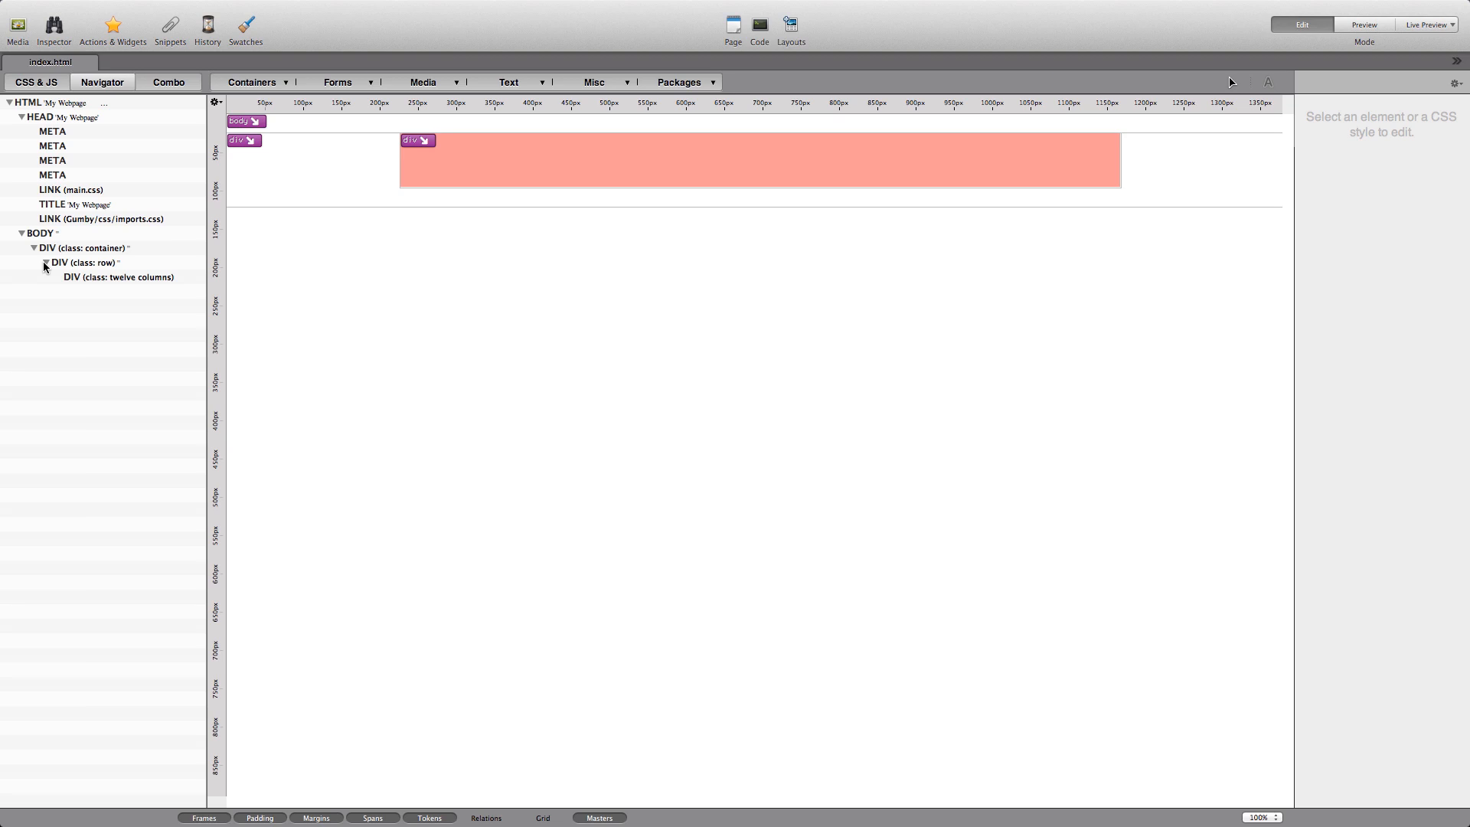
click(83, 248)
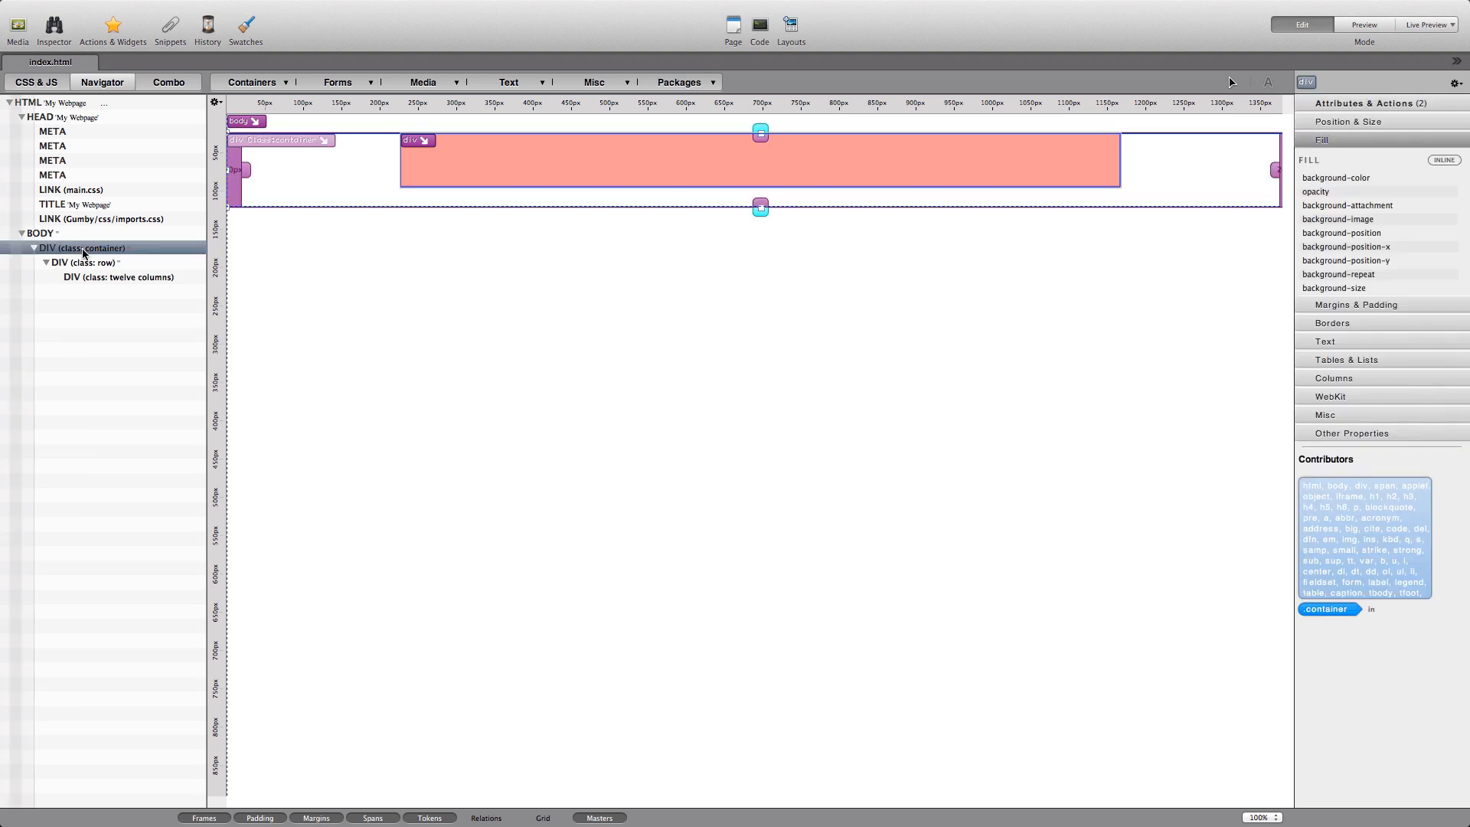
Step: Insert a second div in the container and give it the class "row"
click(251, 83)
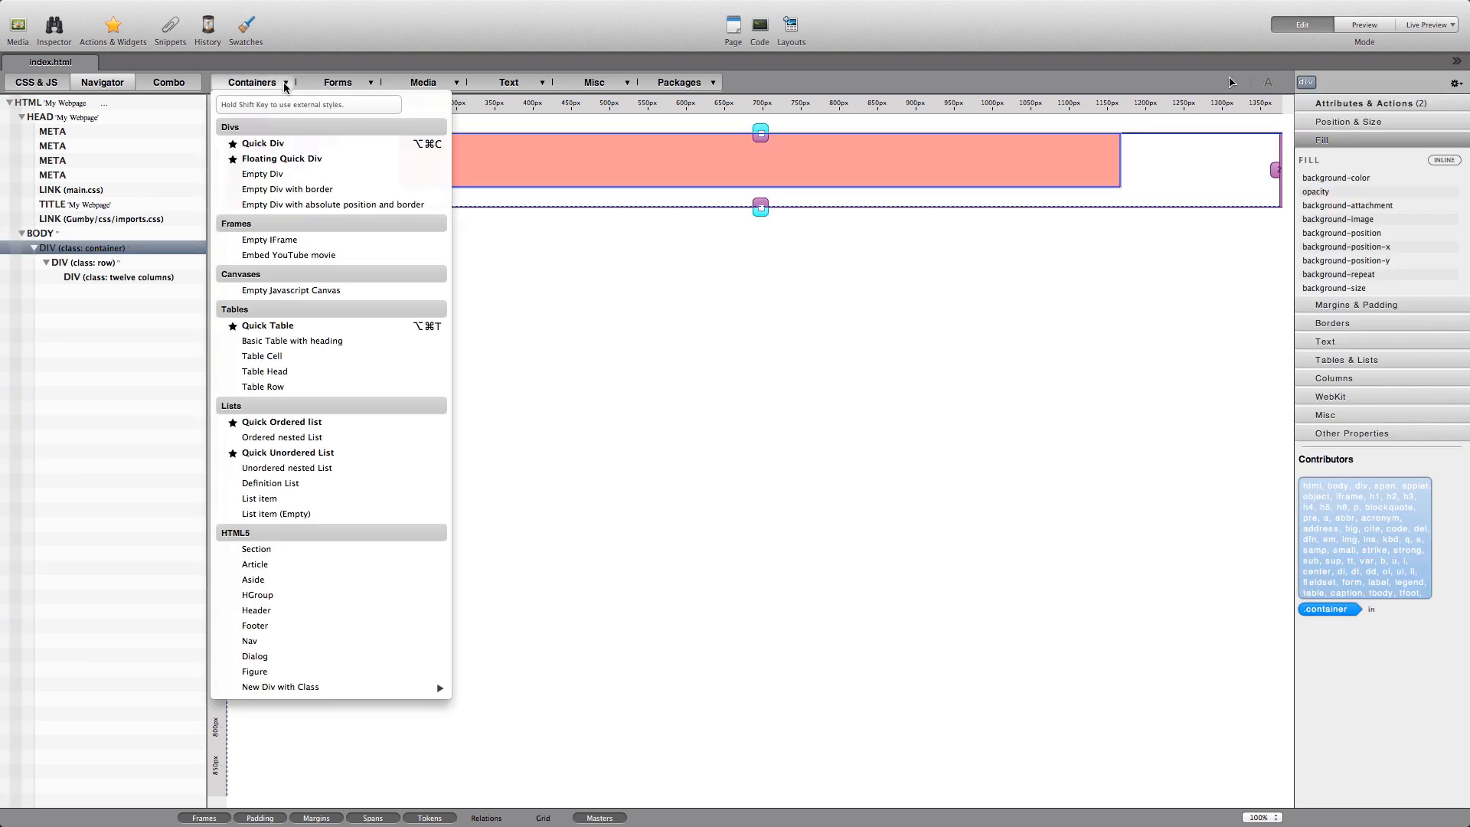
click(262, 173)
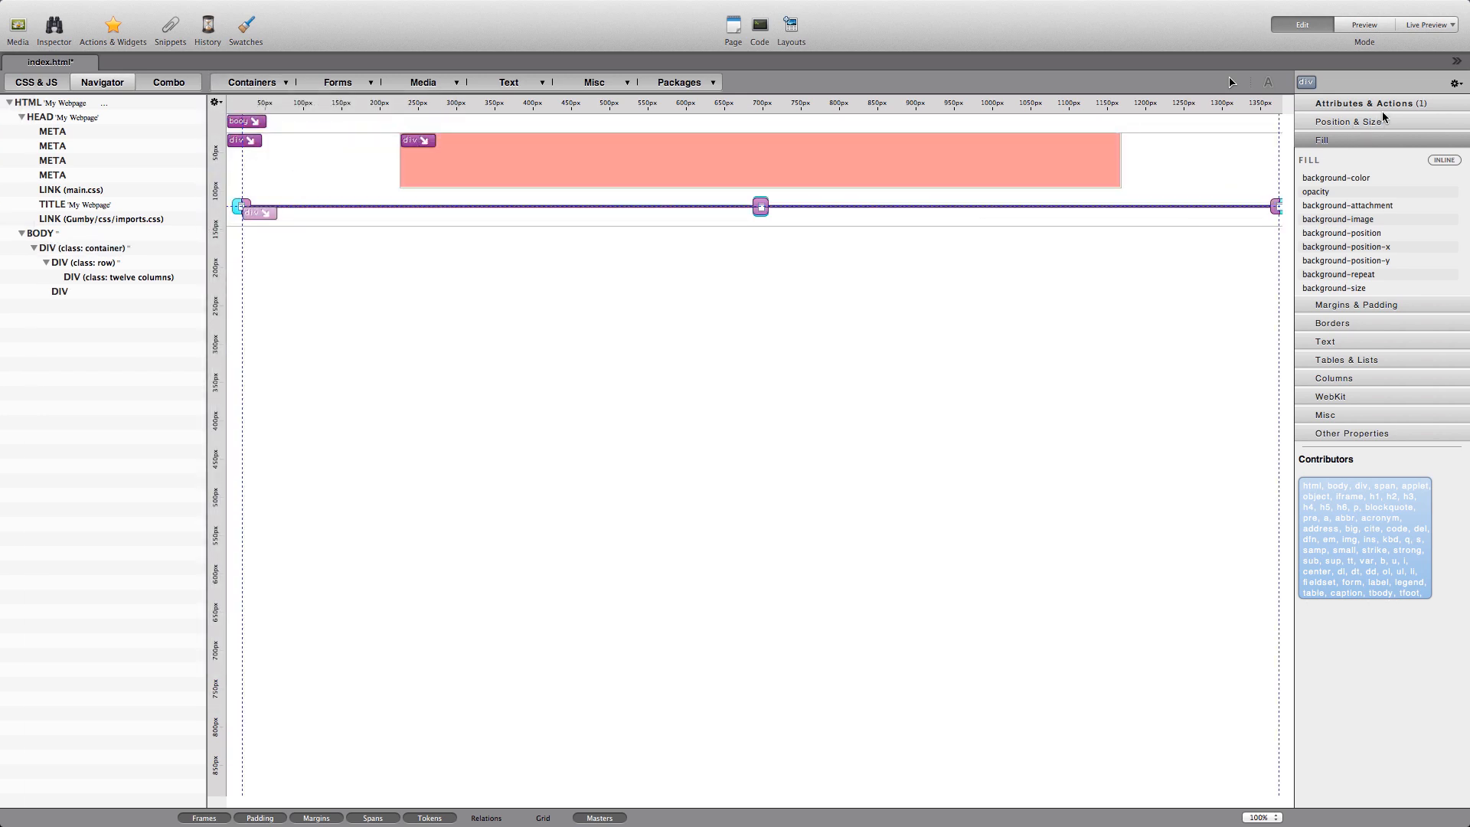
click(1443, 272)
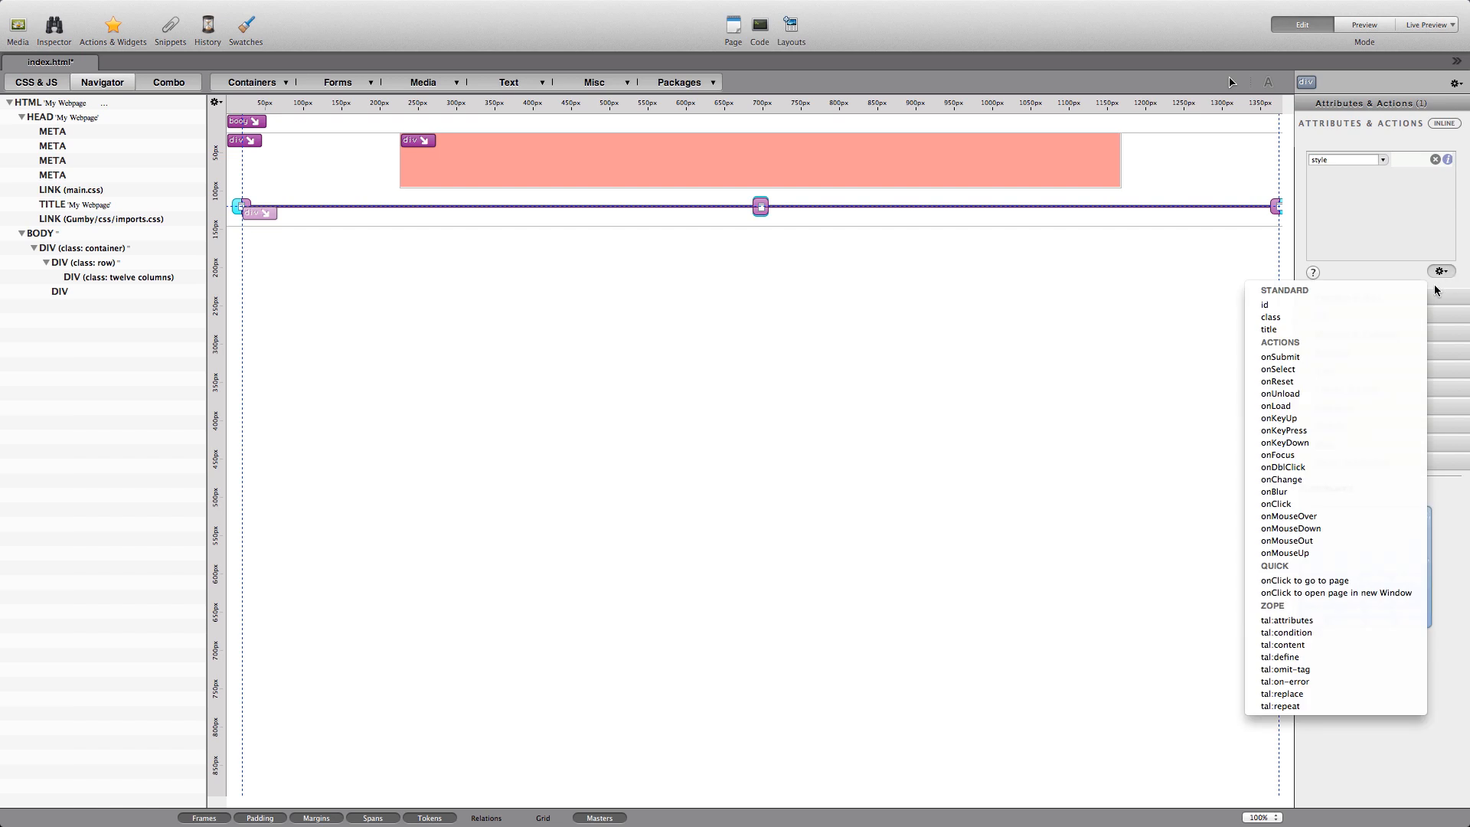
click(1271, 317)
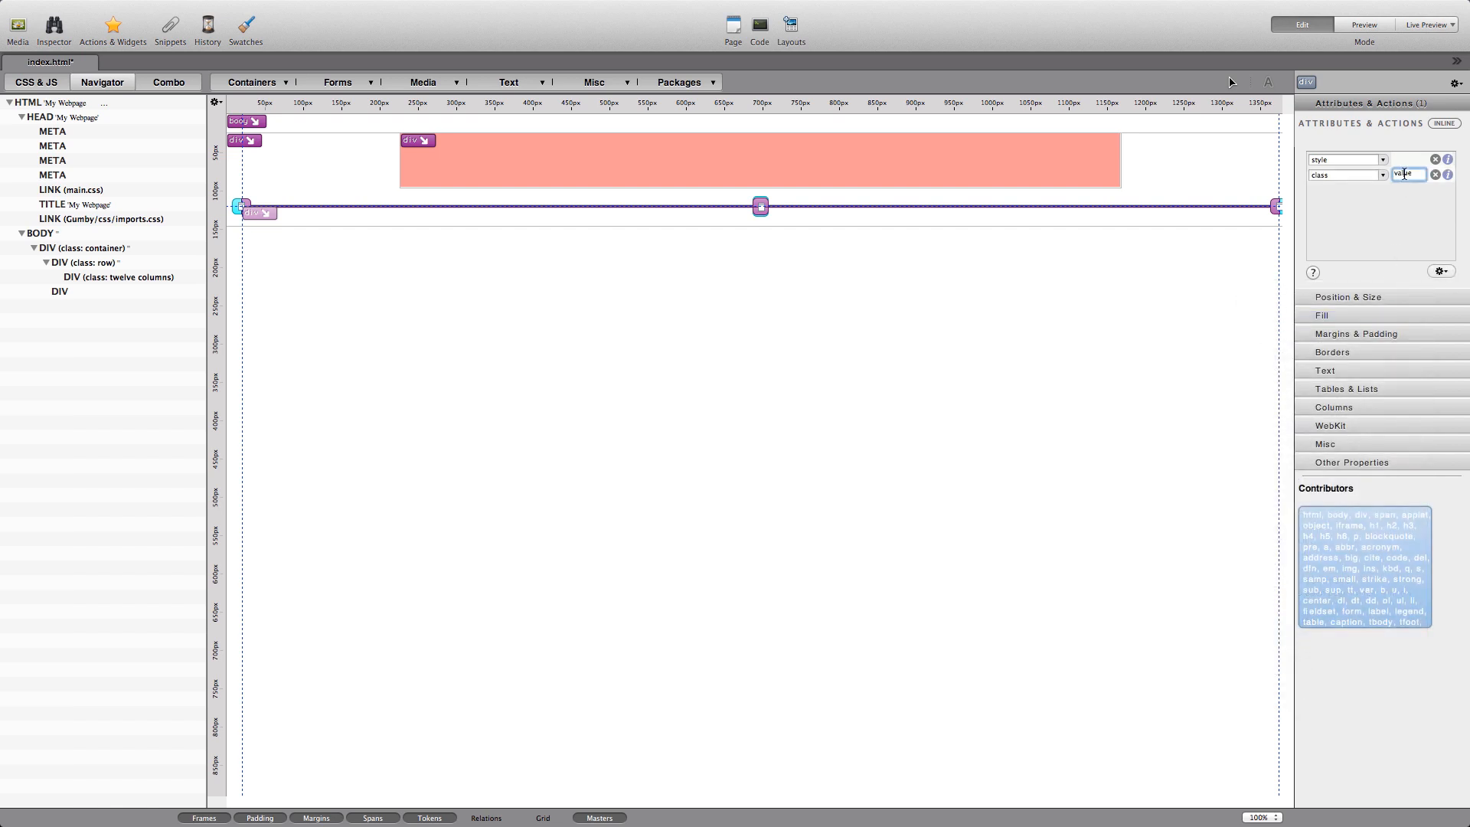
text(row)
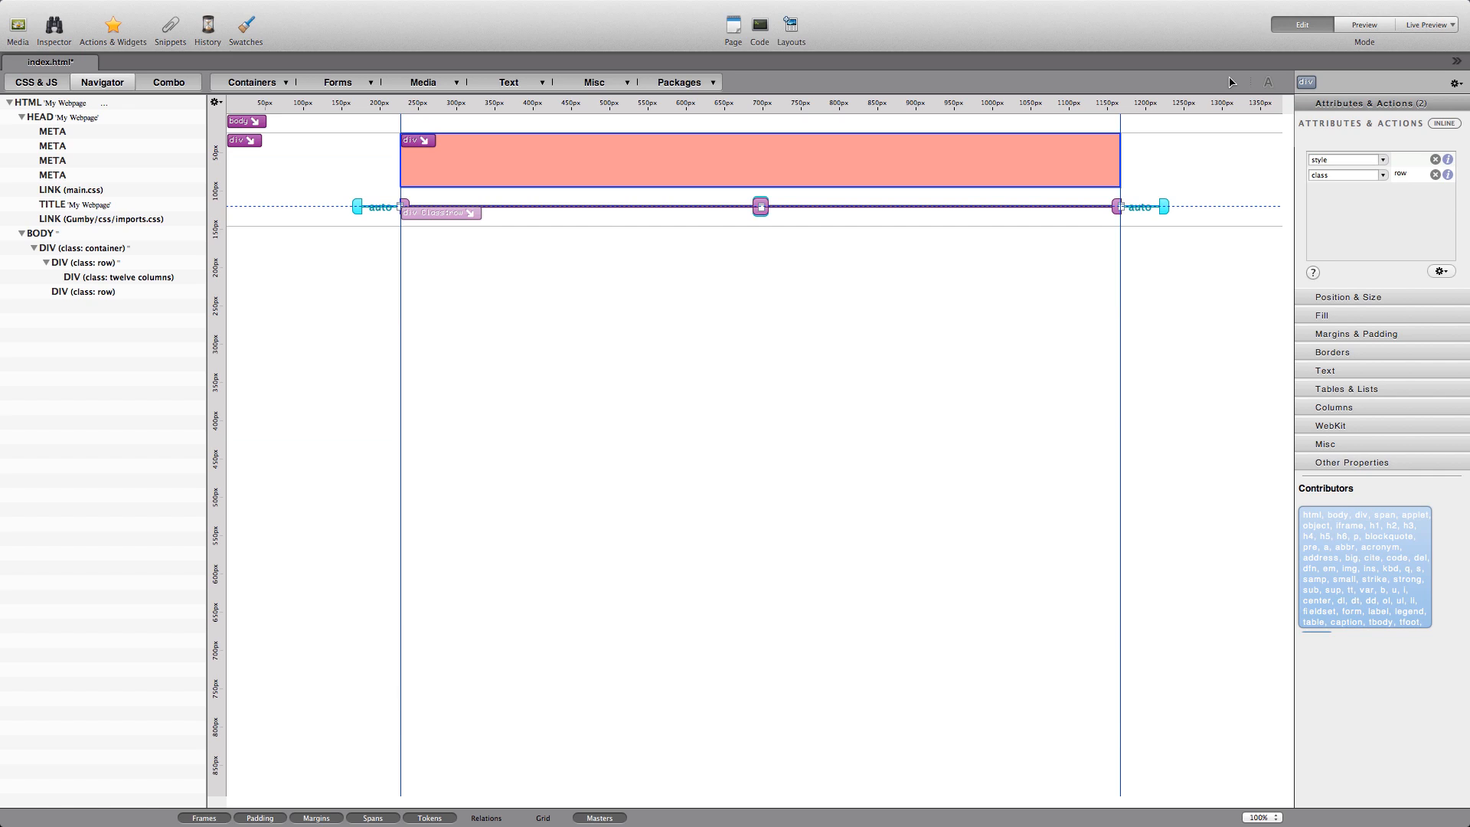
mouse_move(276, 103)
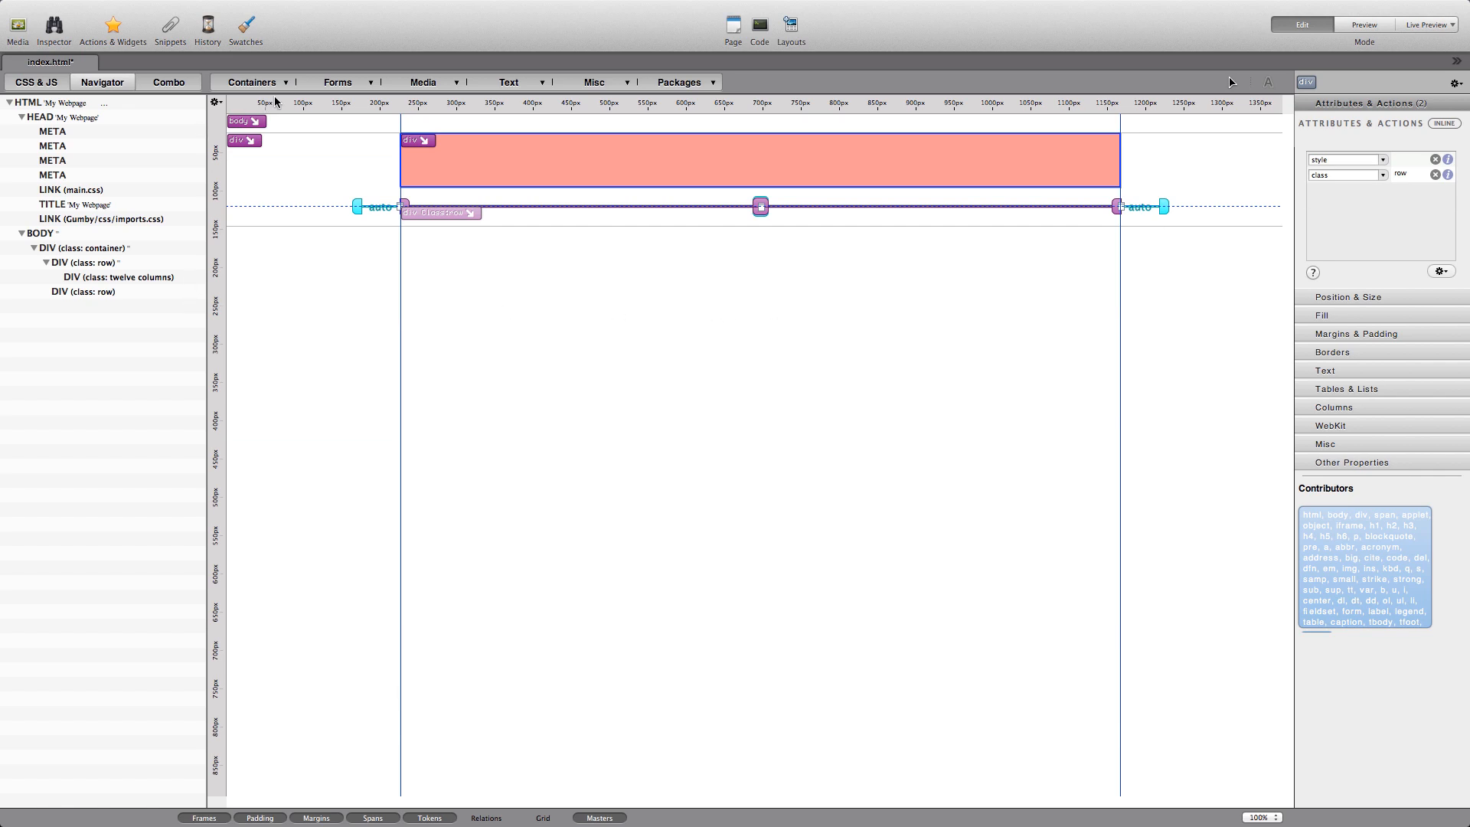
Step: Insert a div with class "five columns" in the new row and fill it with Lorem ipsum text
click(252, 81)
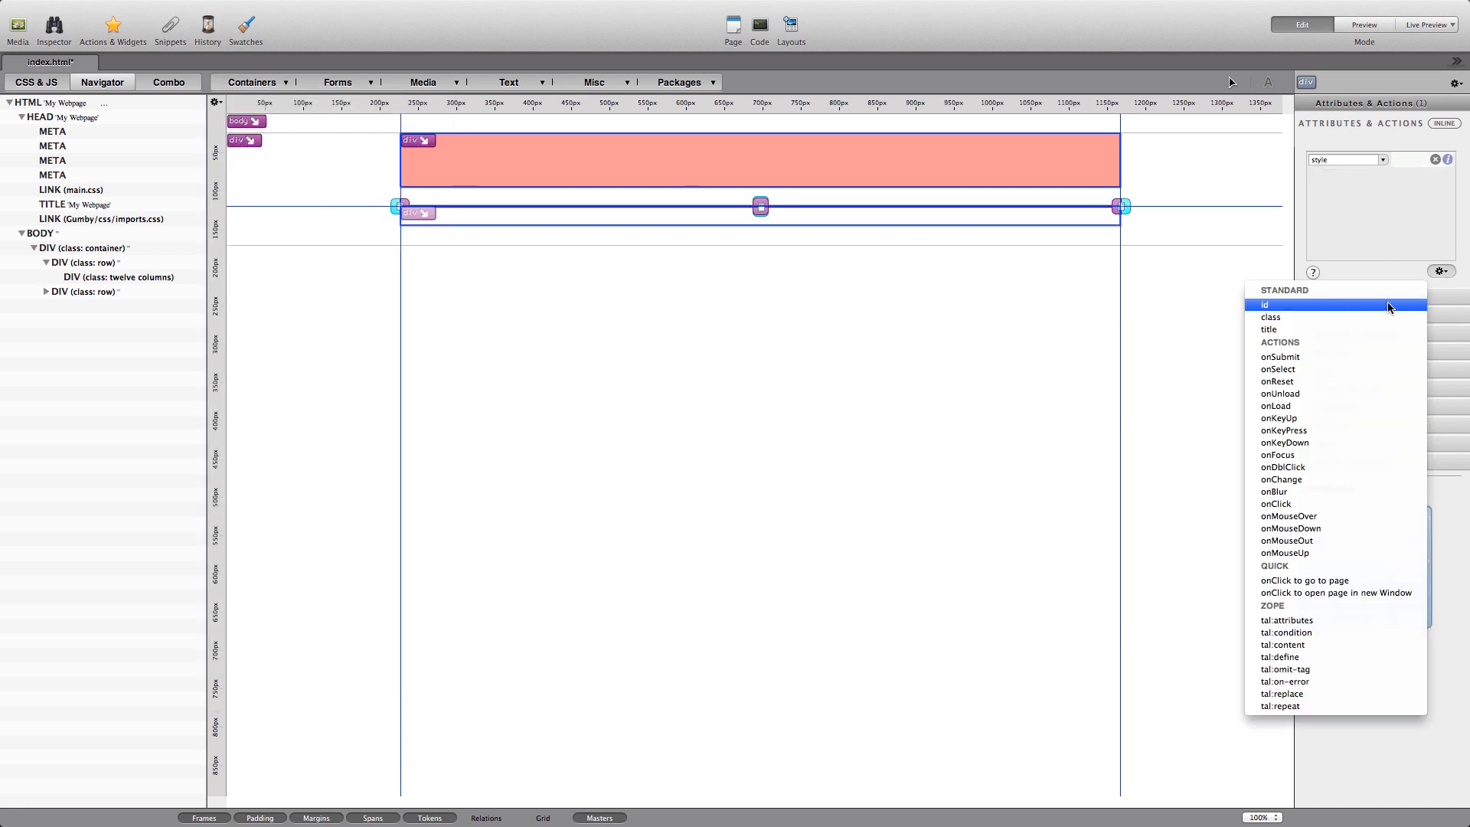
click(1271, 317)
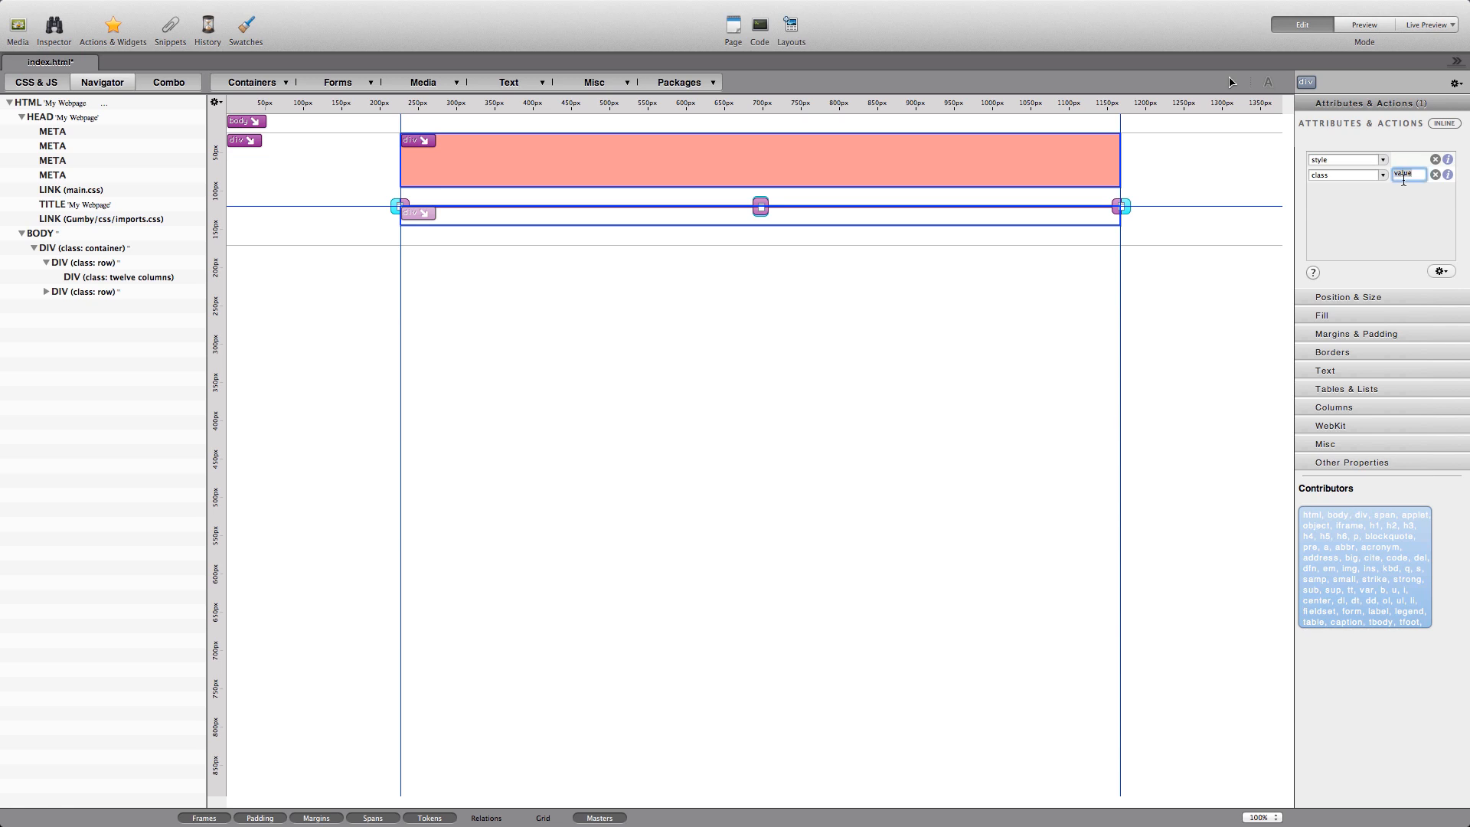
text(columns)
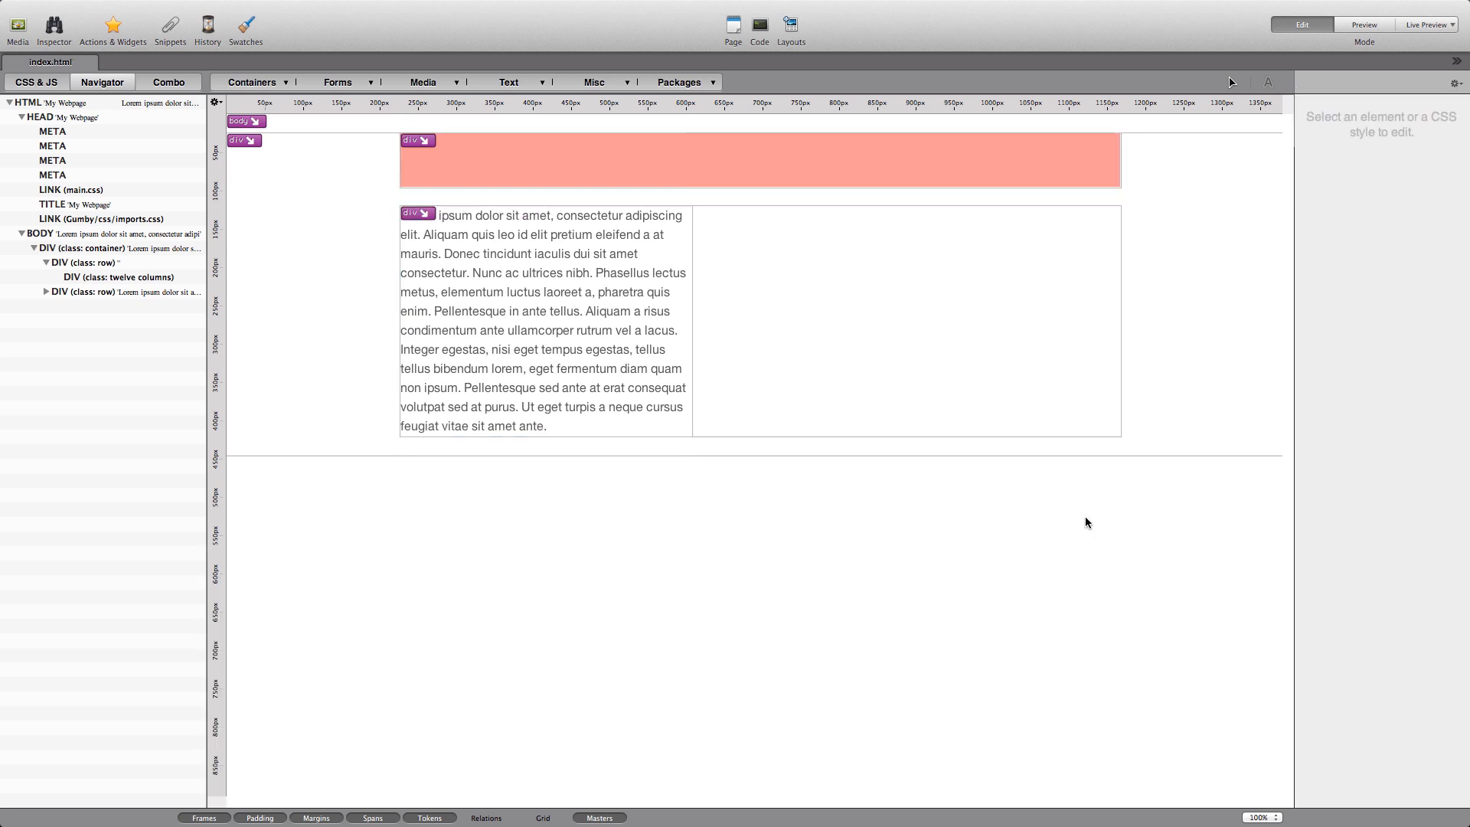
Step: Add a "seven columns" div with Lorem ipsum text beside the first in the second row
click(102, 291)
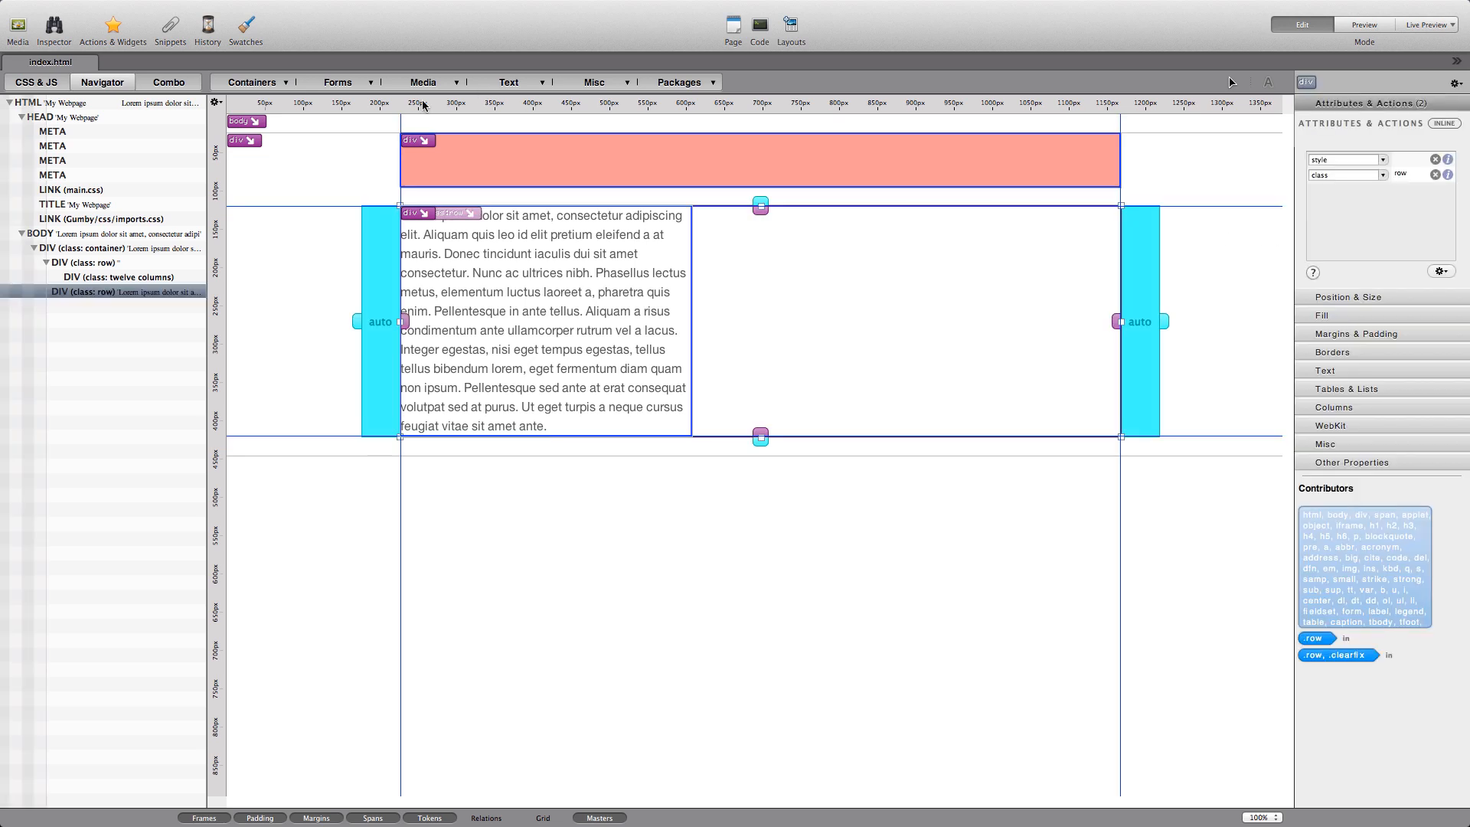
click(251, 81)
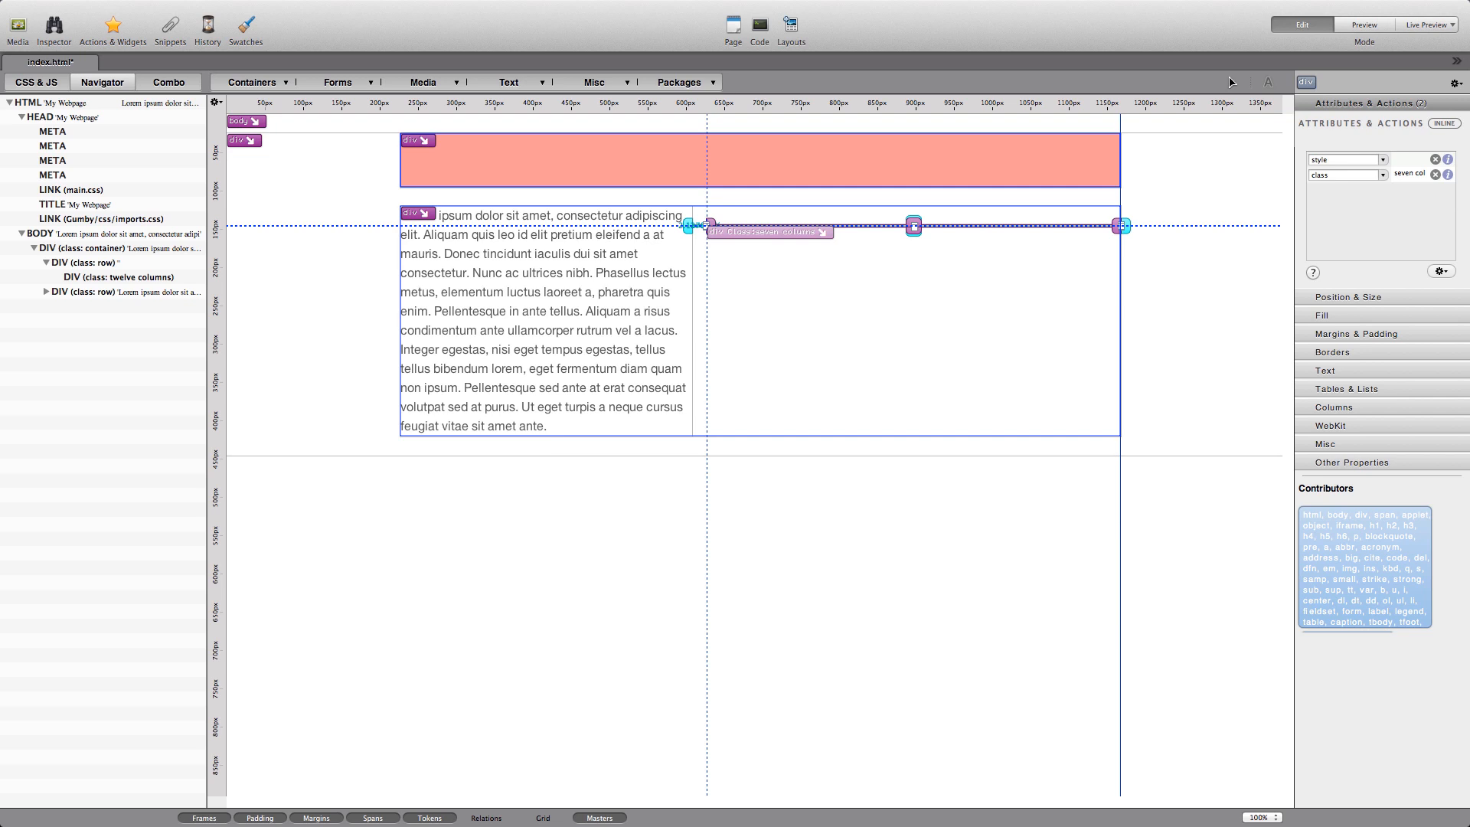
click(760, 29)
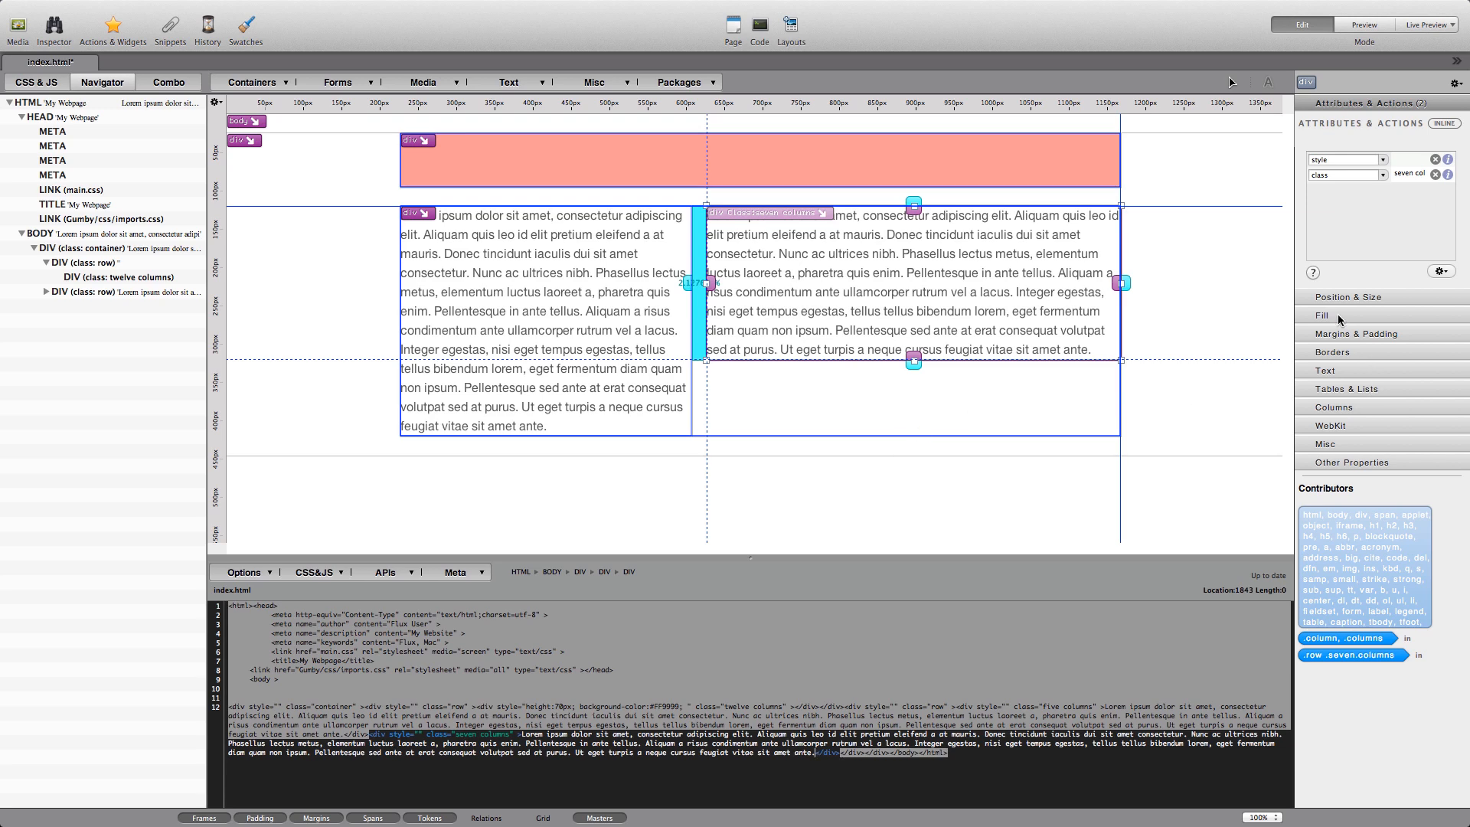
Step: Set the seven-column div's background-color to yellow #FFFF66 and deselect it
click(1325, 314)
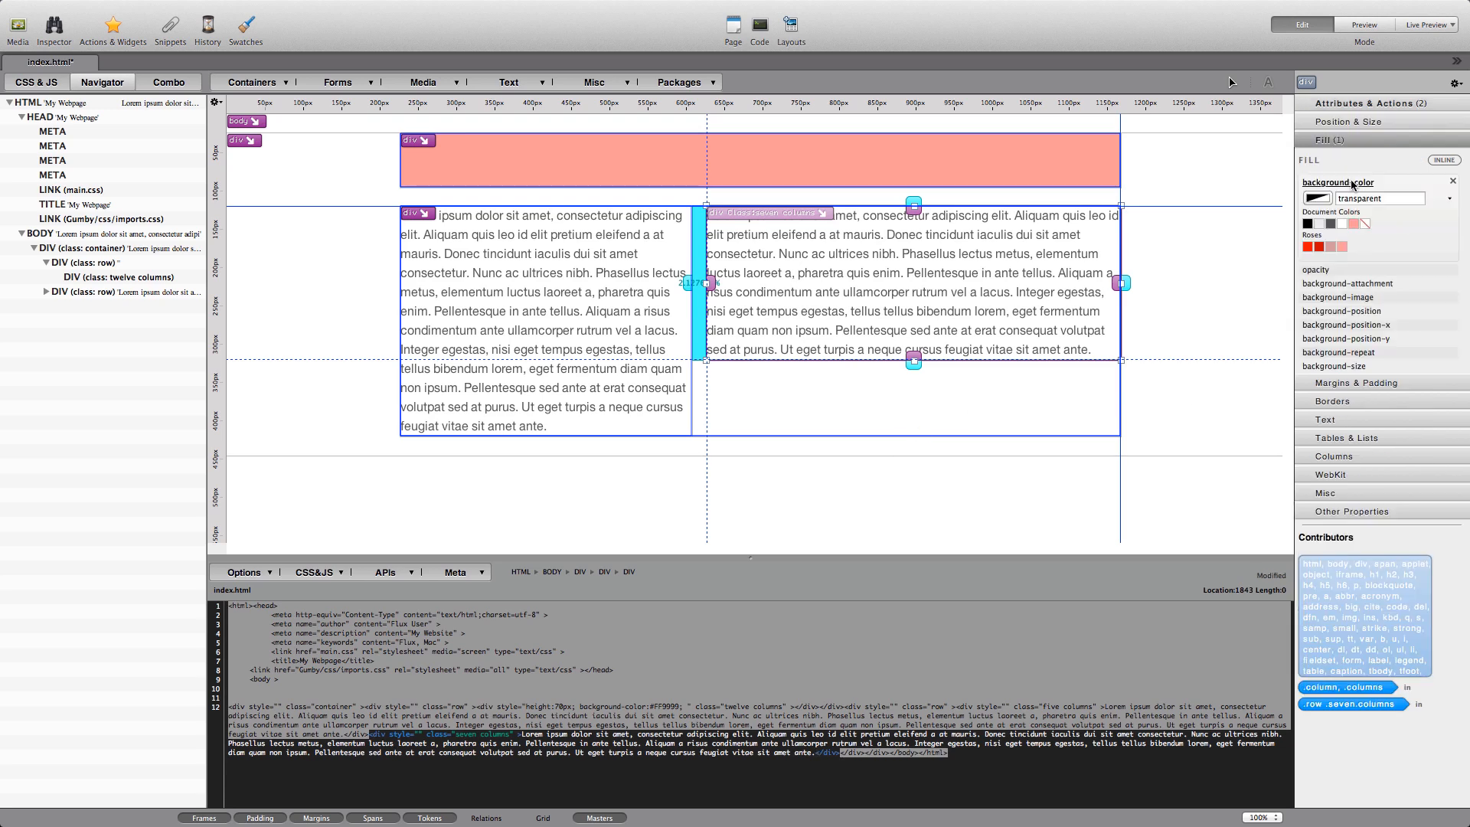
click(1317, 198)
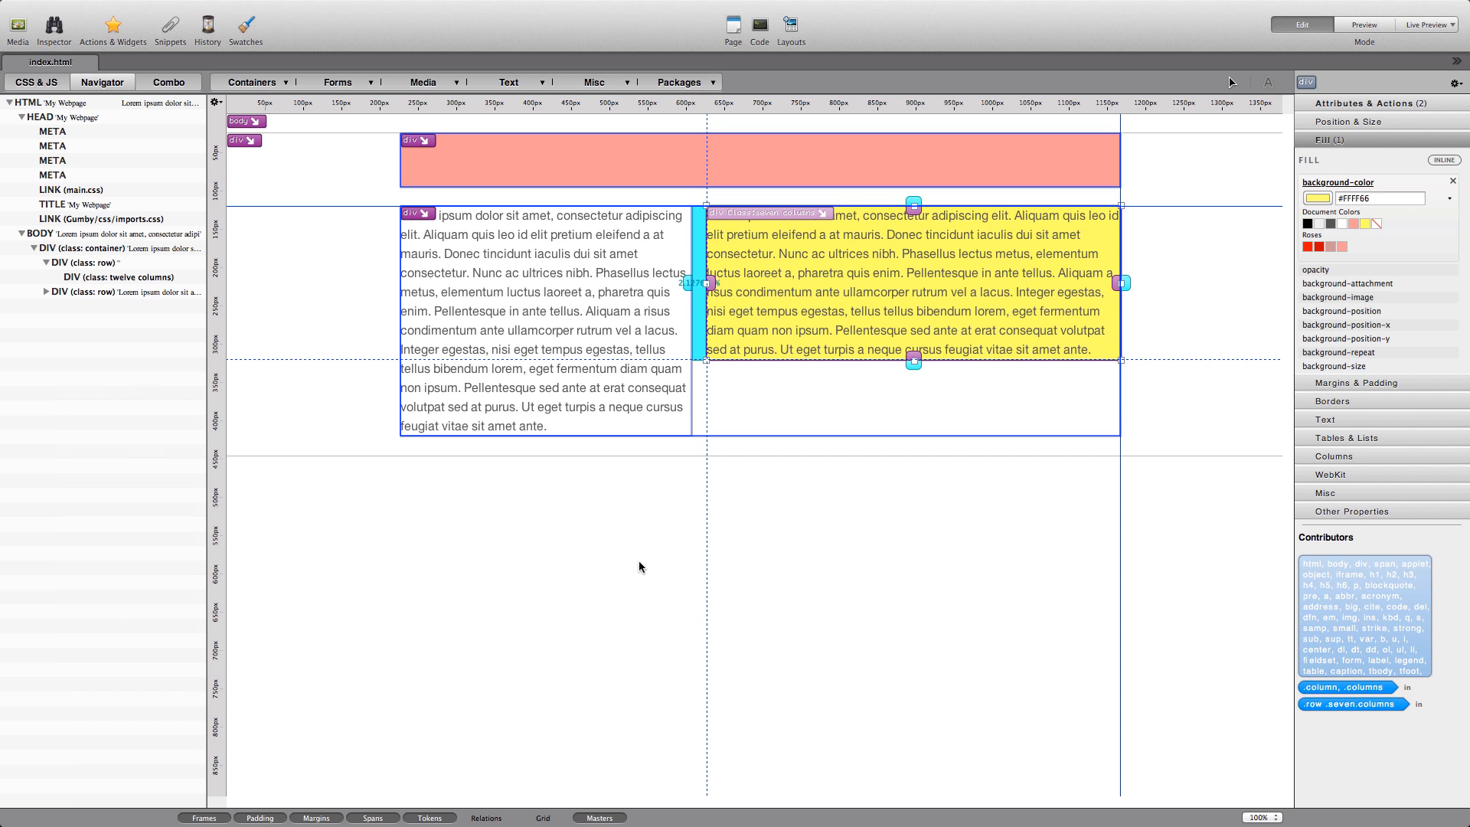
click(640, 567)
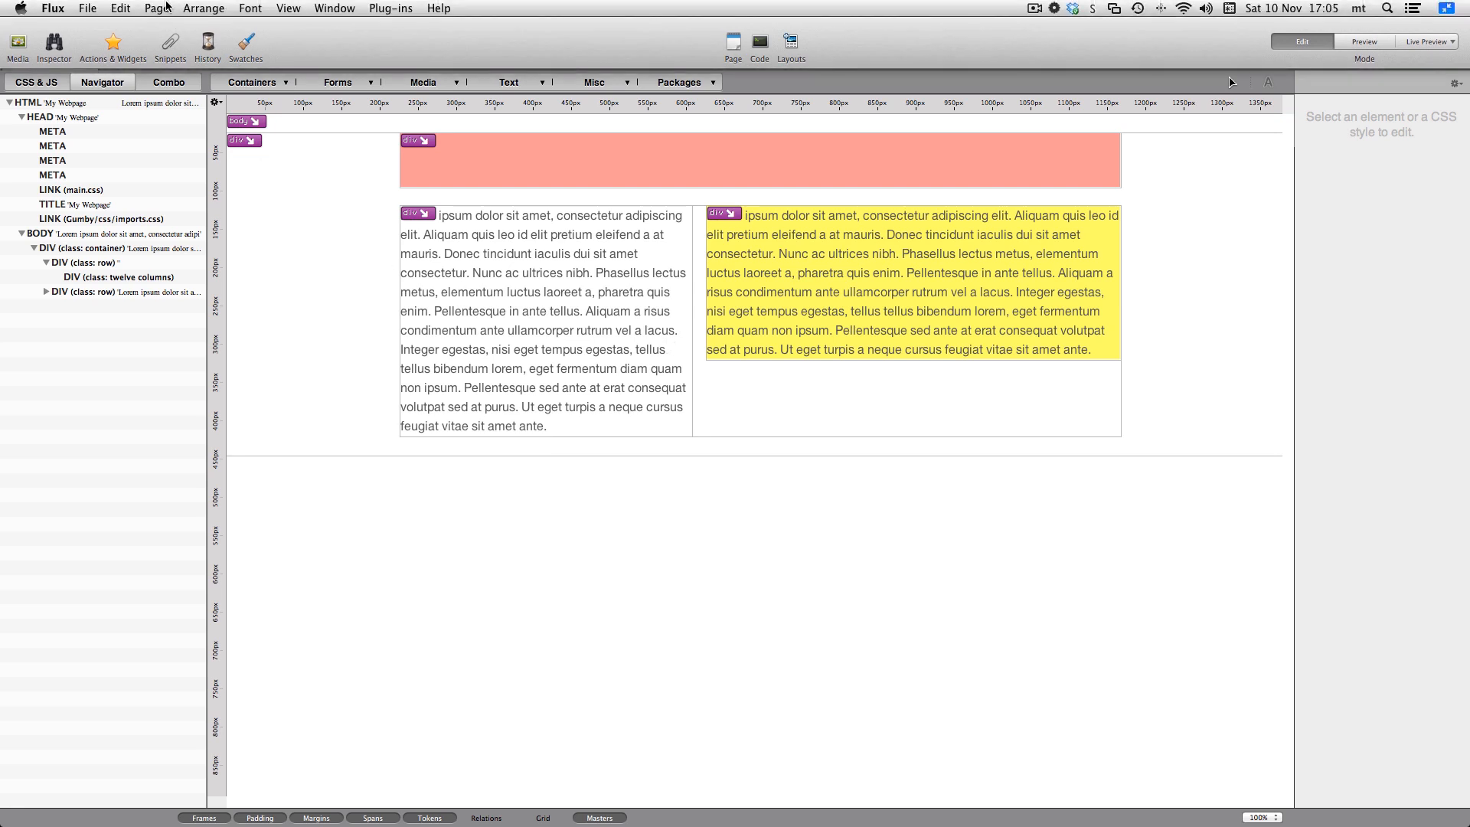
Step: Preview the page in Safari via Page > Preview
click(157, 7)
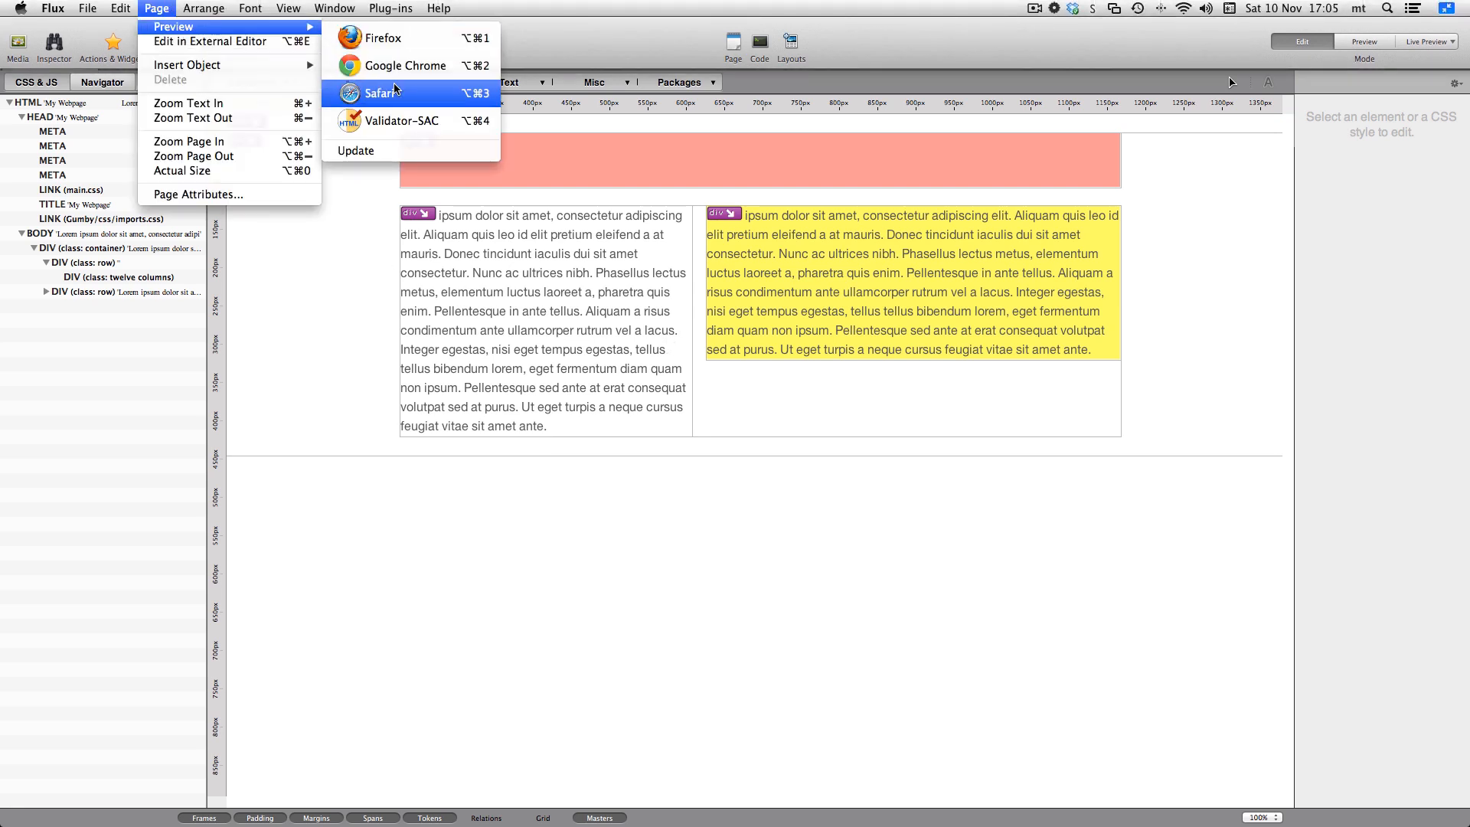
click(381, 92)
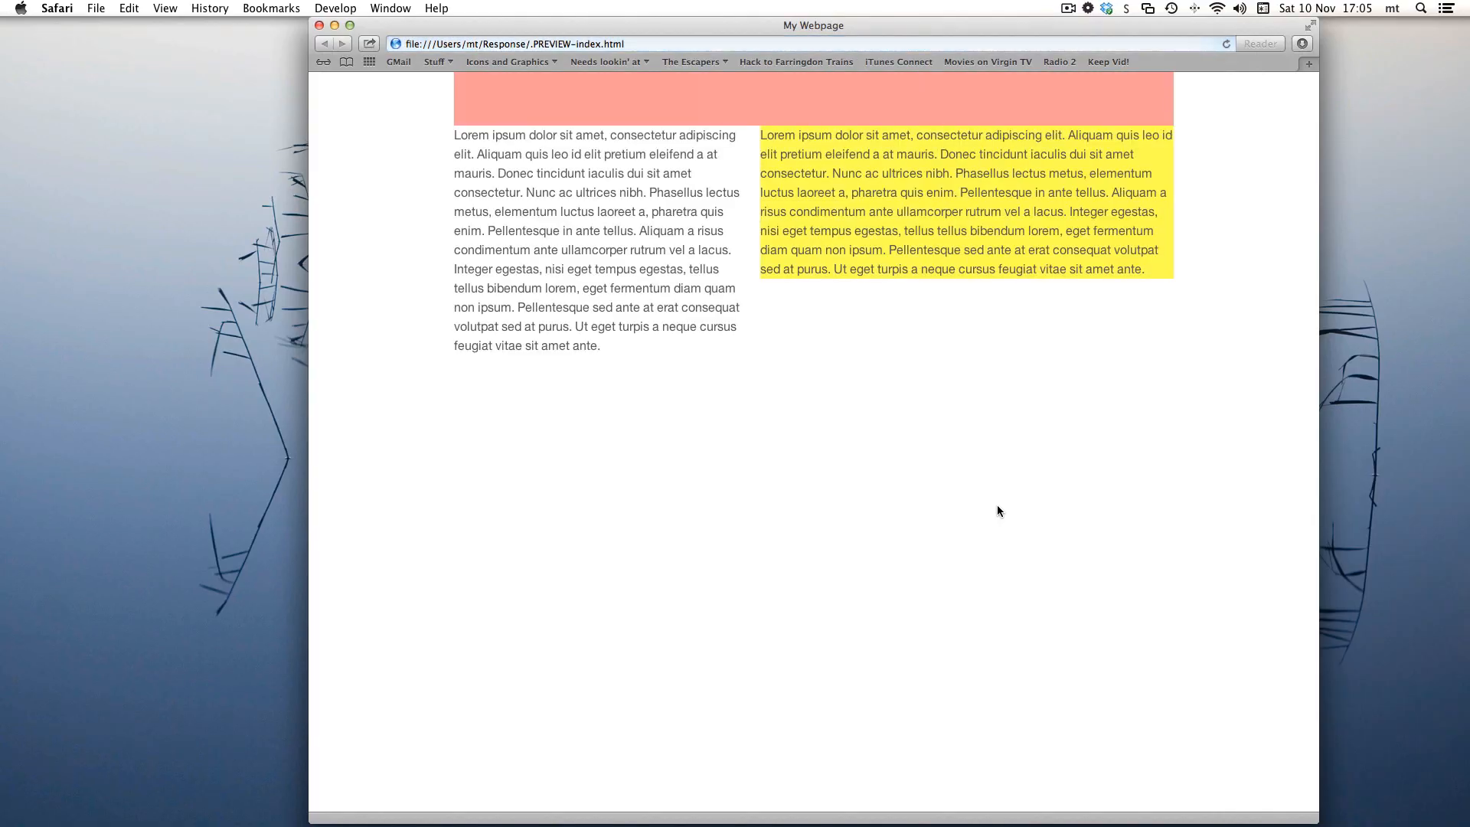
mouse_move(1163, 442)
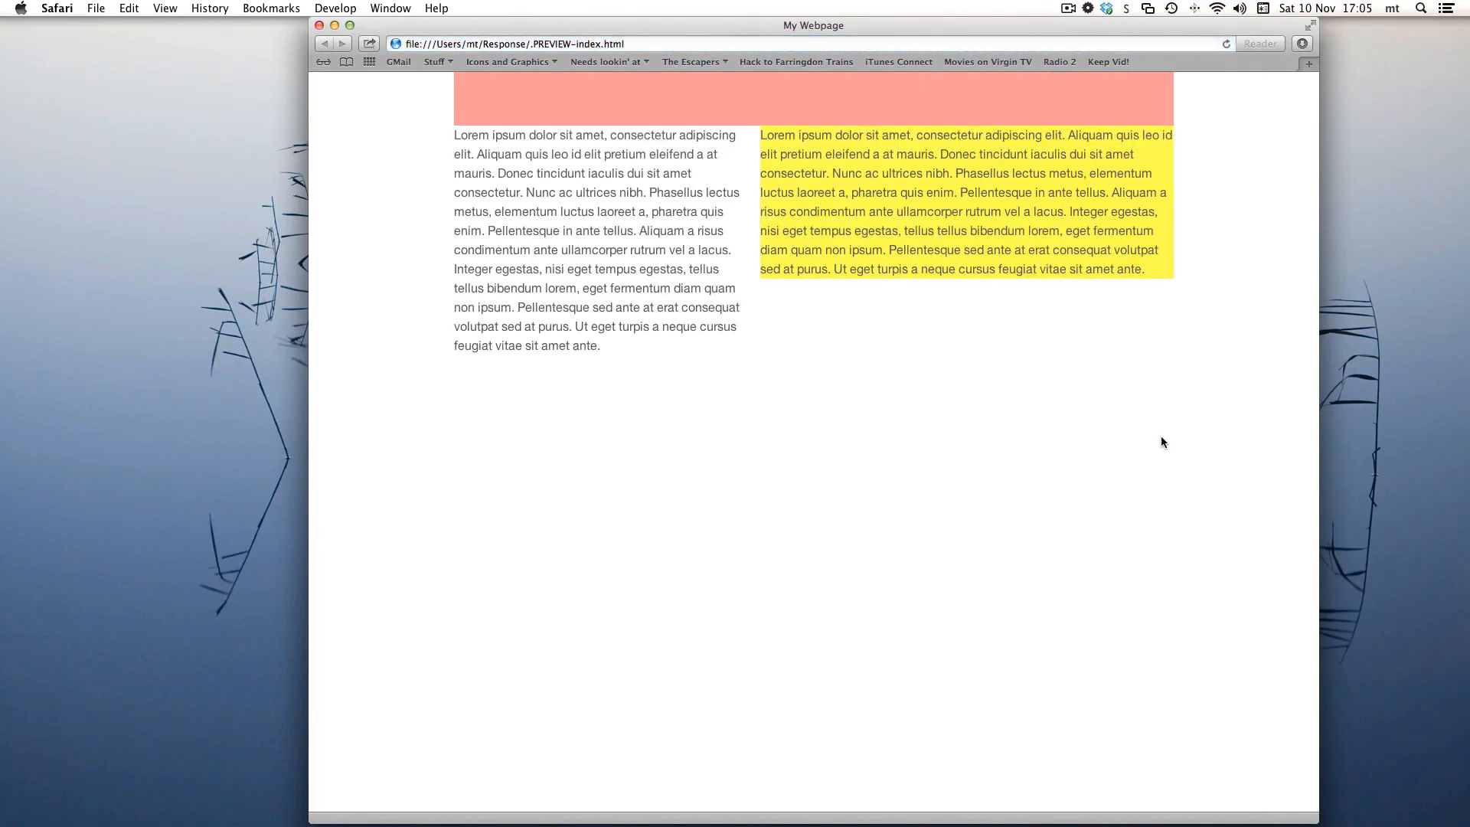